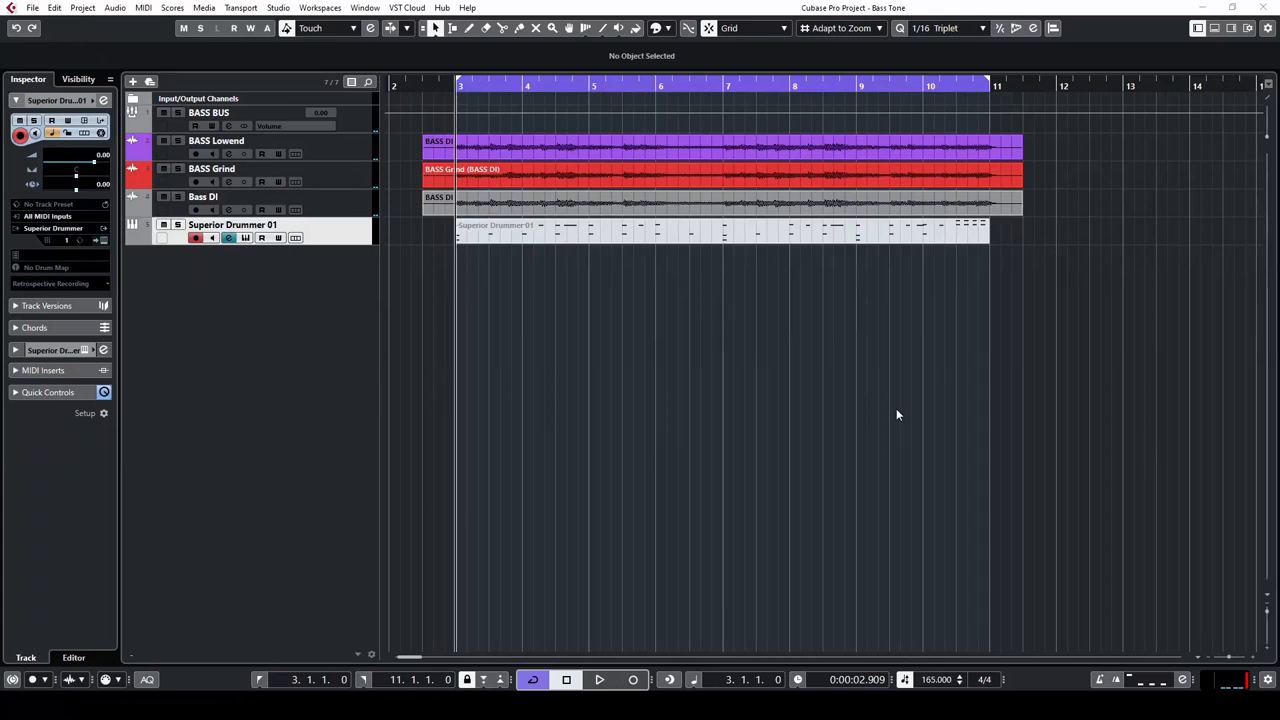
mouse_move(911, 498)
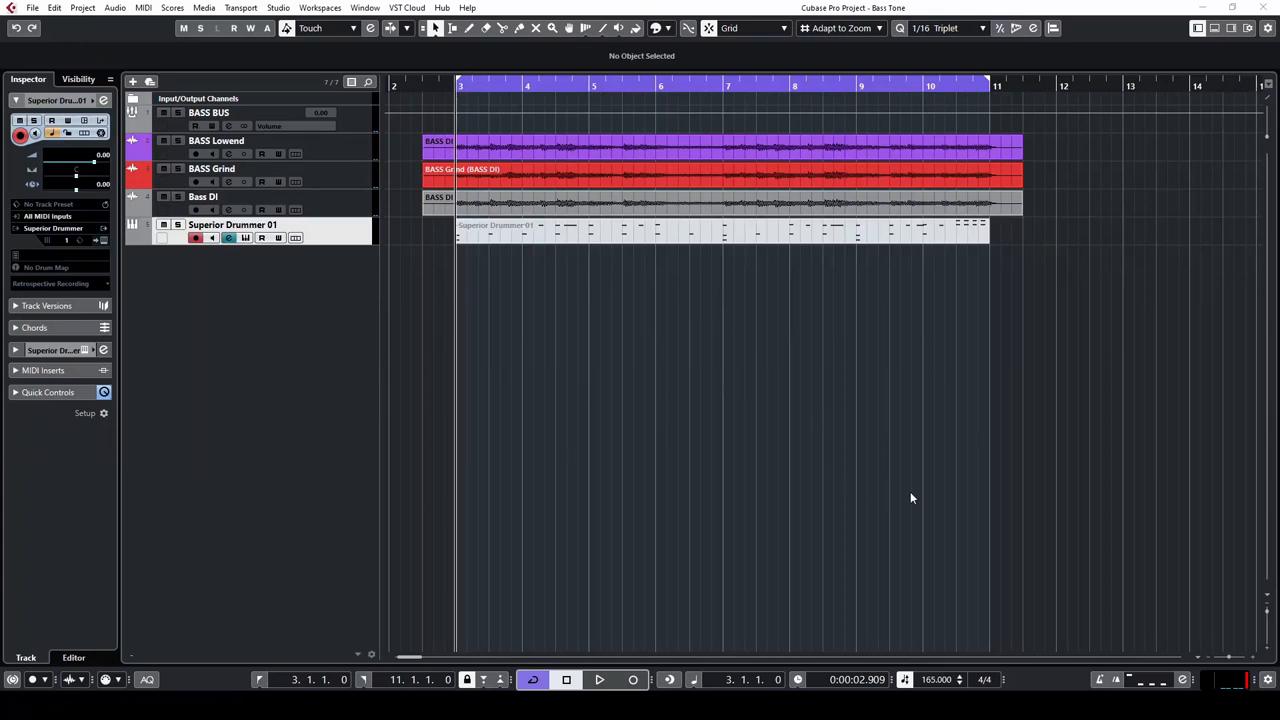
mouse_move(495, 394)
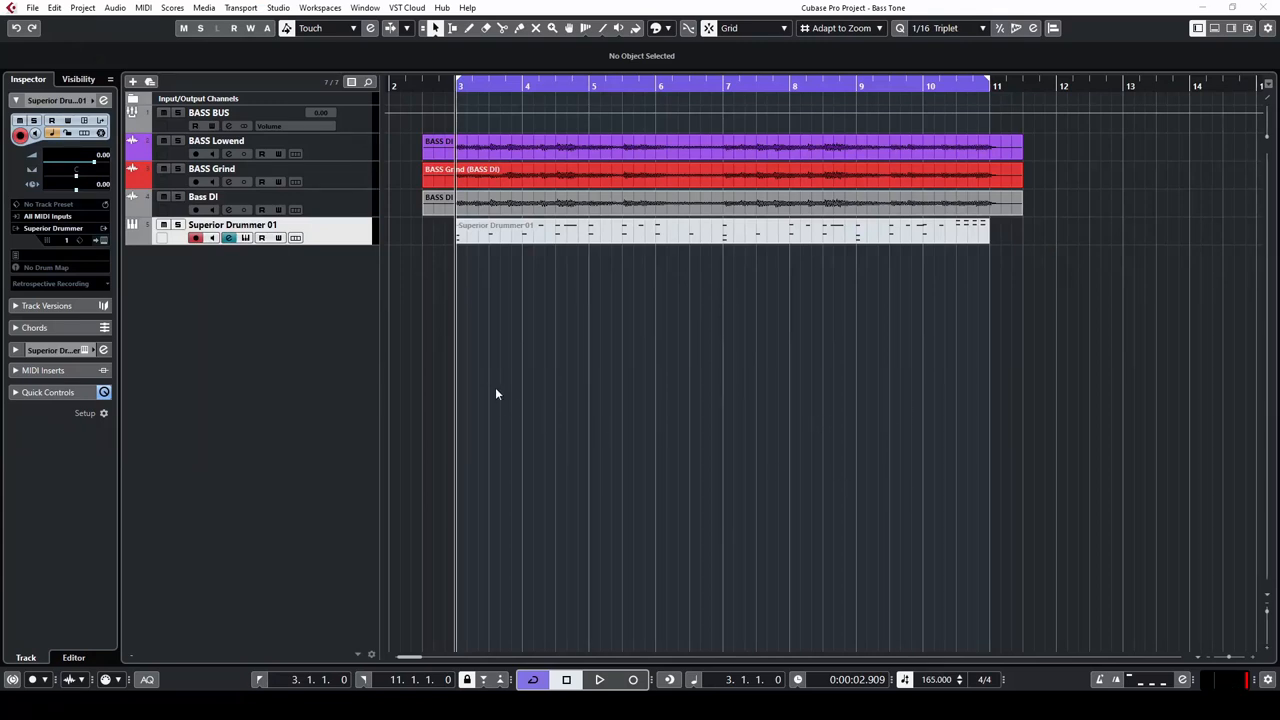
Select the Bass DI track to show its empty Inserts section.
left_click(202, 196)
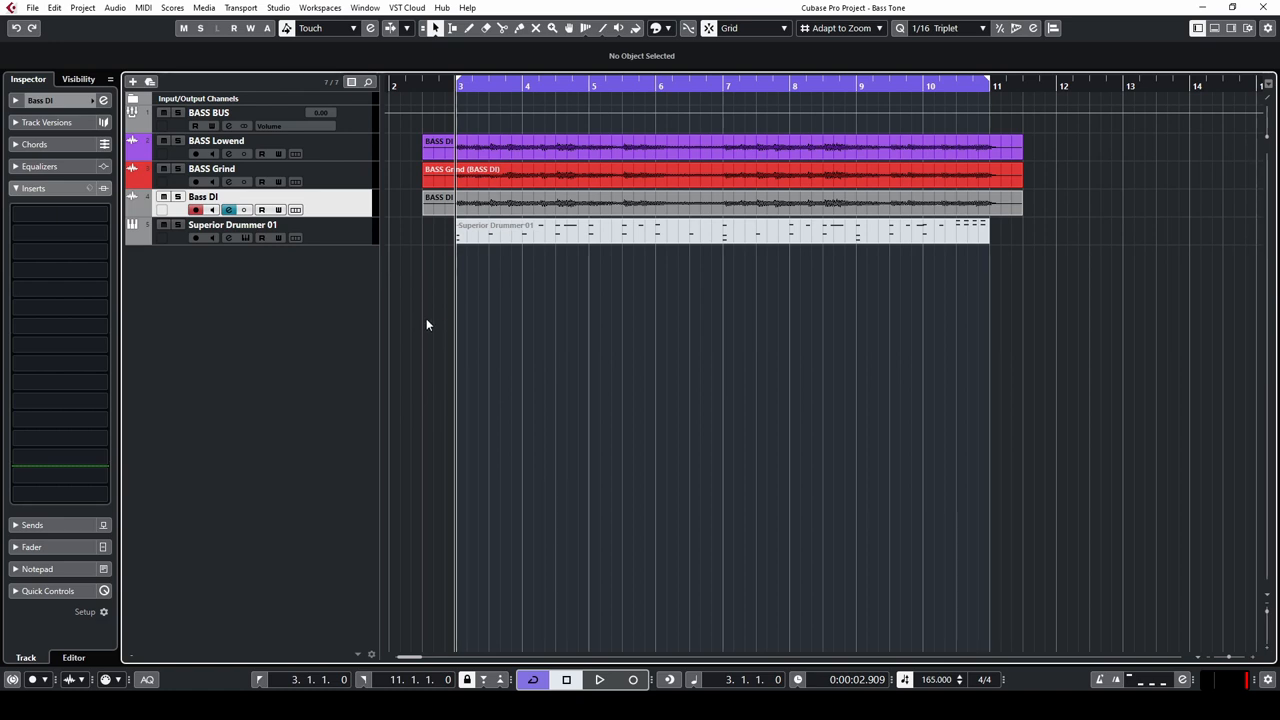
mouse_move(332, 207)
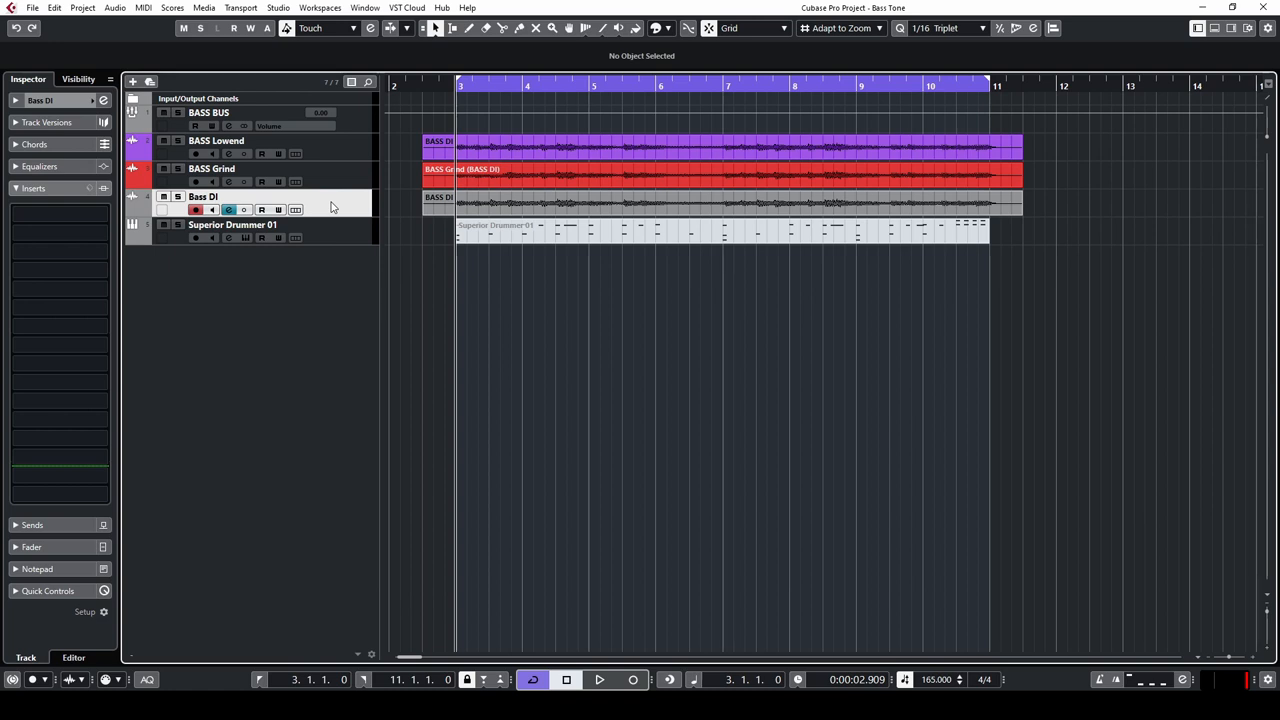
mouse_move(343, 147)
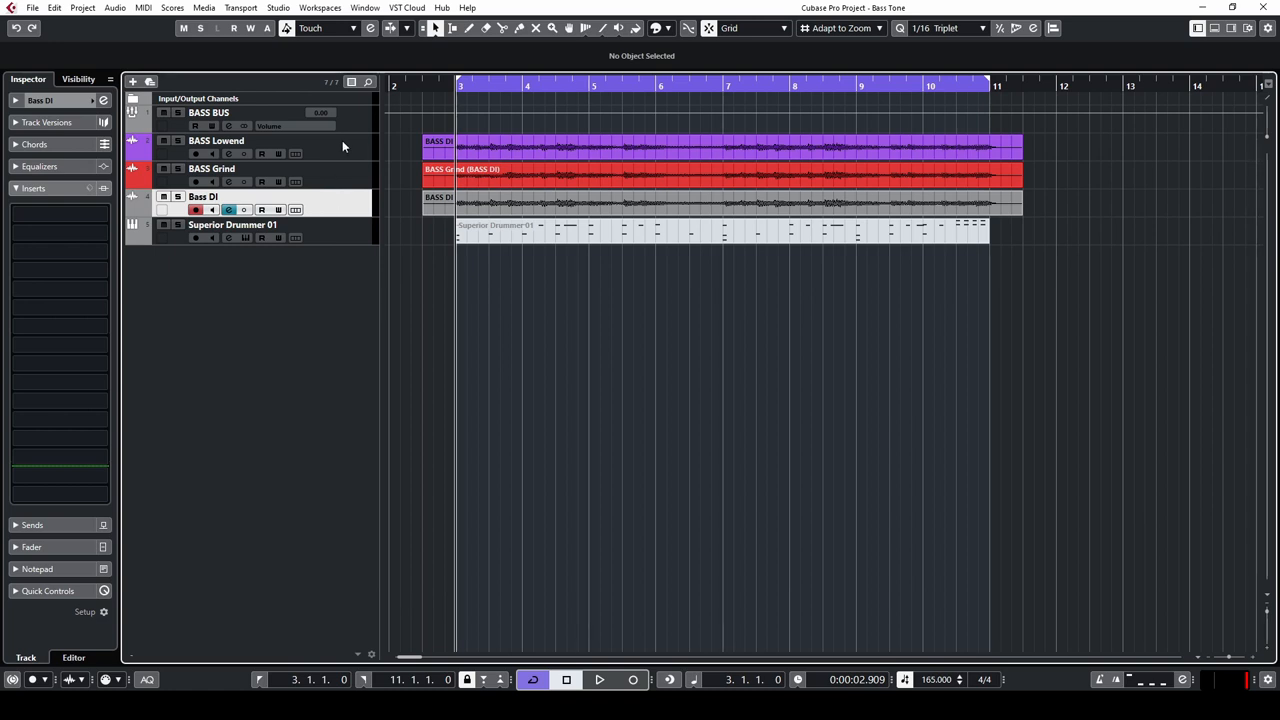
Review inserts on BASS Grind, BASS Lowend and Bass DI, then solo BASS Lowend.
left_click(211, 168)
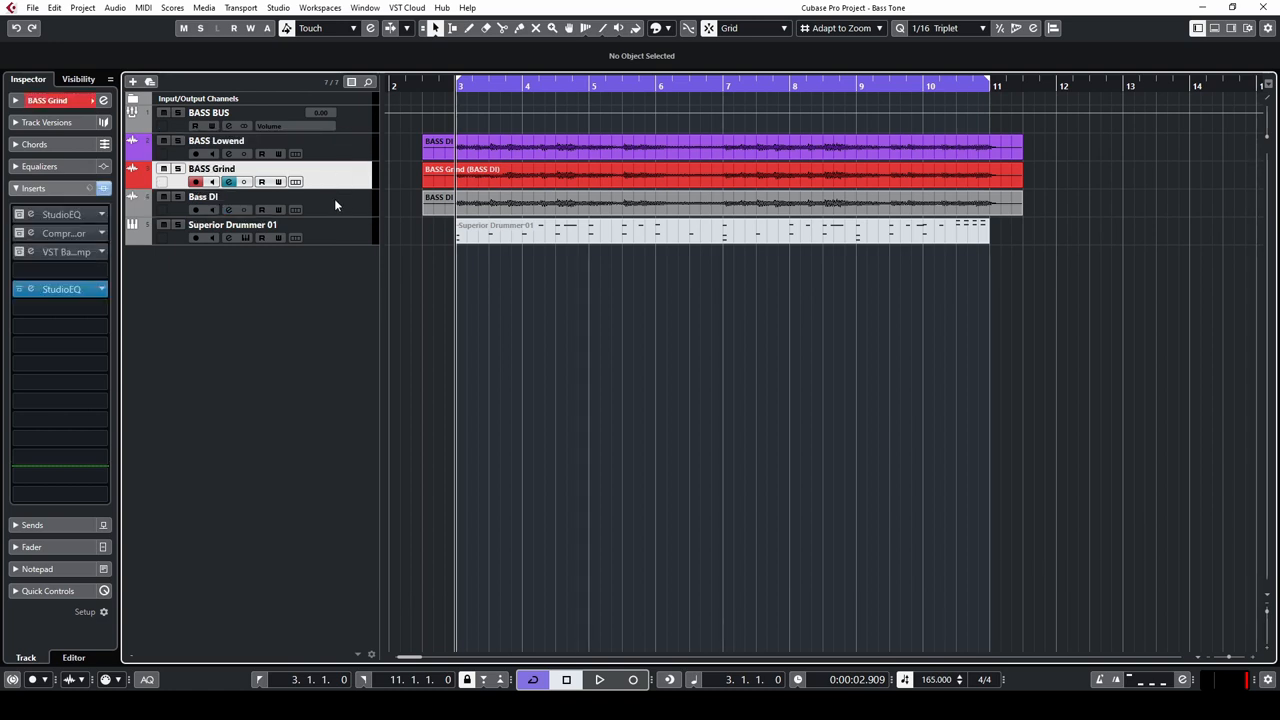
left_click(216, 140)
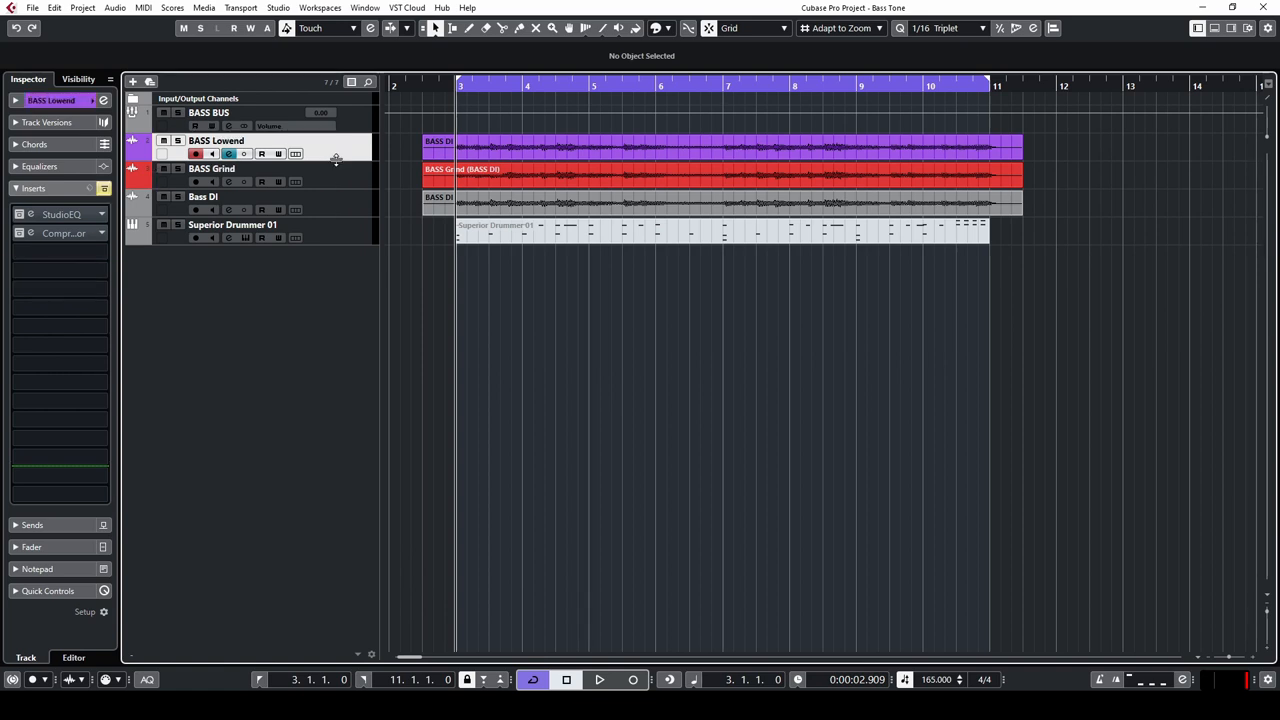
left_click(202, 196)
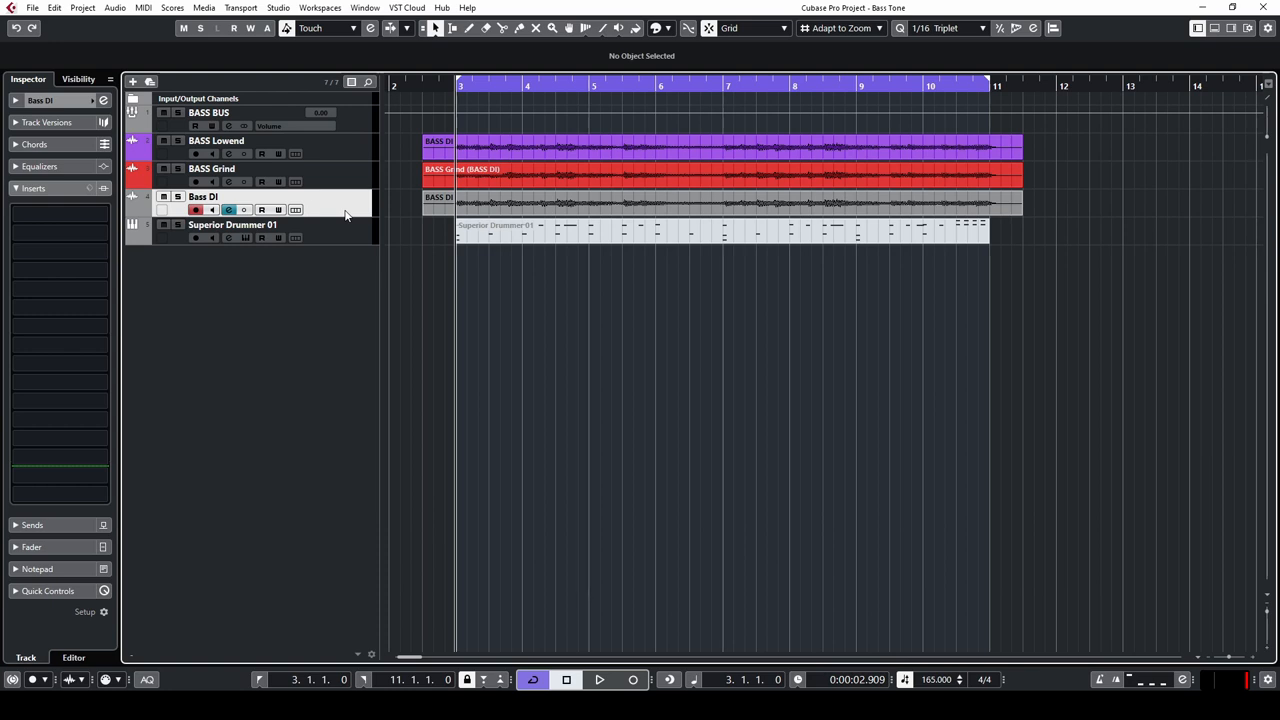
left_click(216, 140)
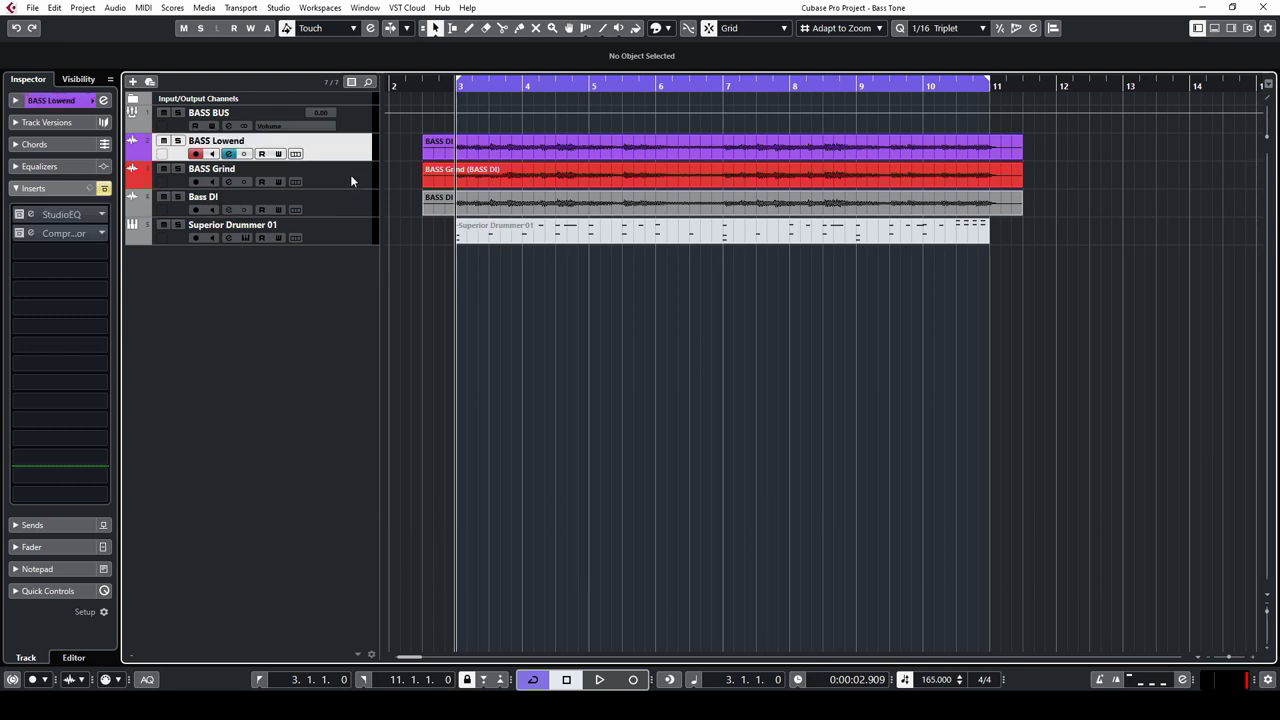
left_click(183, 27)
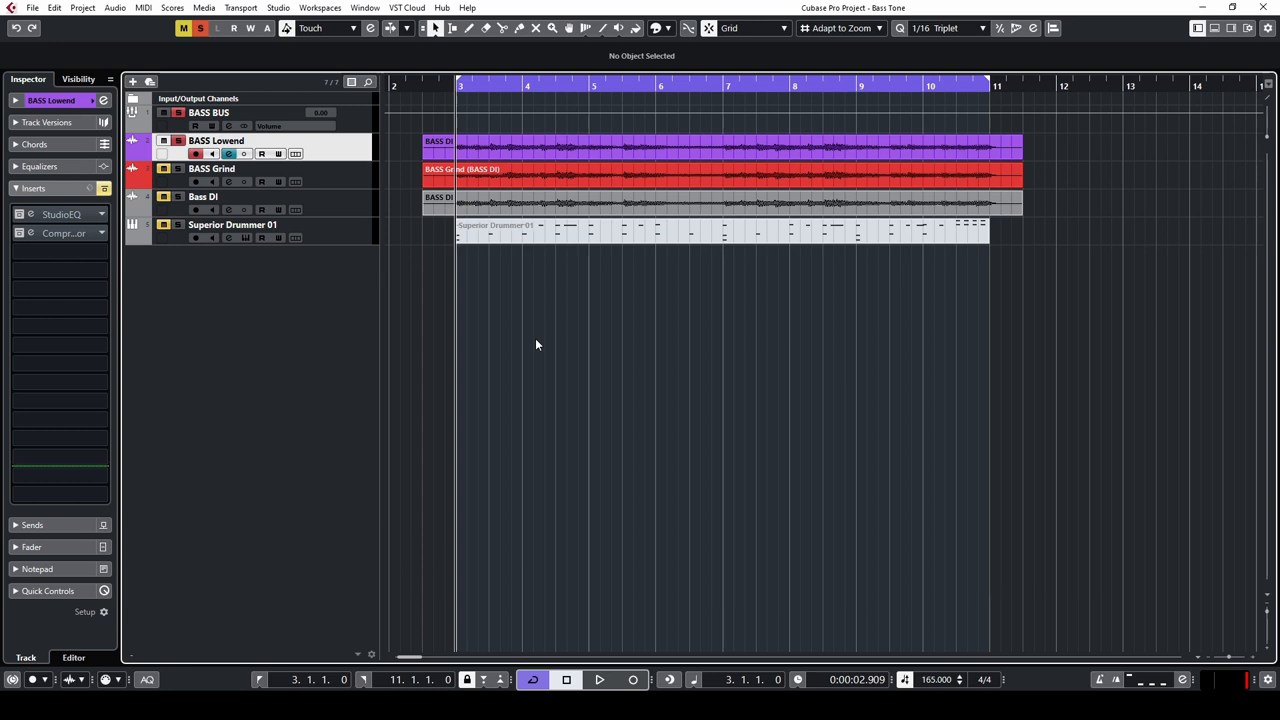
mouse_move(270, 266)
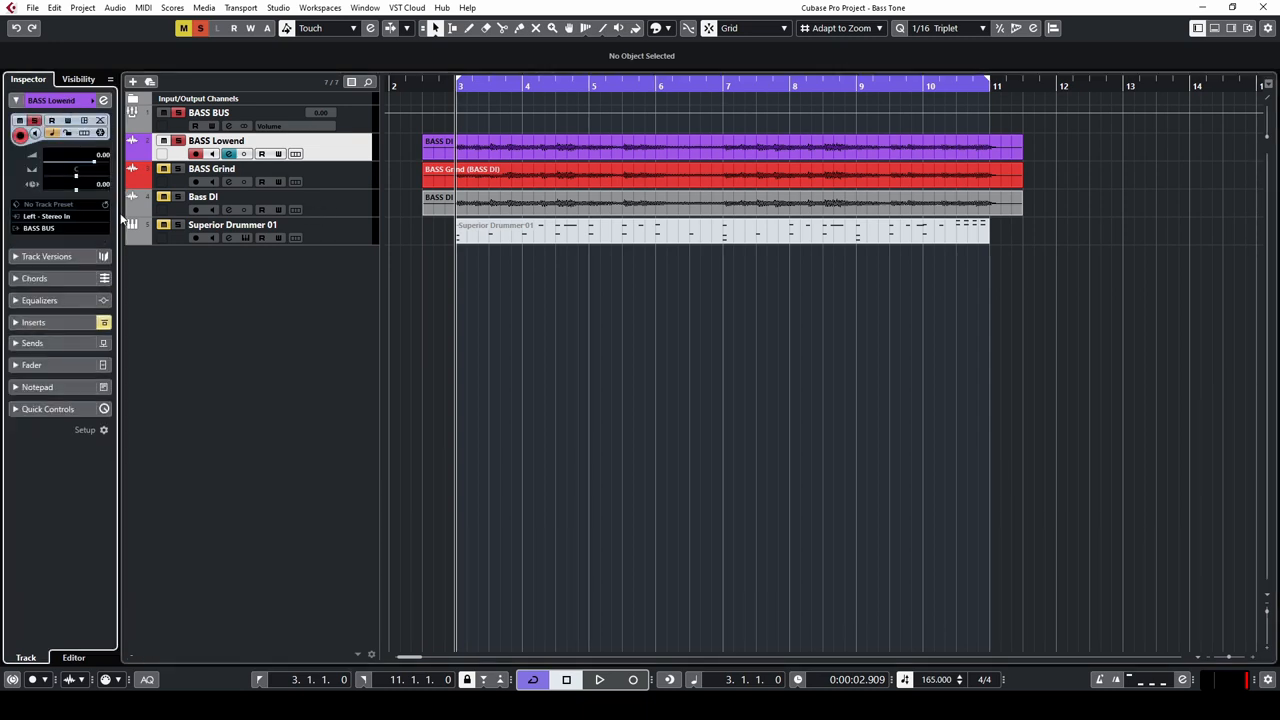
Open the StudioEQ insert window on the soloed BASS Lowend track.
left_click(196, 181)
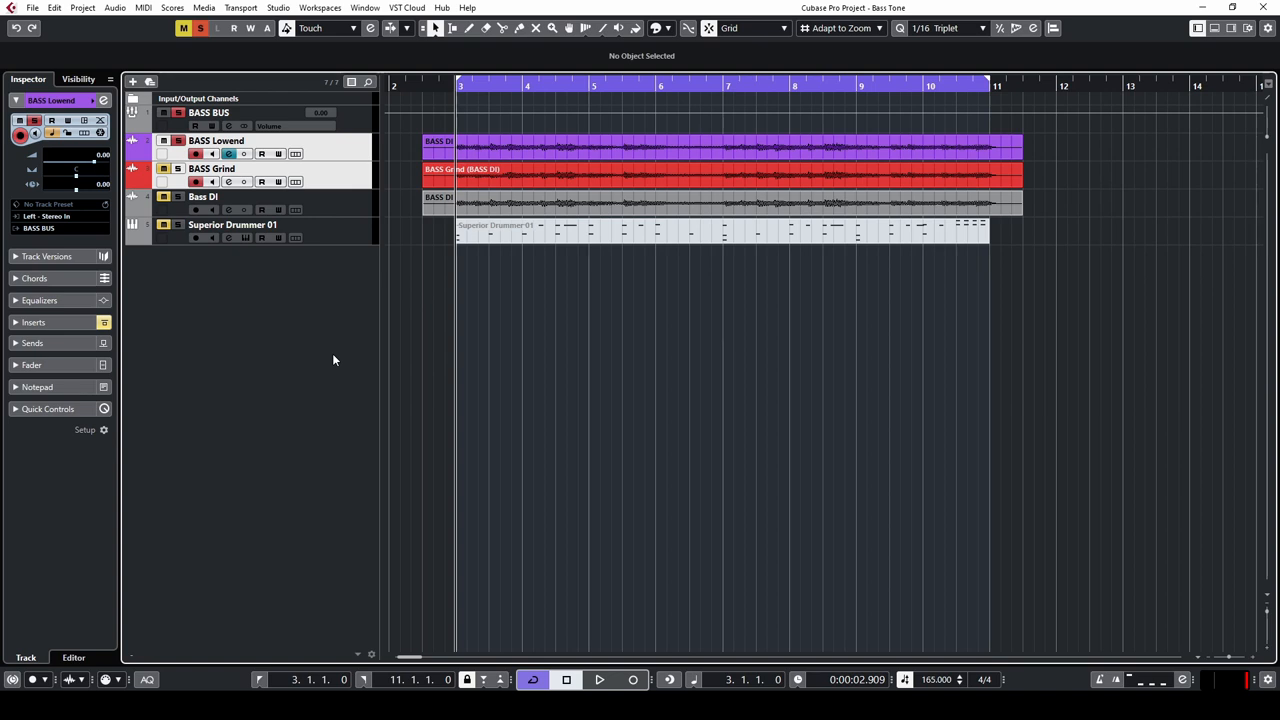
mouse_move(321, 355)
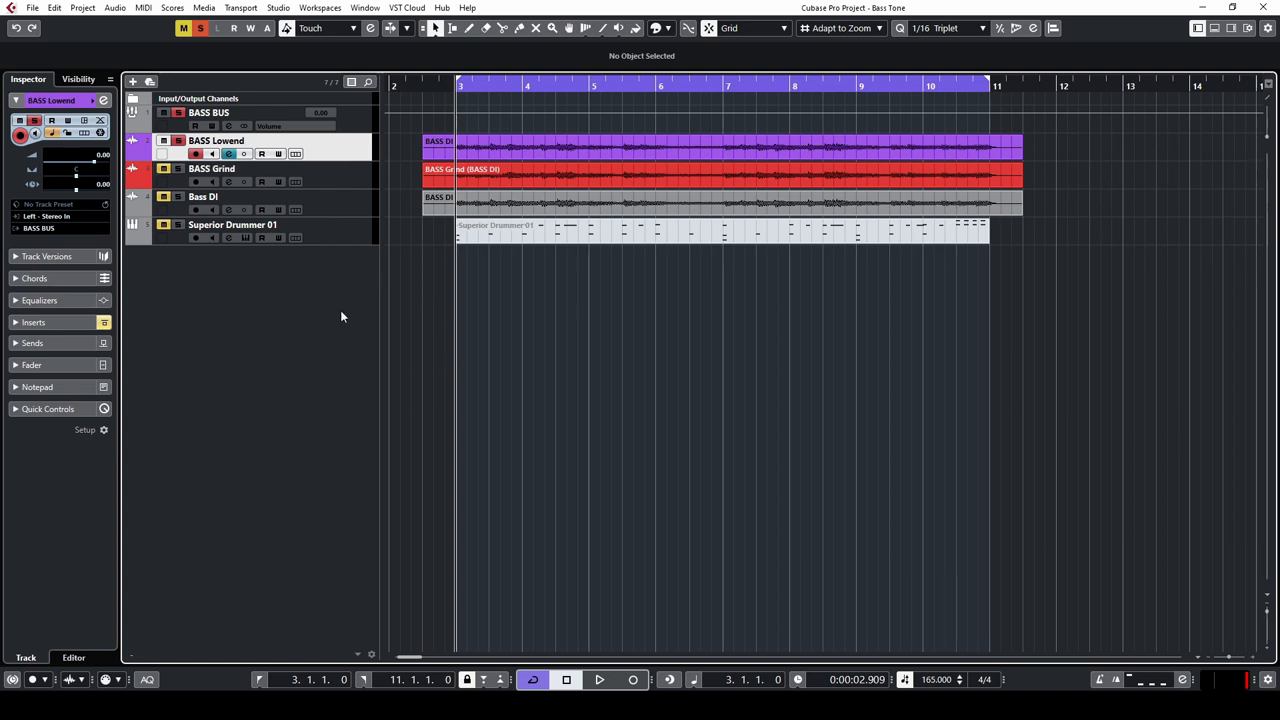
mouse_move(323, 336)
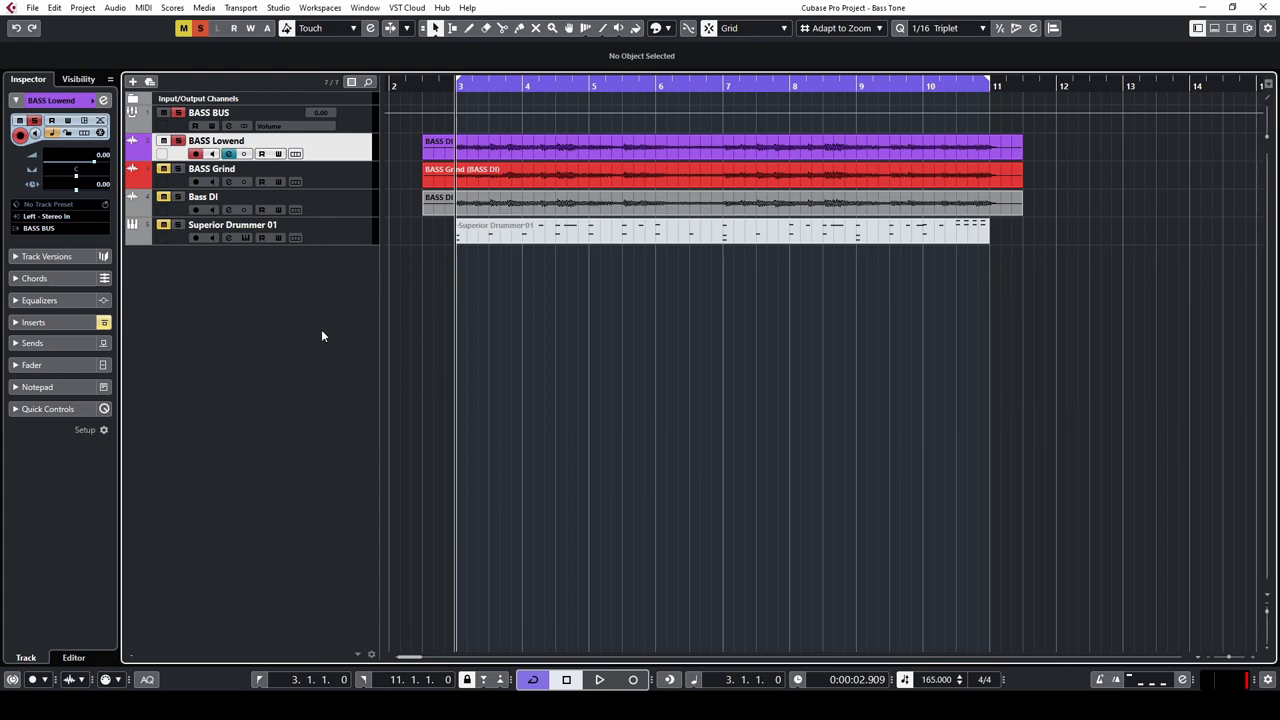
left_click(33, 187)
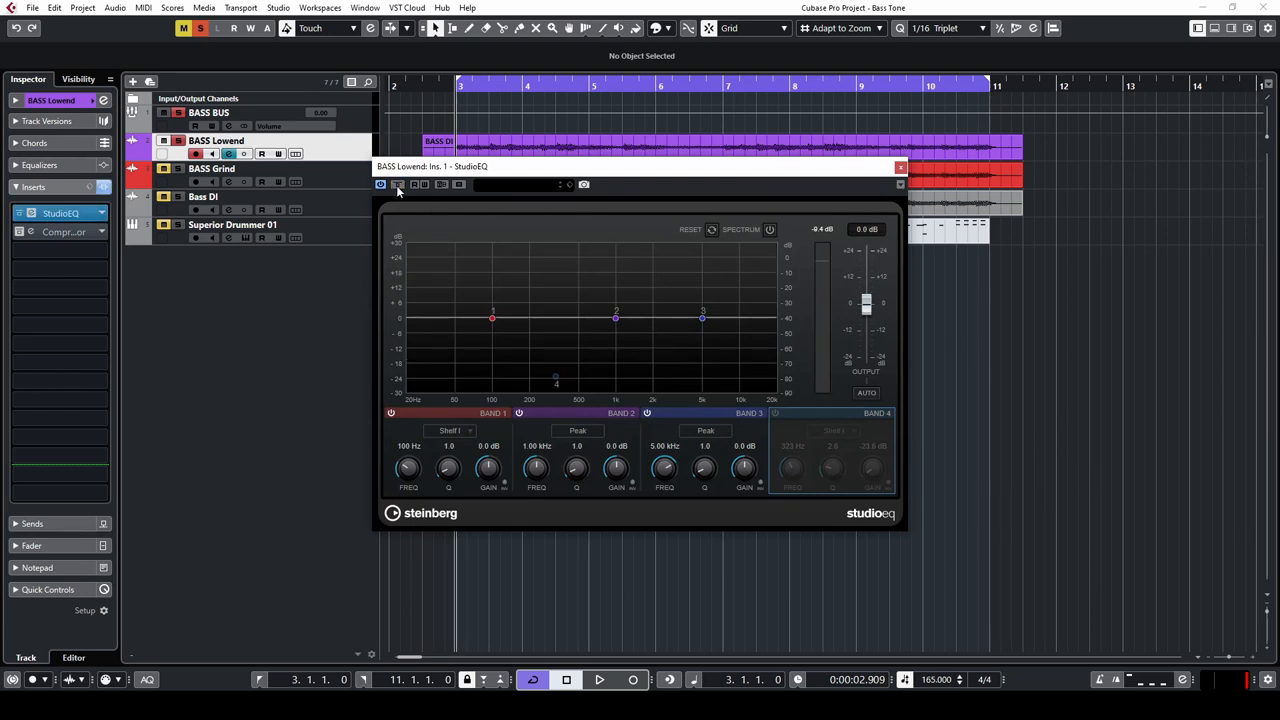
Enable StudioEQ Band 4 high shelf at 323 Hz, -23.6 dB, then open the compressor.
left_click(598, 680)
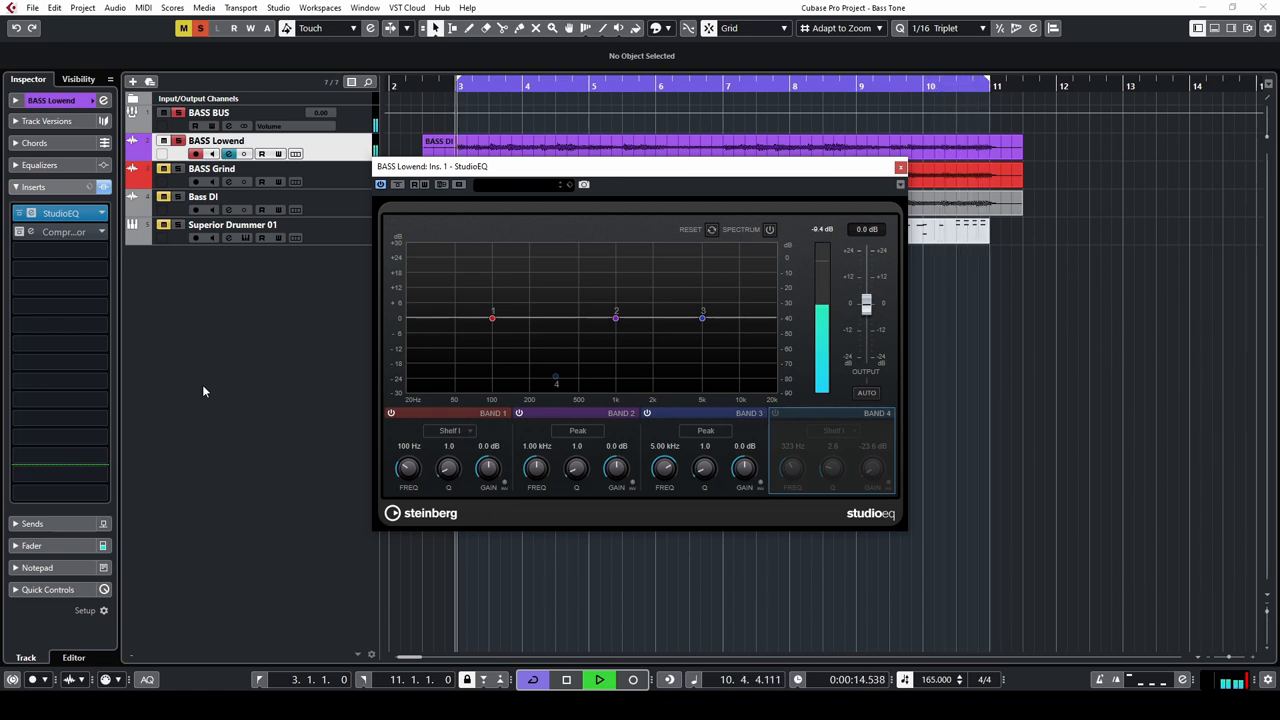
left_click(598, 679)
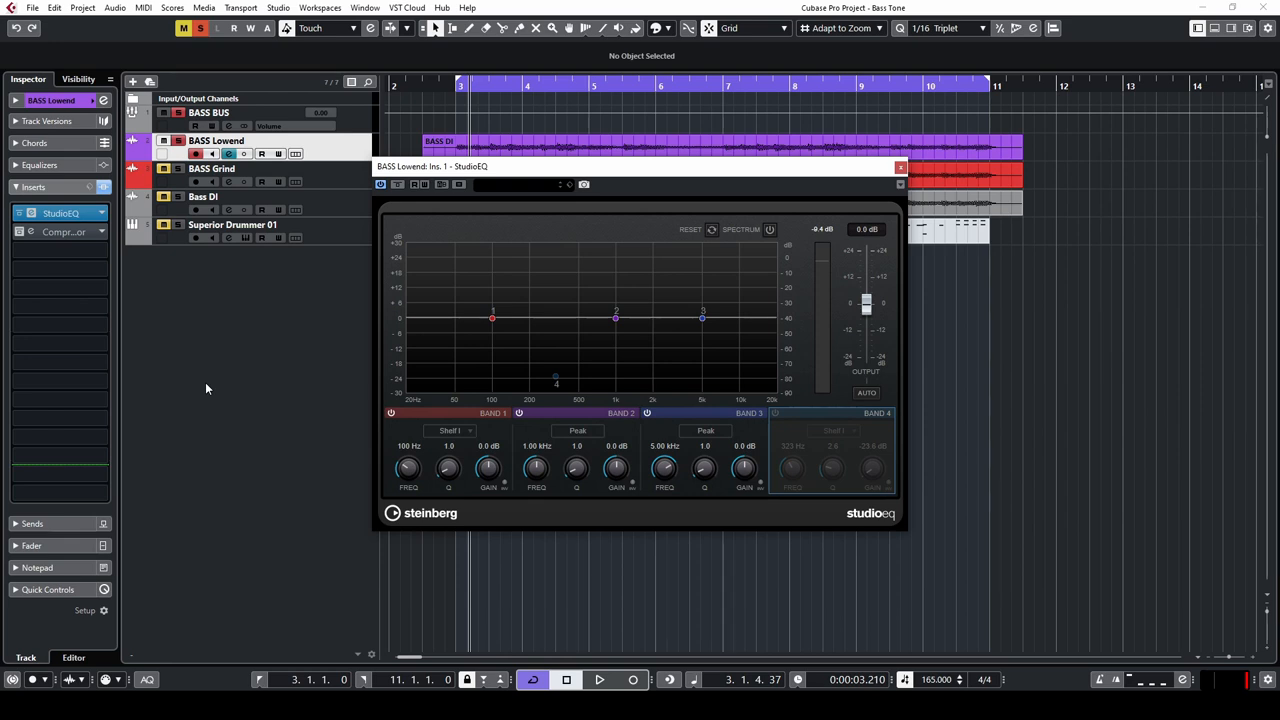
left_click(598, 679)
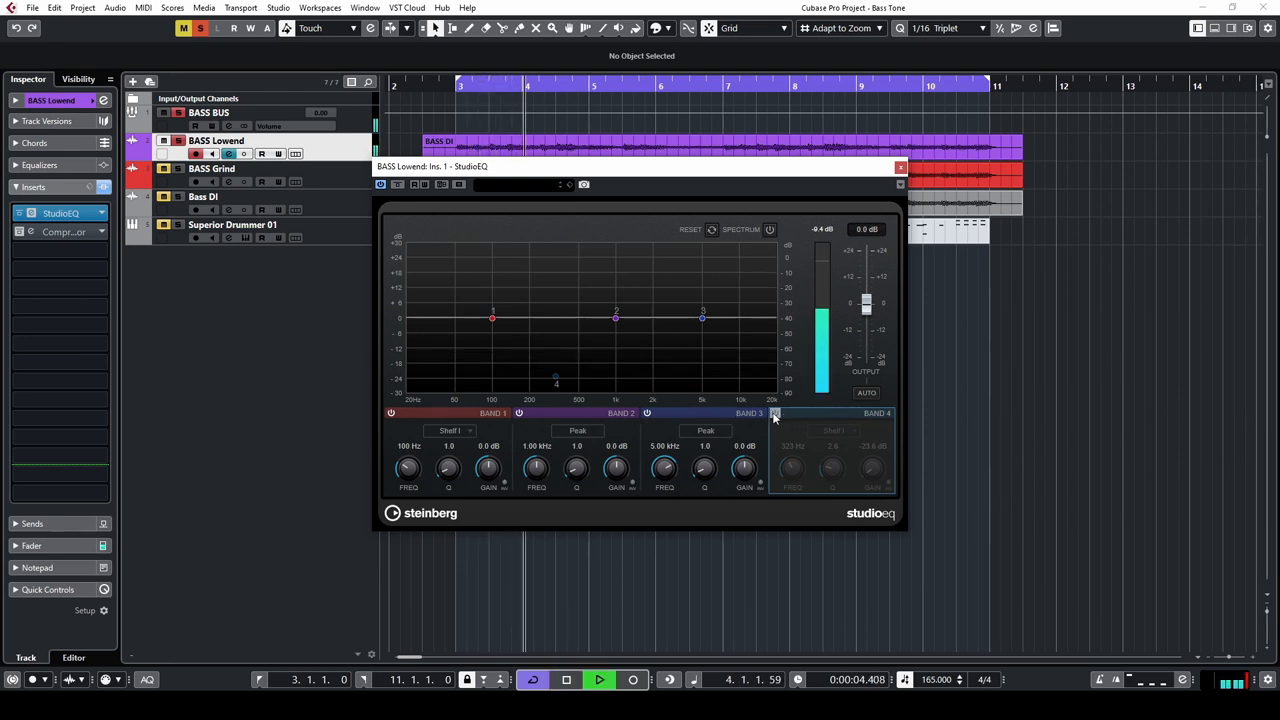
left_click(775, 413)
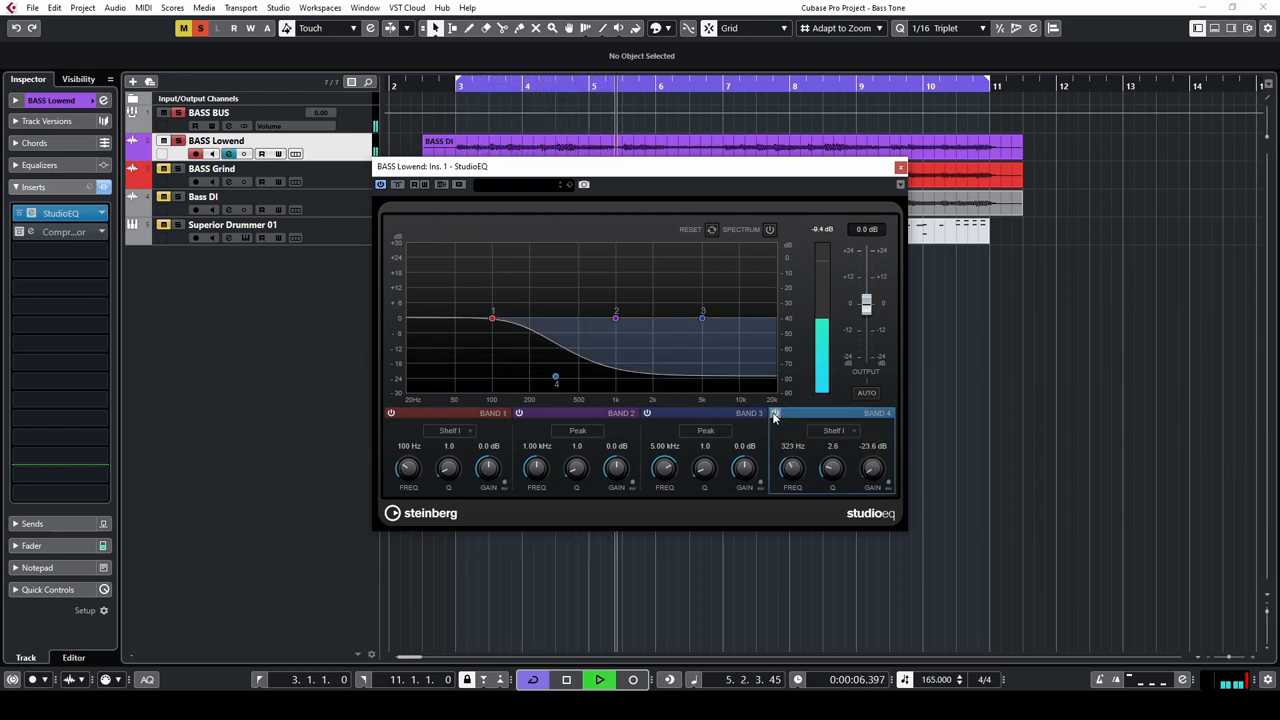
left_click(566, 679)
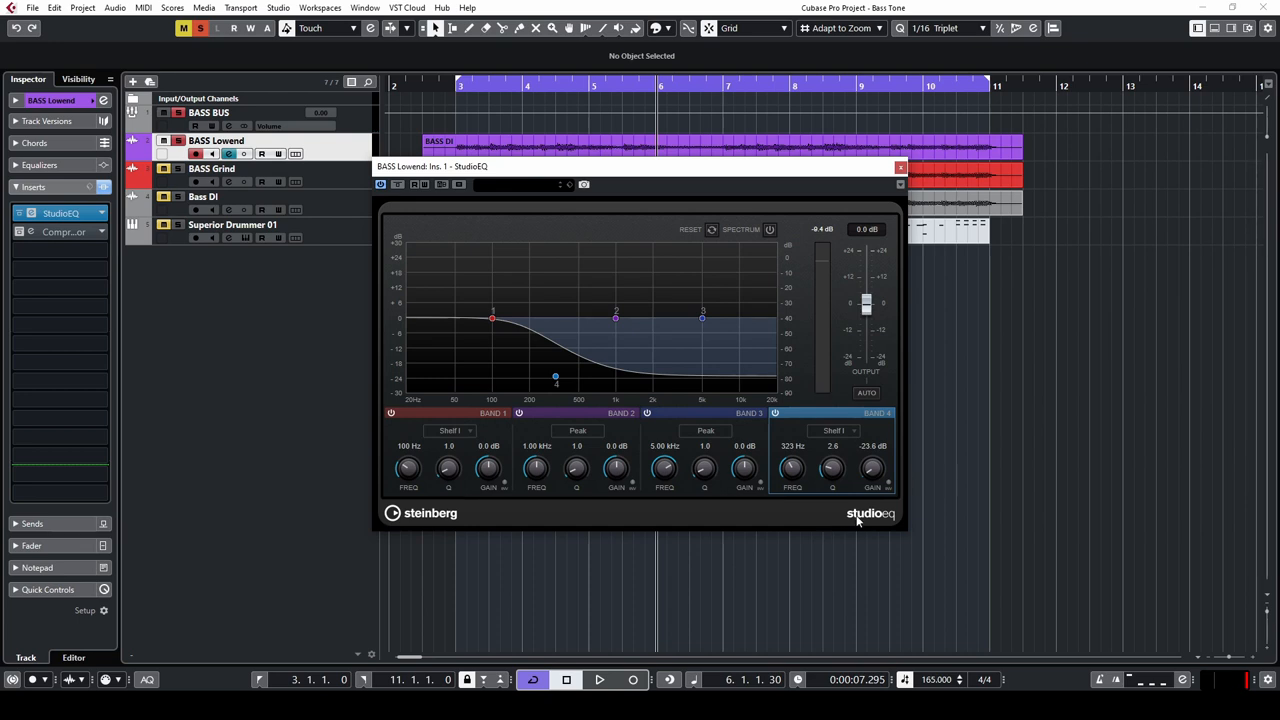
left_click(898, 166)
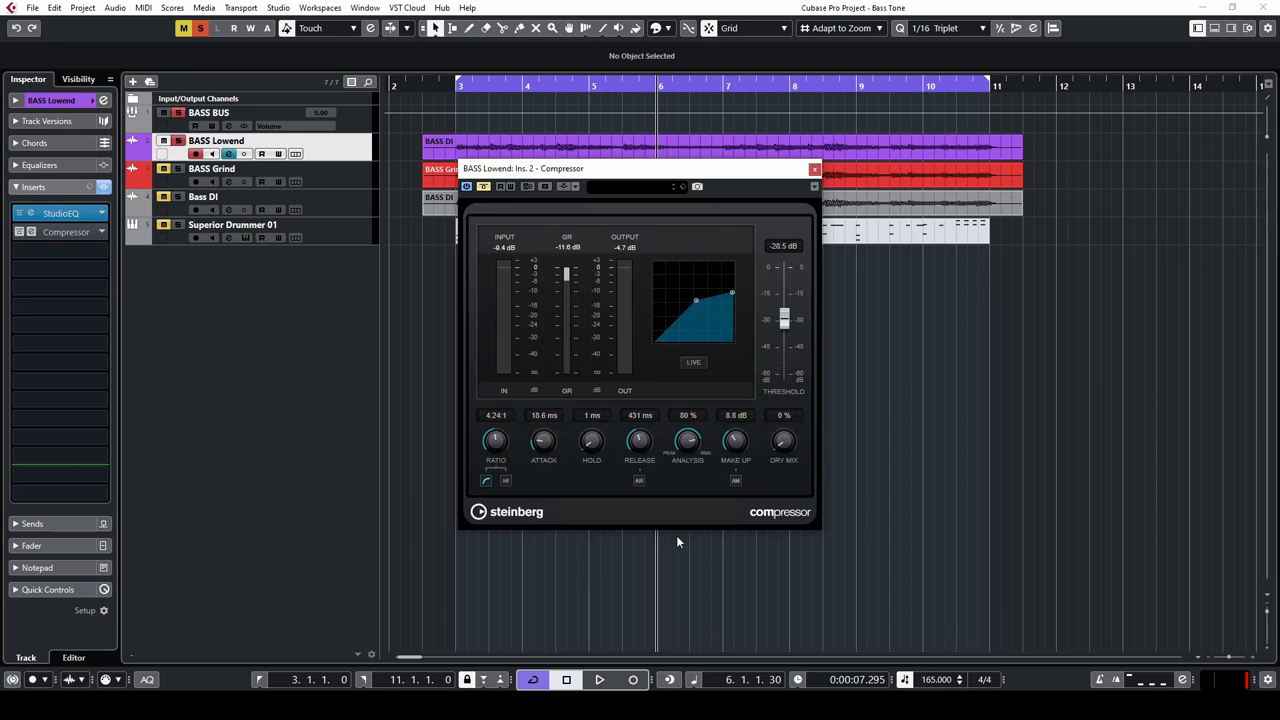
mouse_move(653, 303)
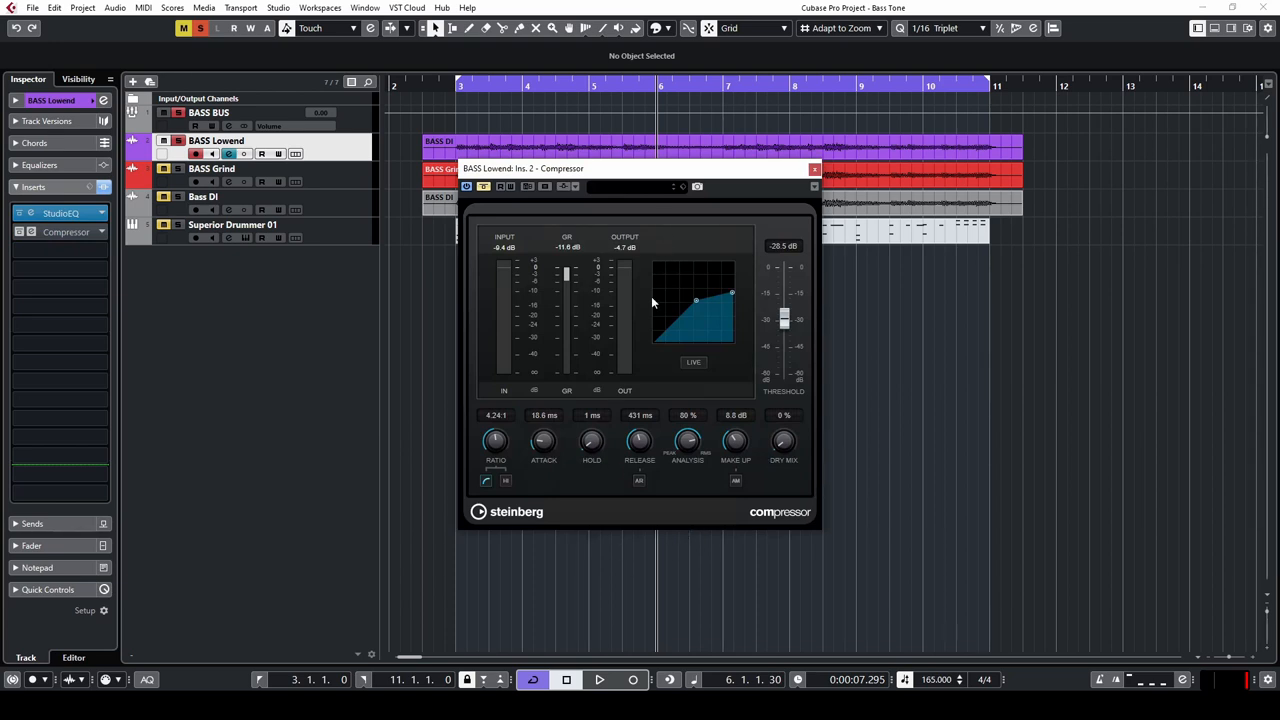
mouse_move(560, 478)
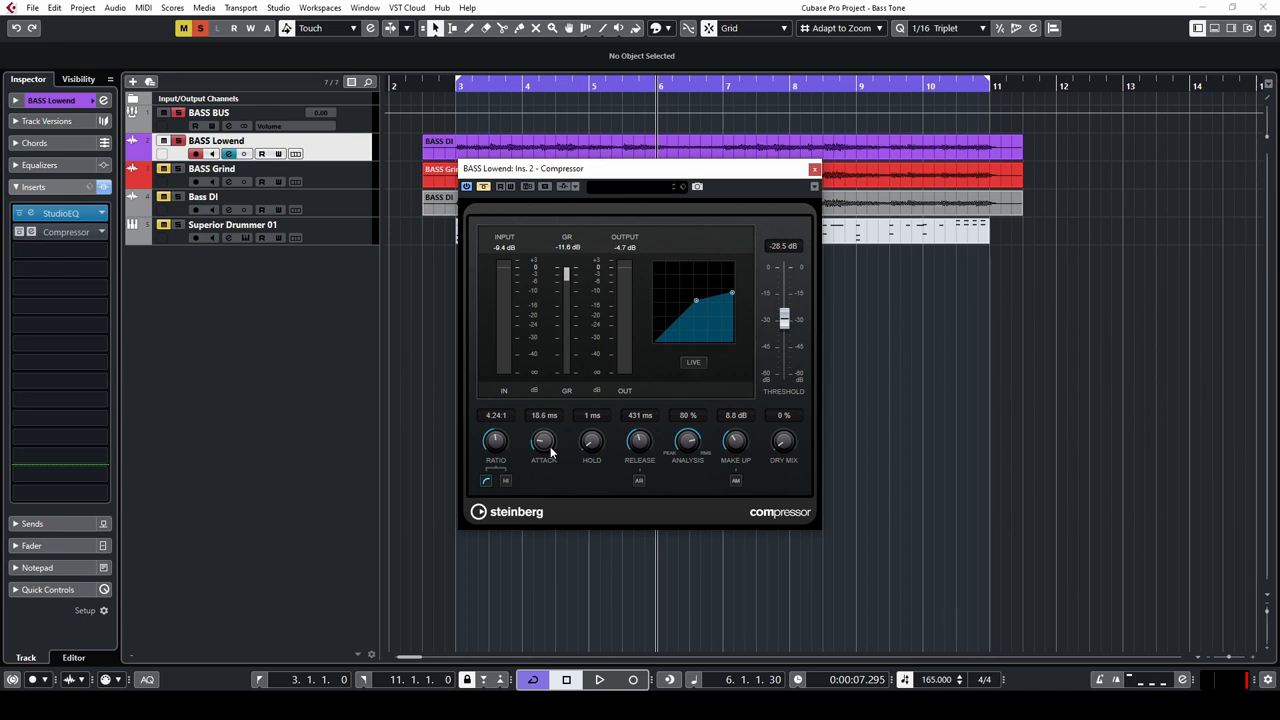
mouse_move(640, 441)
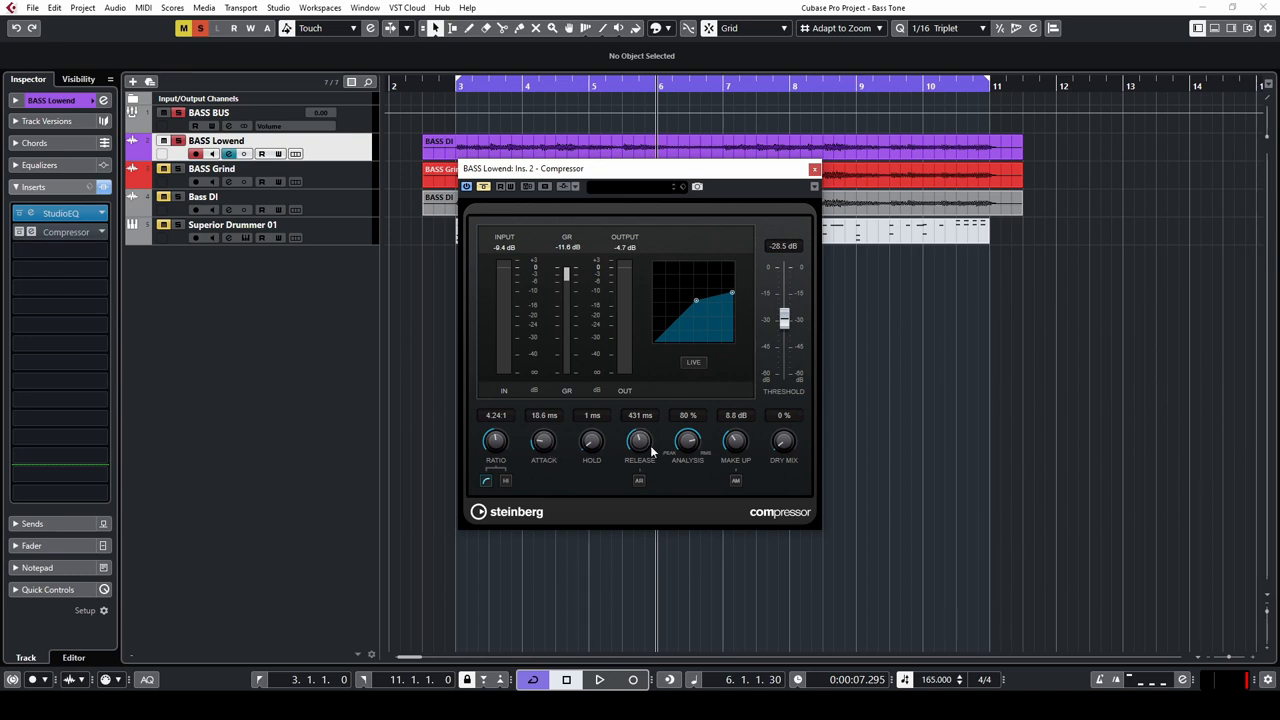
mouse_move(645, 450)
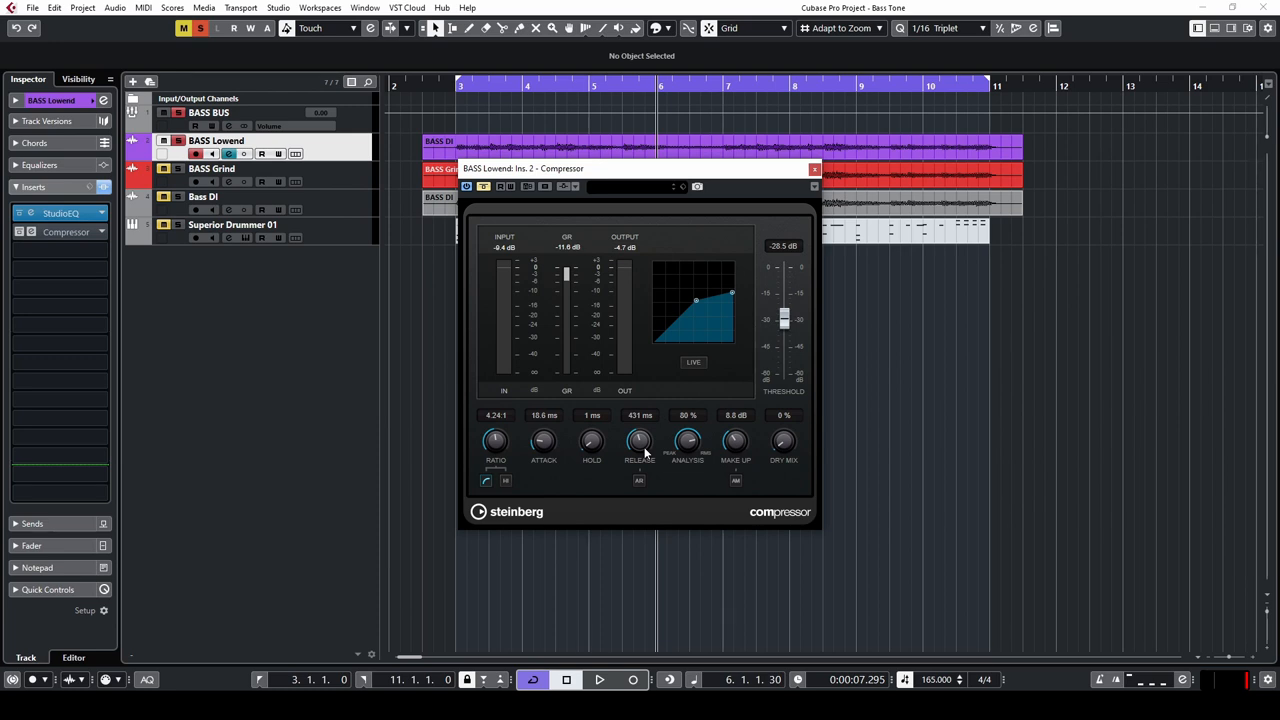
mouse_move(688, 495)
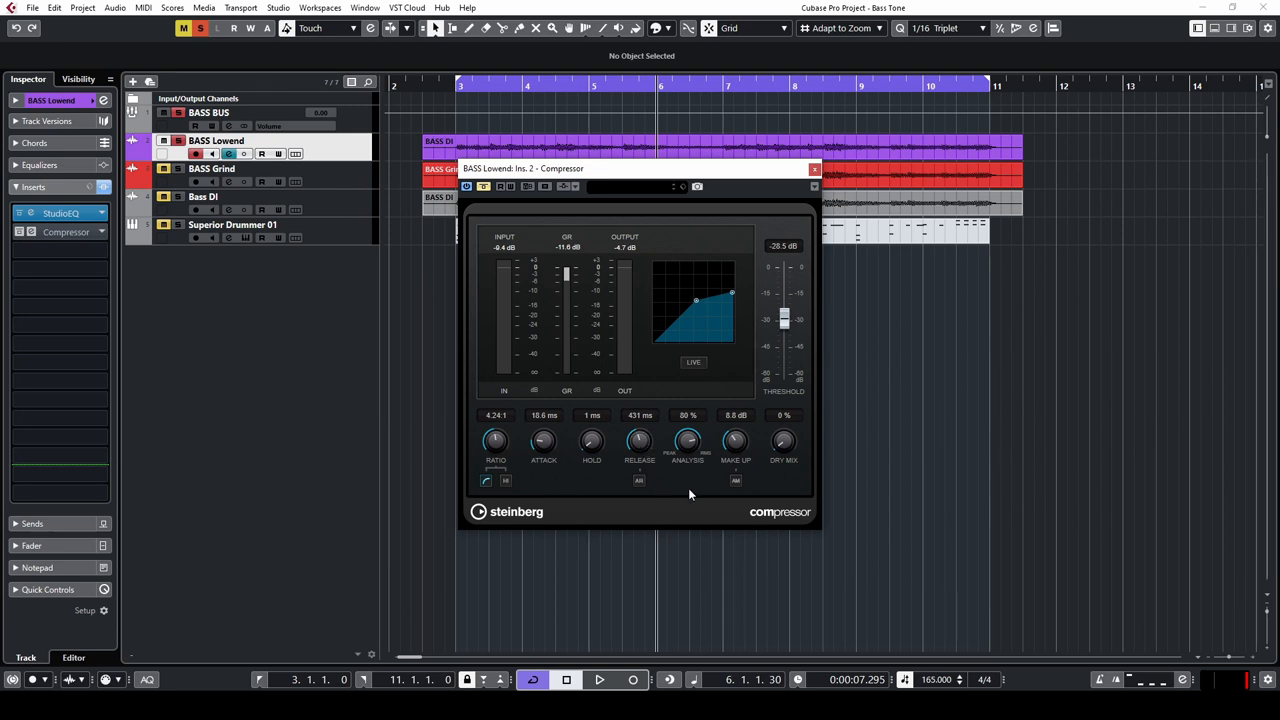
mouse_move(671, 483)
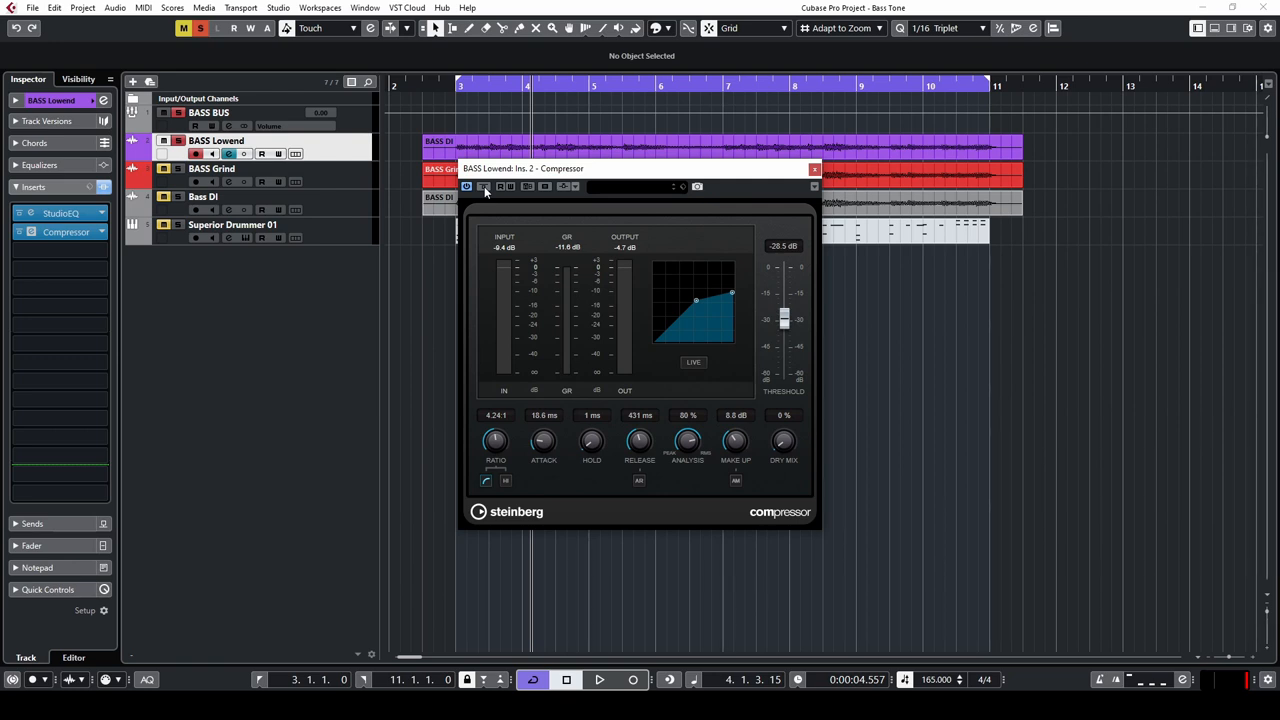
Close the BASS Lowend compressor set to 4.24:1, -28.5 dB threshold, 8.8 dB make-up.
left_click(814, 168)
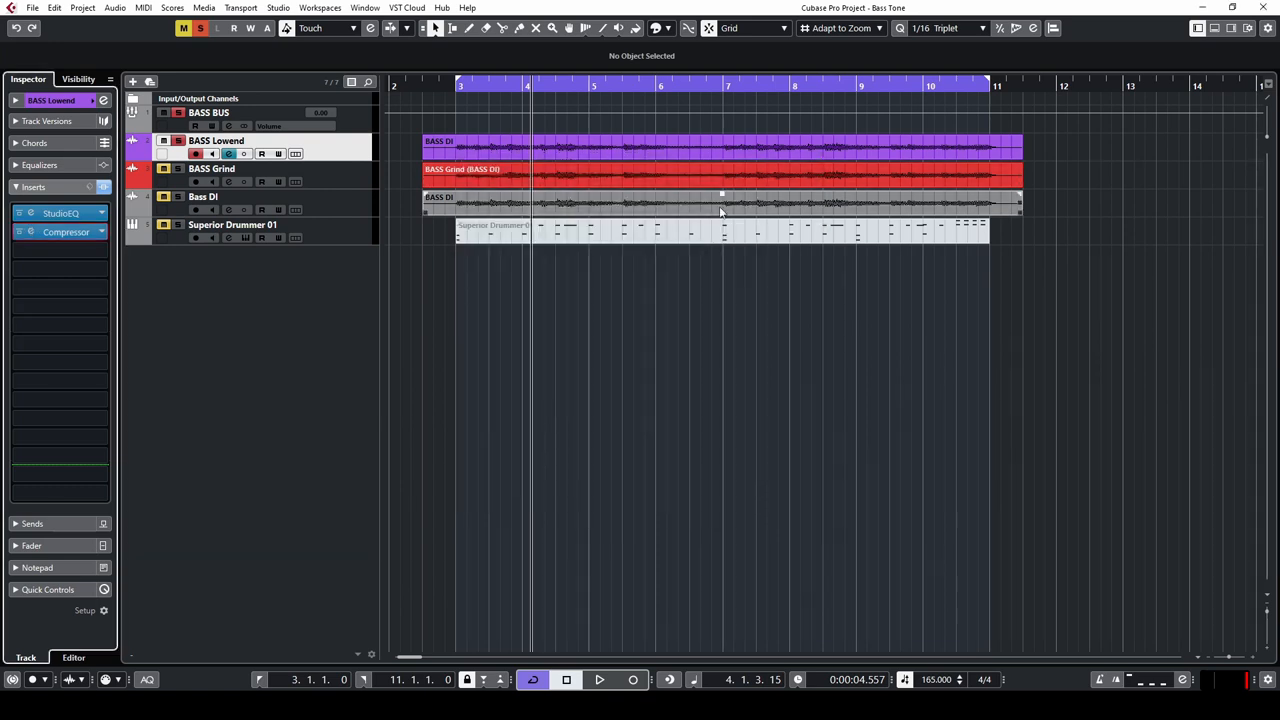
Select BASS Grind and activate the Band 1 low cut in its StudioEQ.
left_click(211, 168)
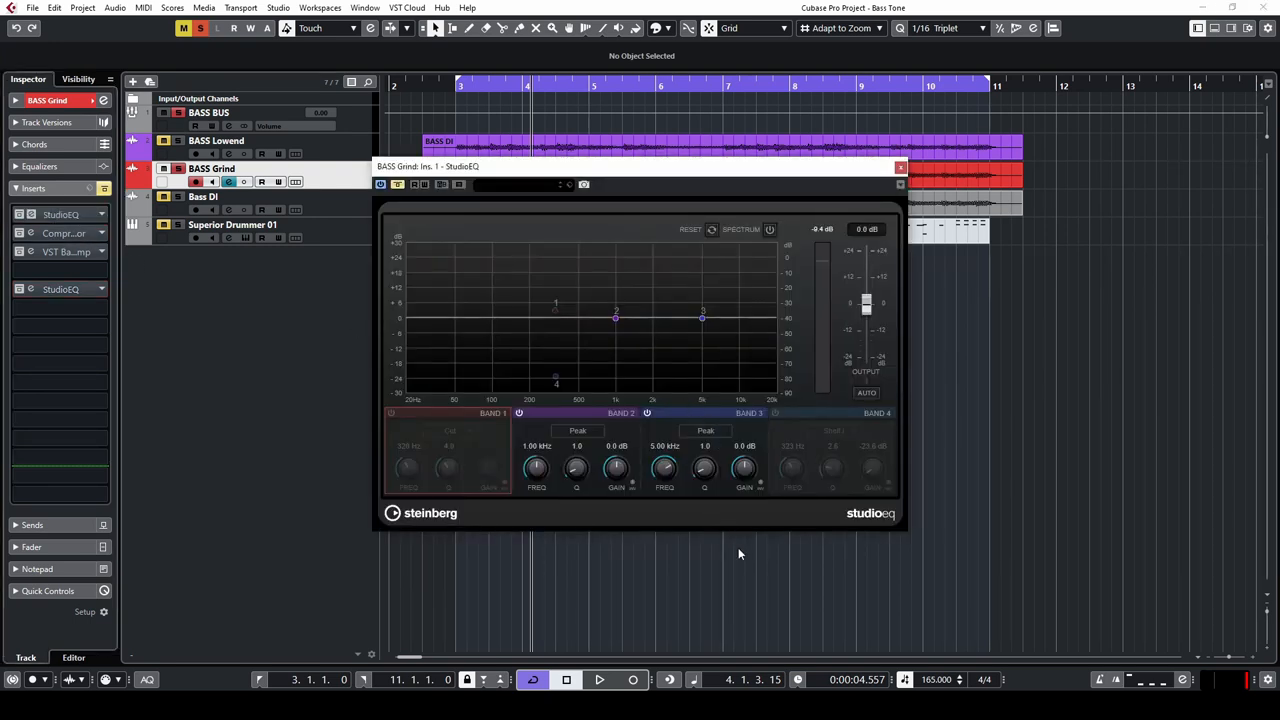
mouse_move(737, 560)
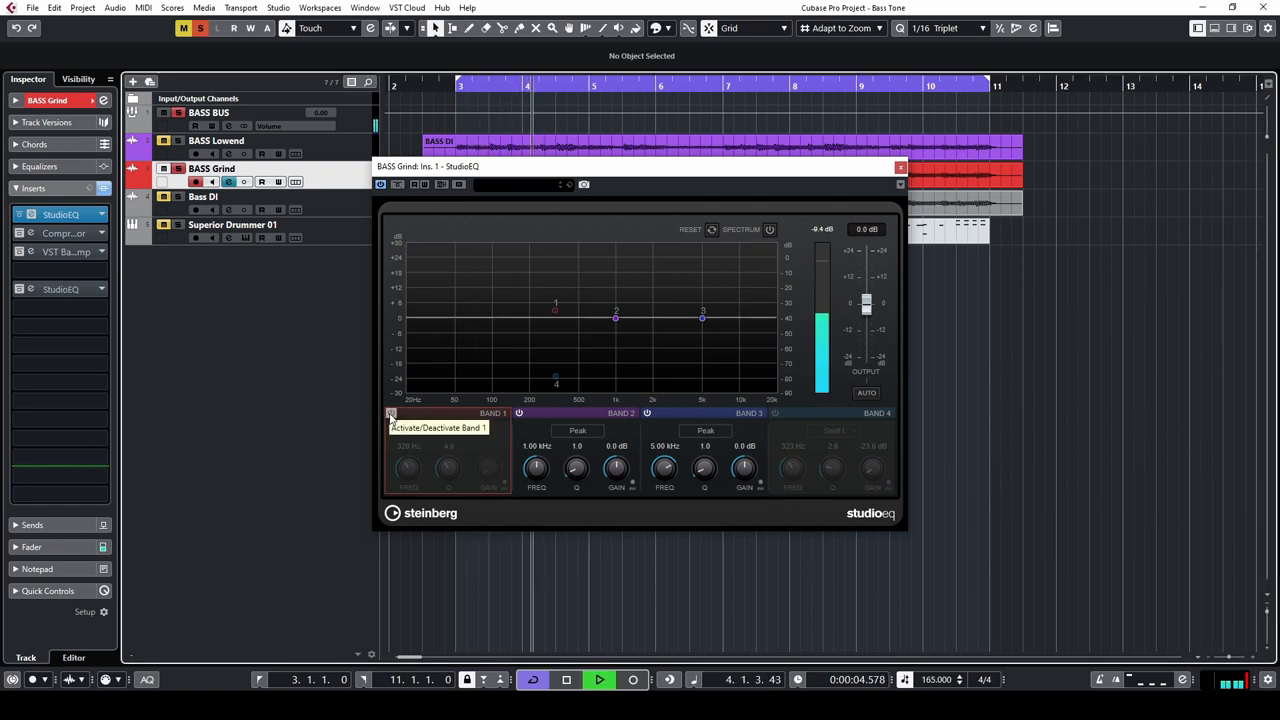
left_click(391, 413)
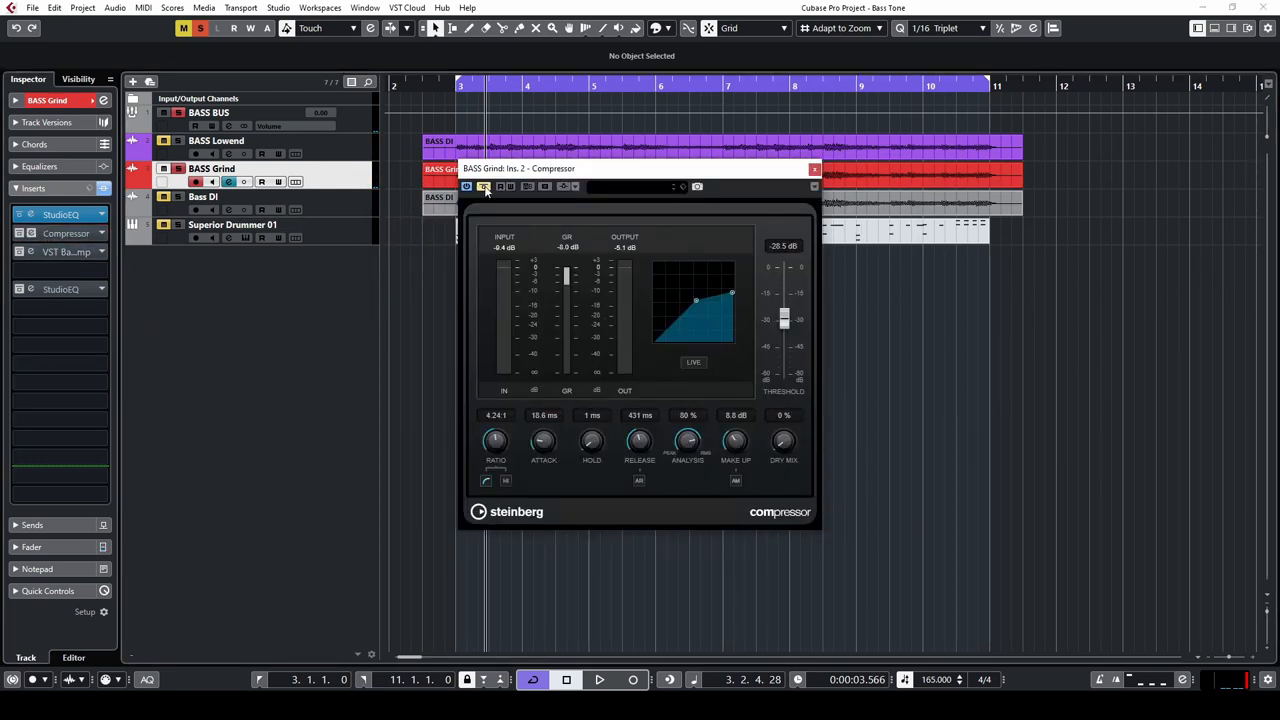
mouse_move(483, 187)
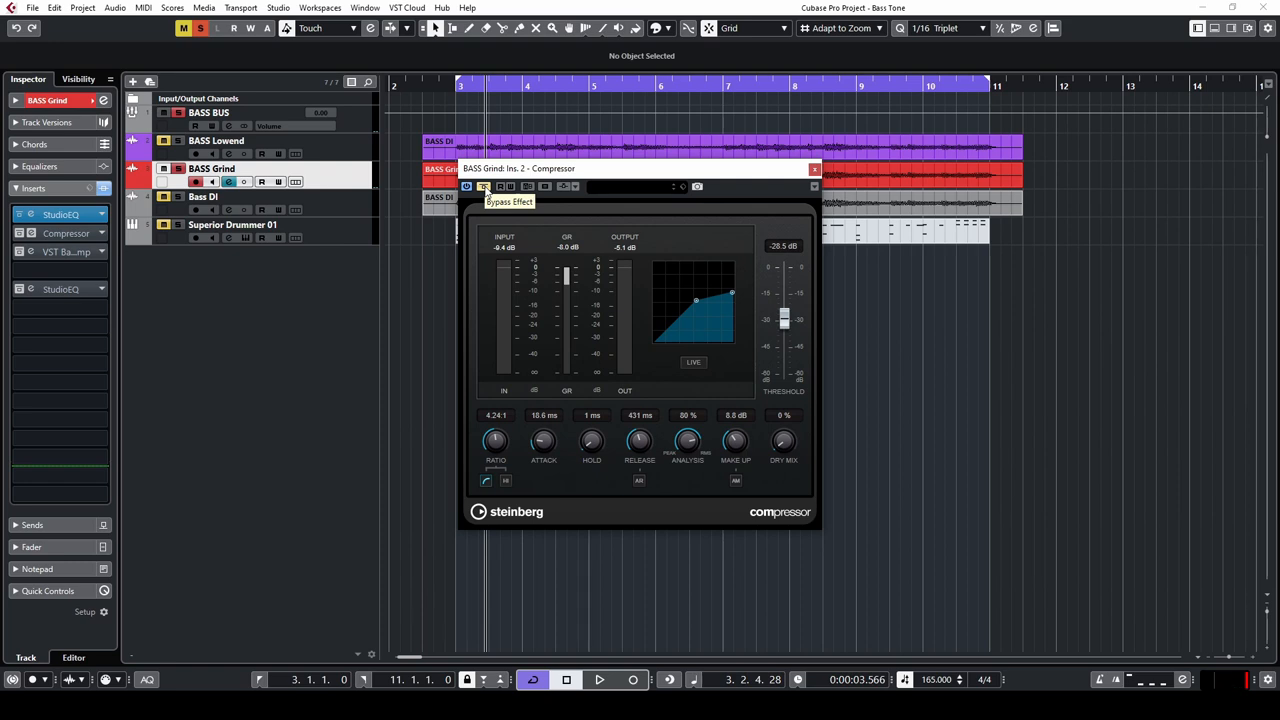
Bypass the BASS Grind compressor during playback to compare, then close it.
left_click(598, 680)
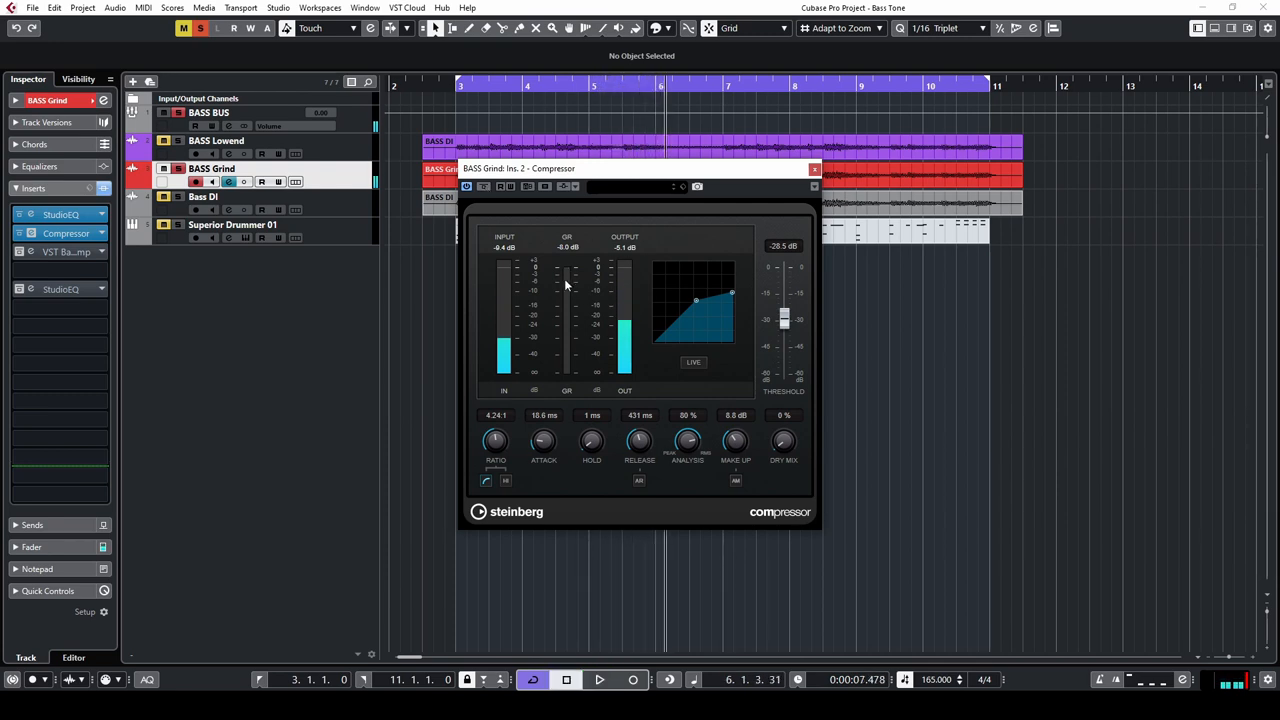
mouse_move(568, 275)
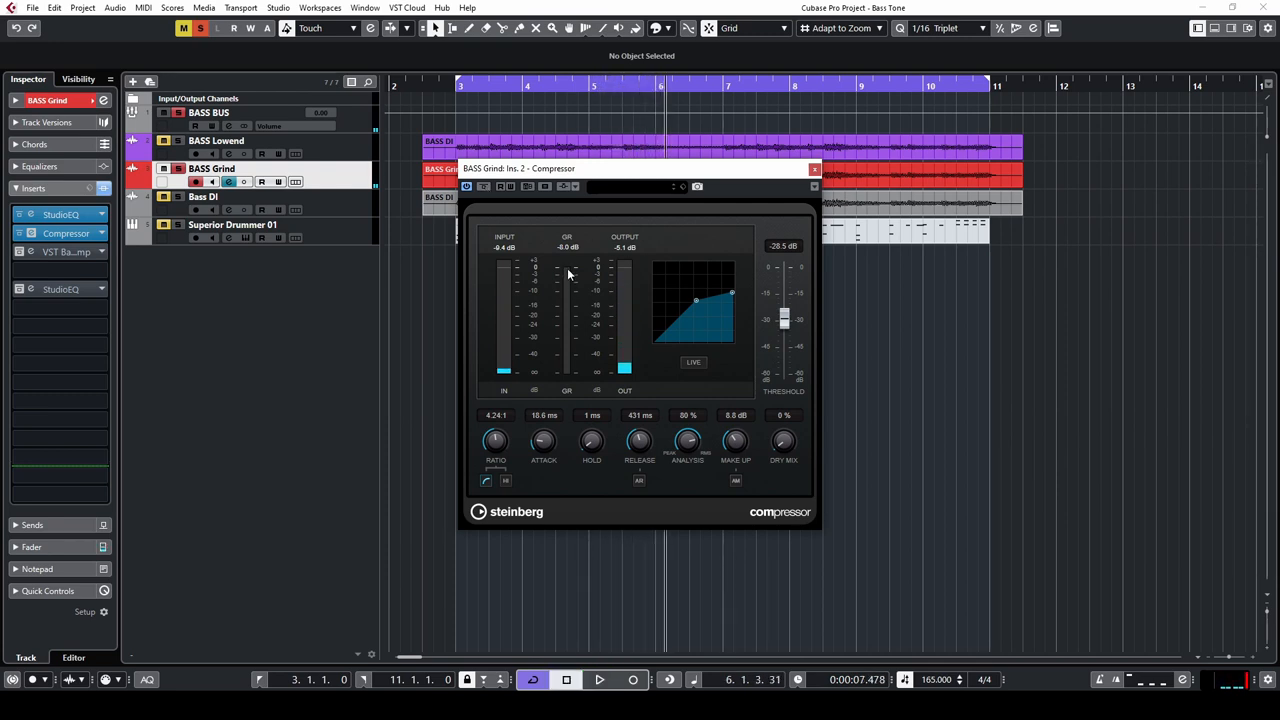
mouse_move(568, 291)
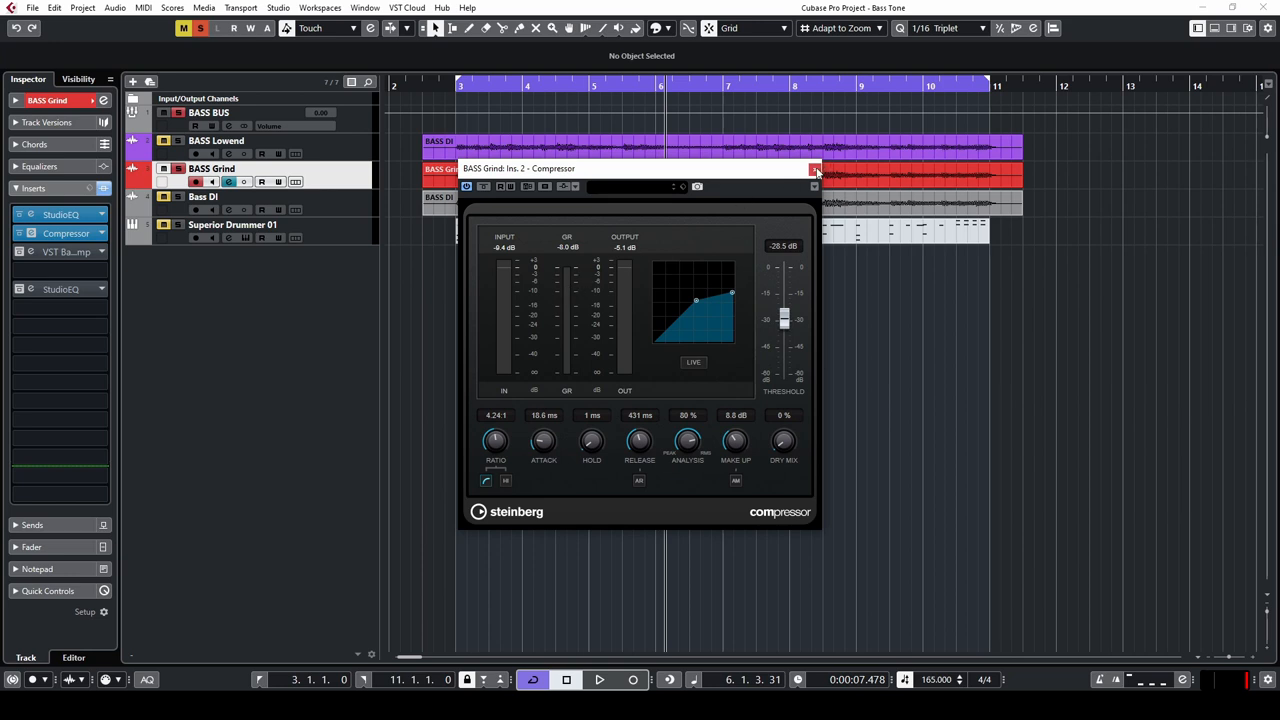
left_click(814, 168)
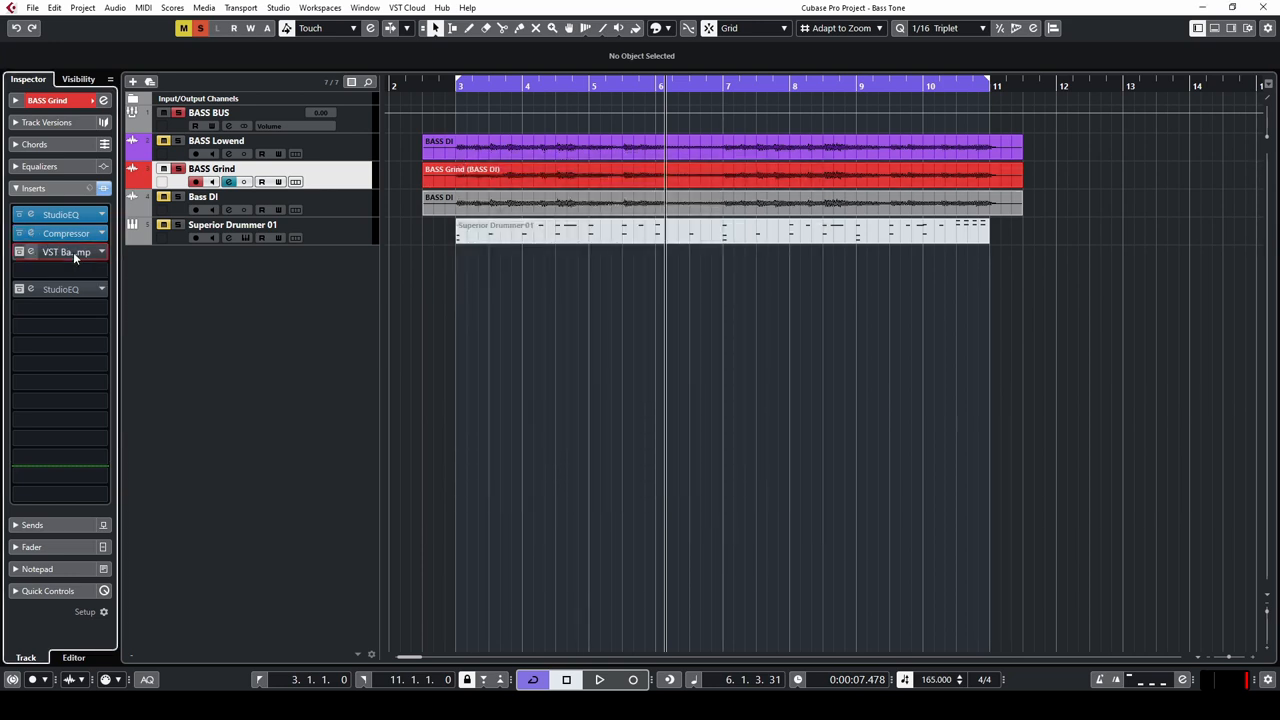
Open BASS Grind's VST Bass Amp, compare it bypassed, and close the window.
double_click(65, 251)
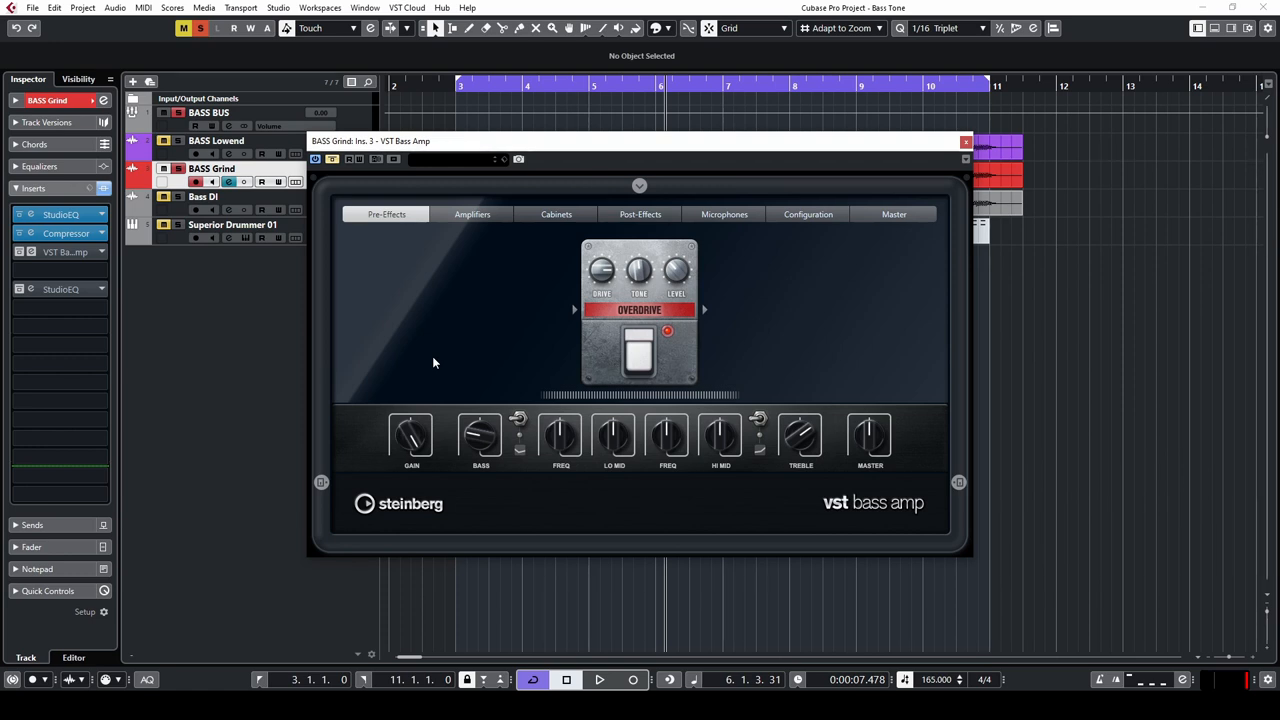
left_click(598, 679)
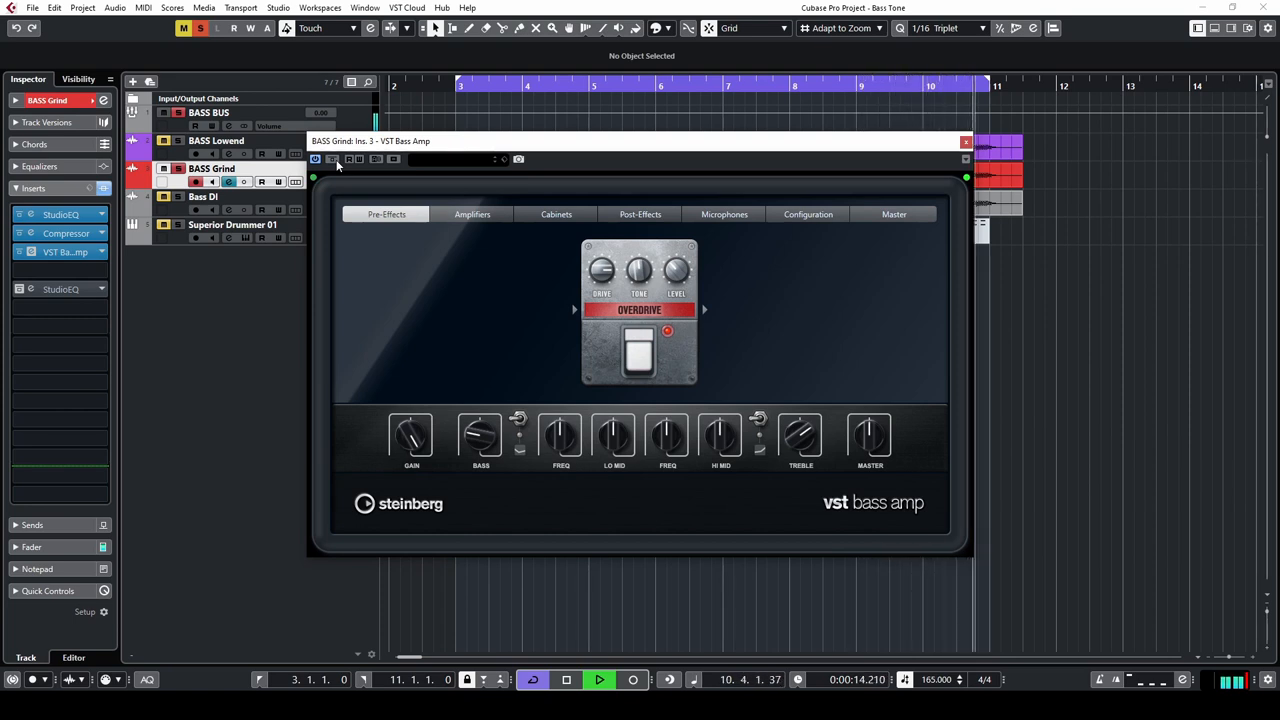
left_click(599, 679)
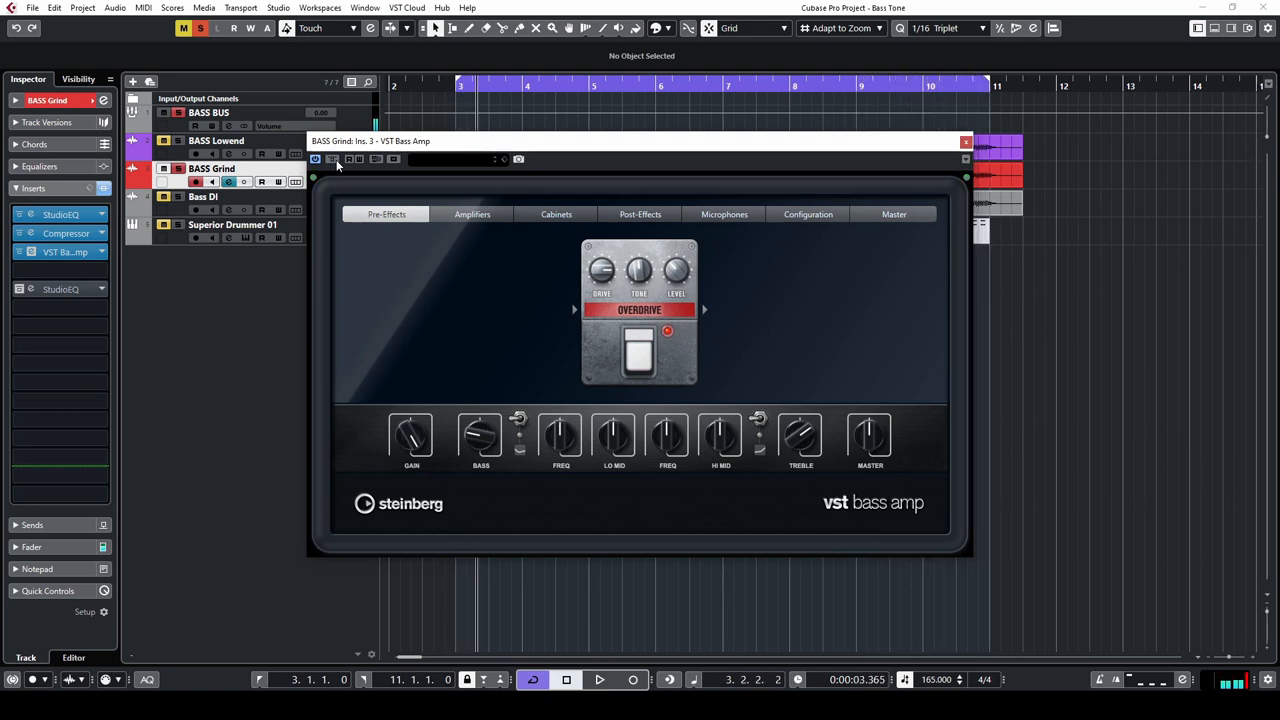
left_click(556, 214)
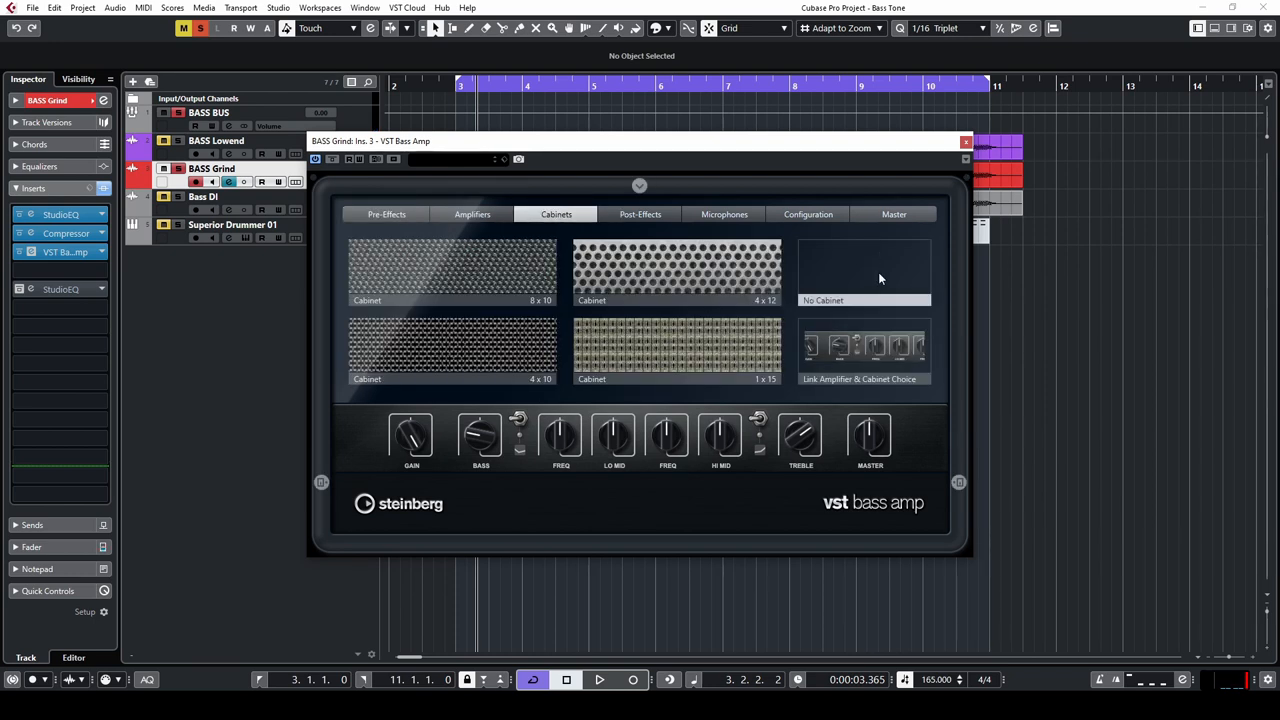
left_click(964, 140)
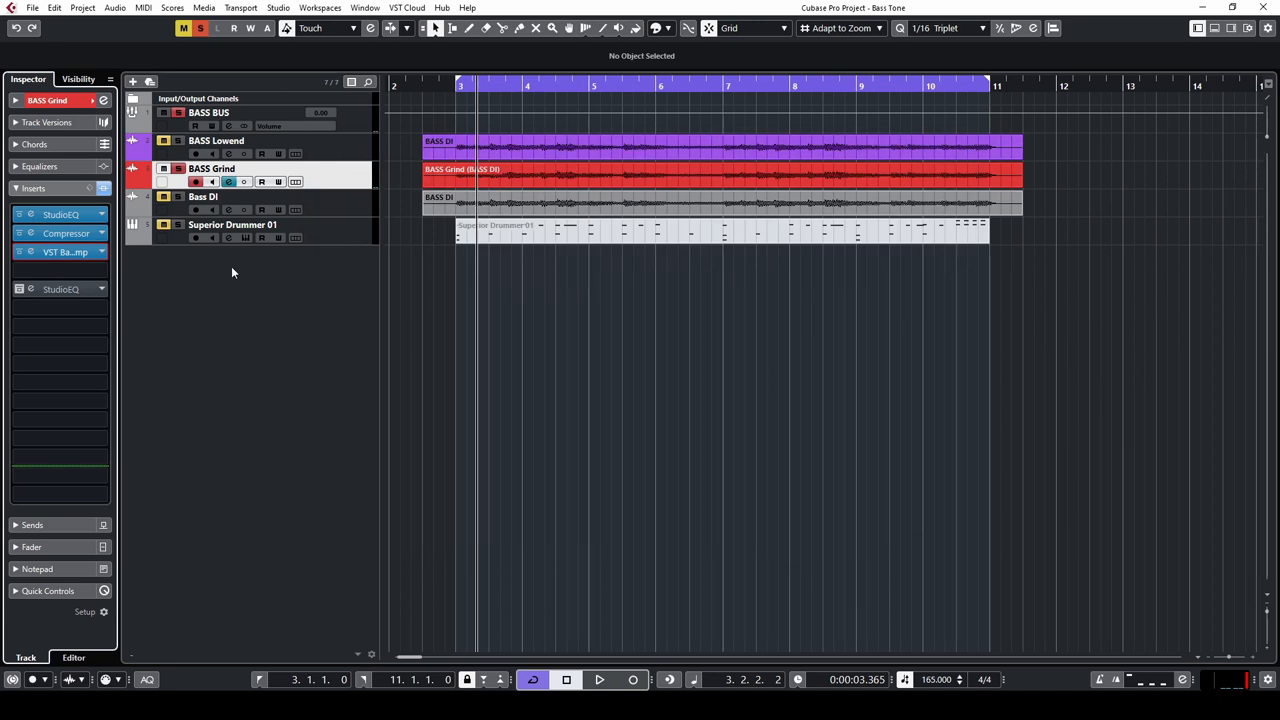
mouse_move(58, 289)
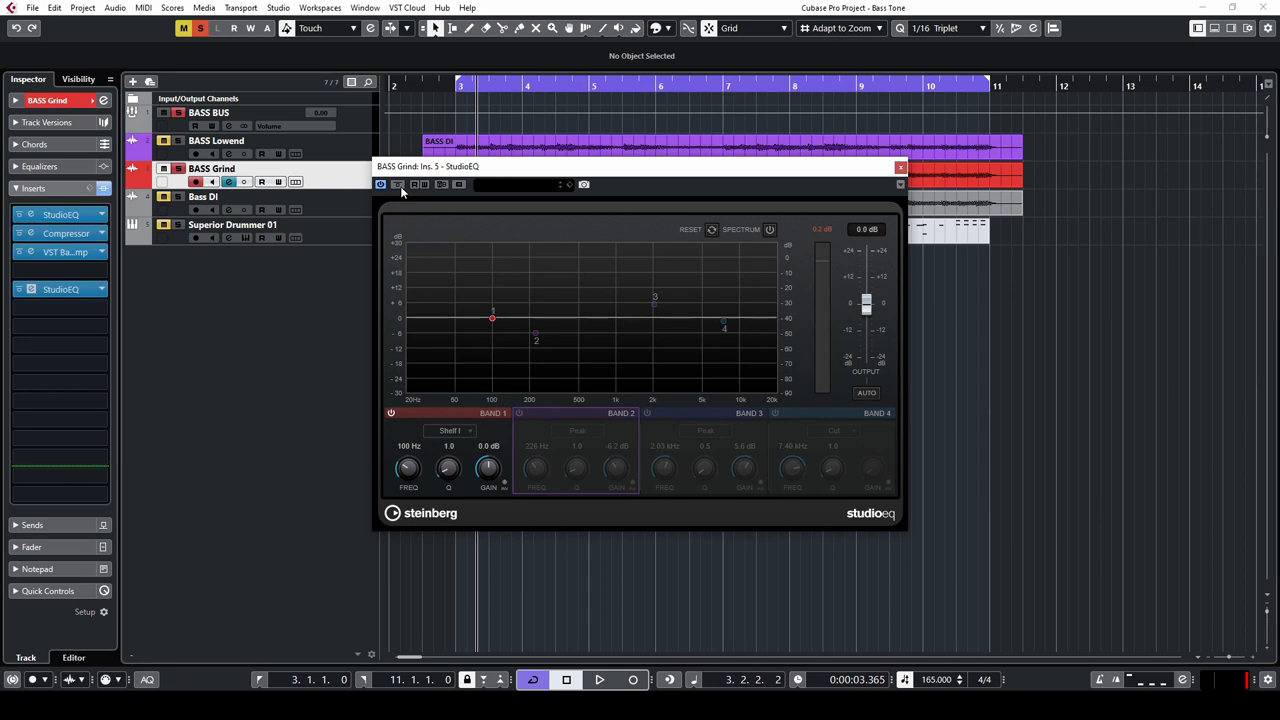
Compare the post-amp StudioEQ bypassed and adjust its 226 Hz, 2 kHz and high-cut bands.
left_click(598, 680)
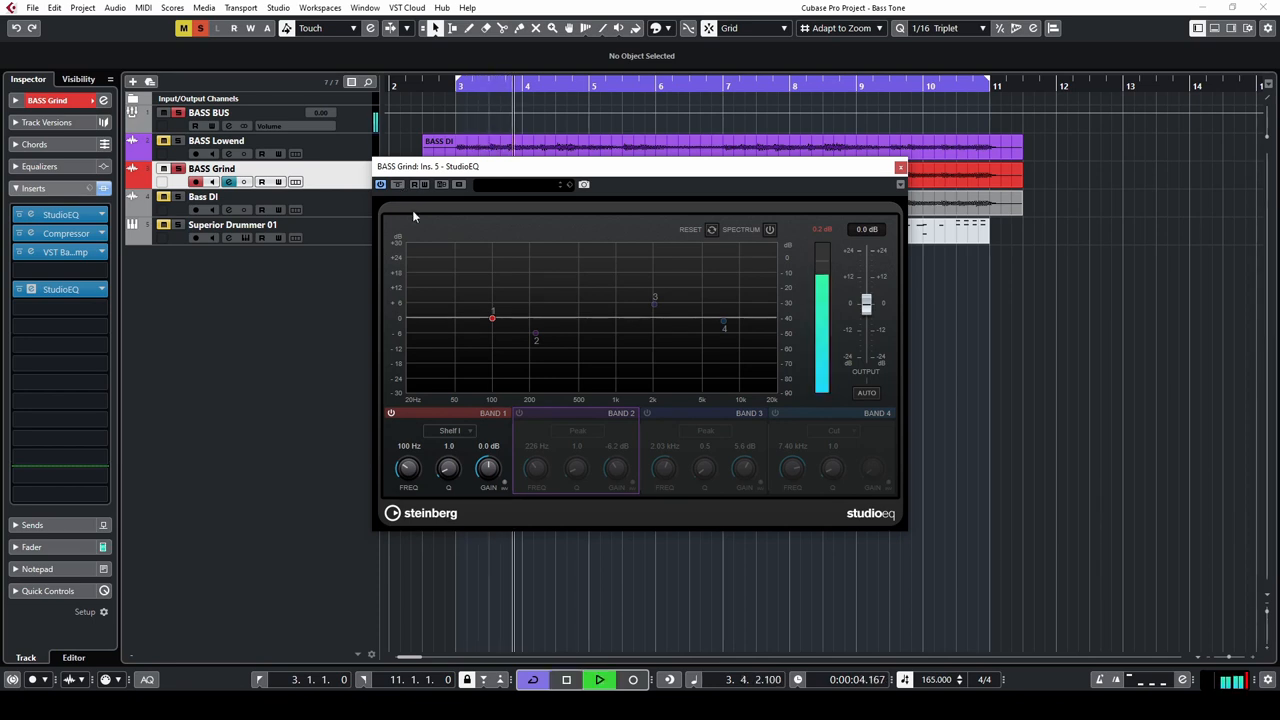
left_click(519, 413)
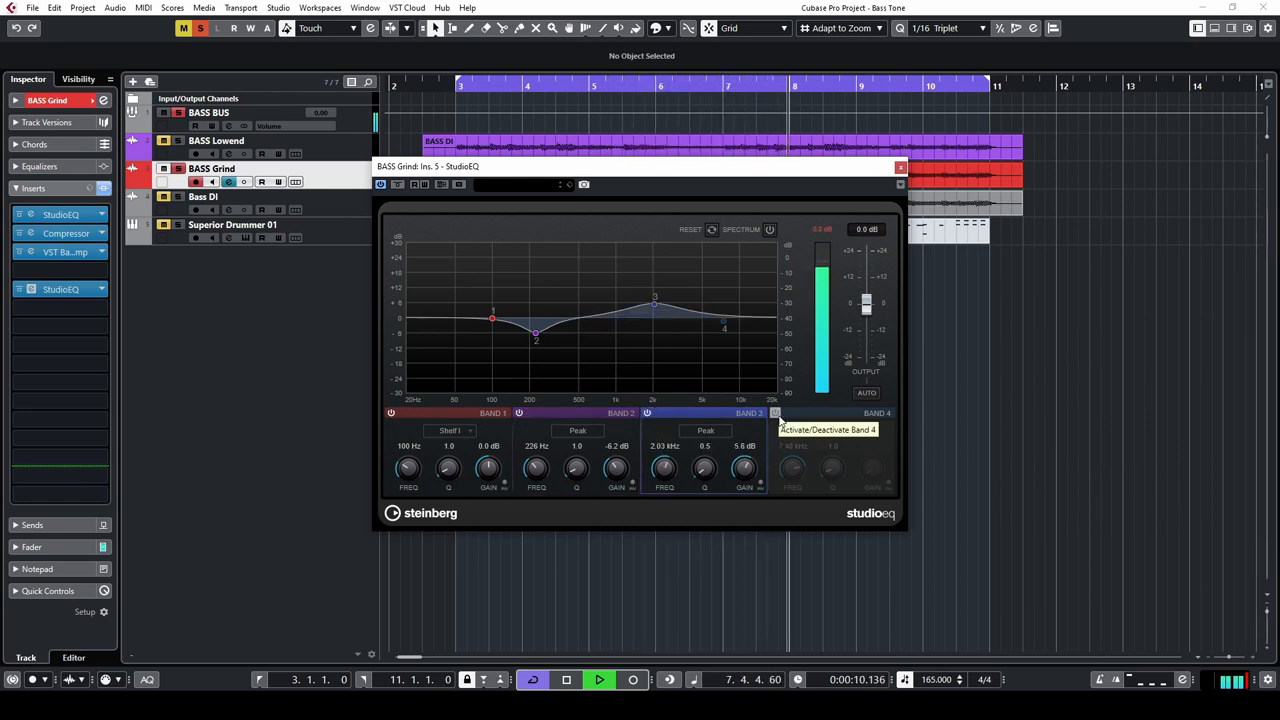
left_click(776, 413)
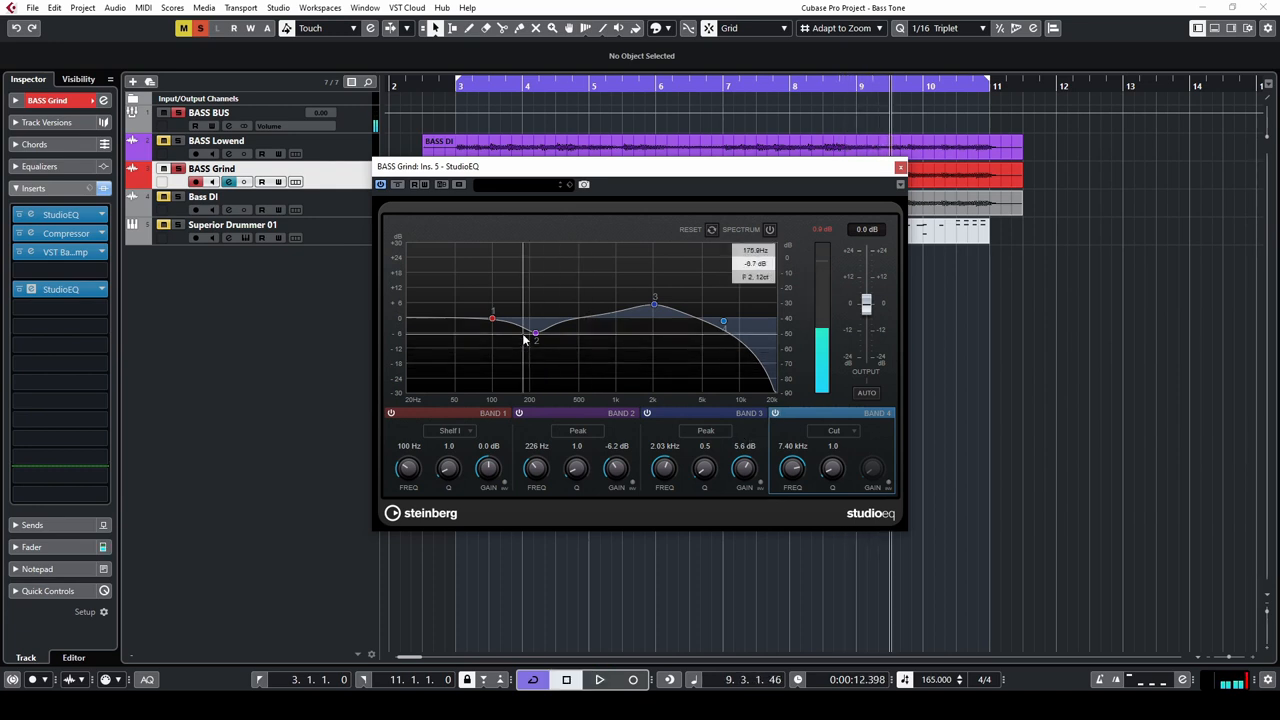
left_click_drag(536, 331, 536, 333)
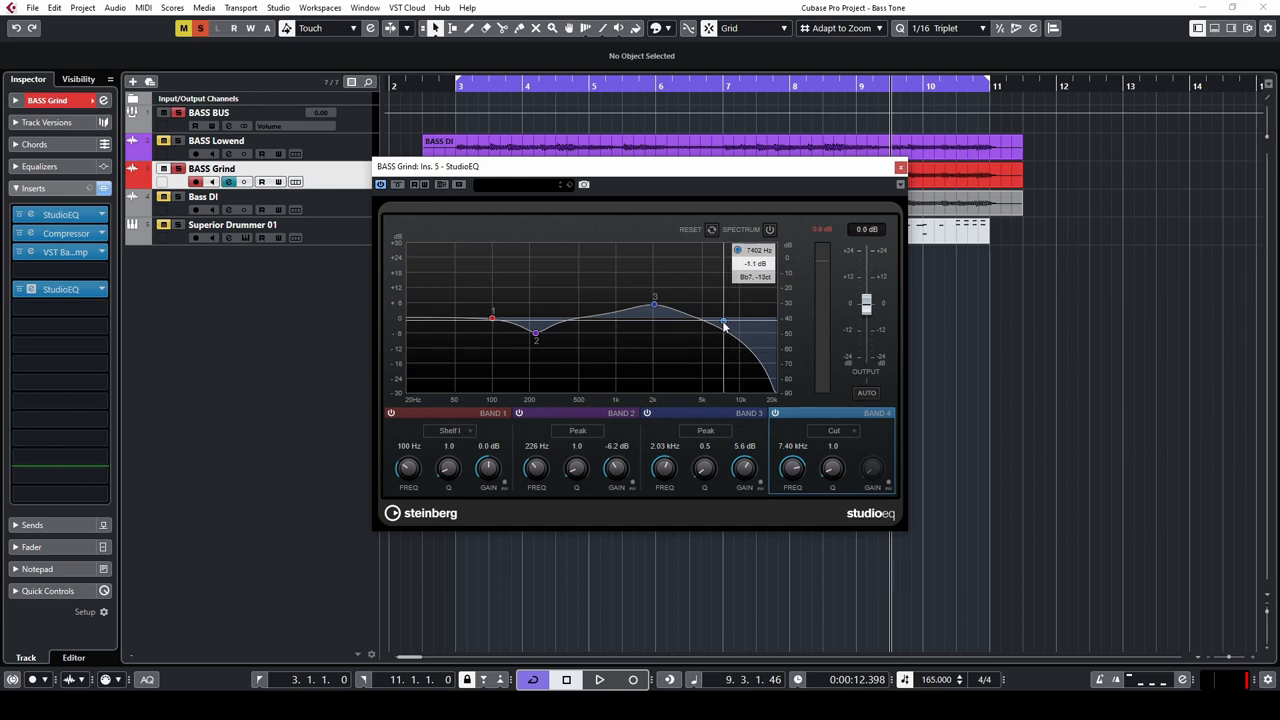
left_click_drag(723, 322, 755, 325)
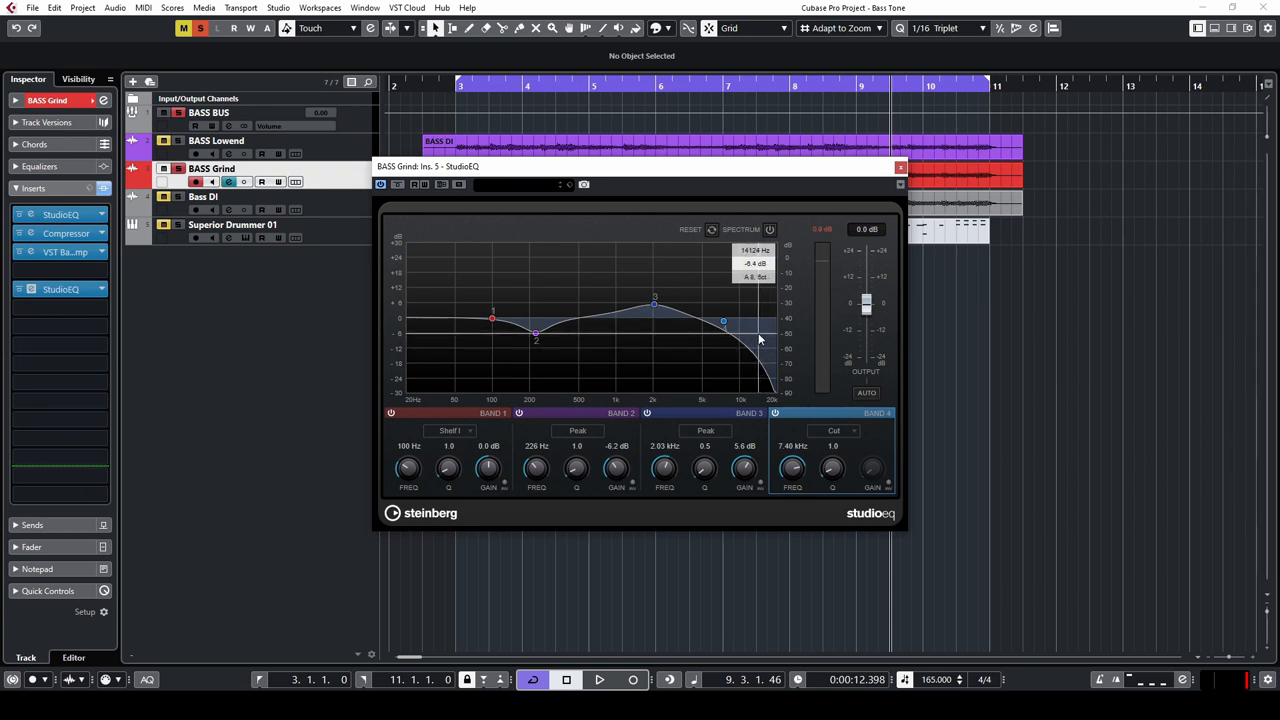
left_click_drag(723, 322, 723, 322)
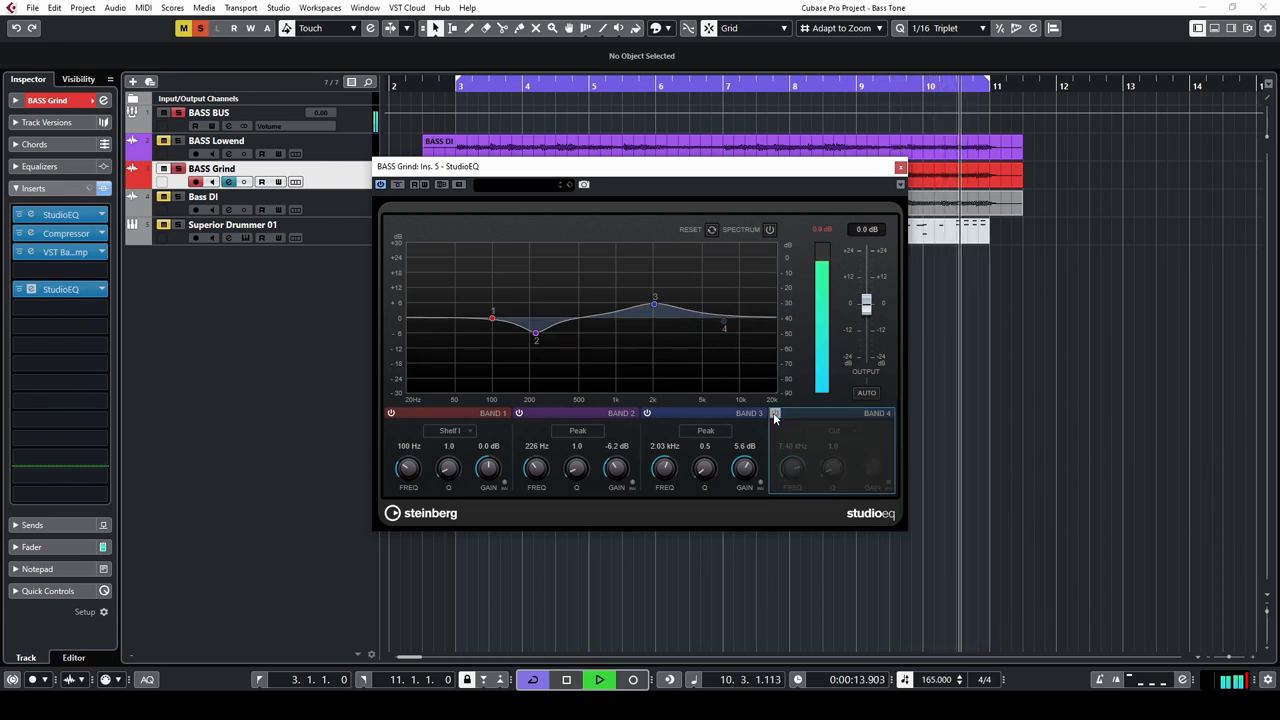
Re-enable the 7.48 kHz high-cut band and close the BASS Grind EQ.
left_click(774, 413)
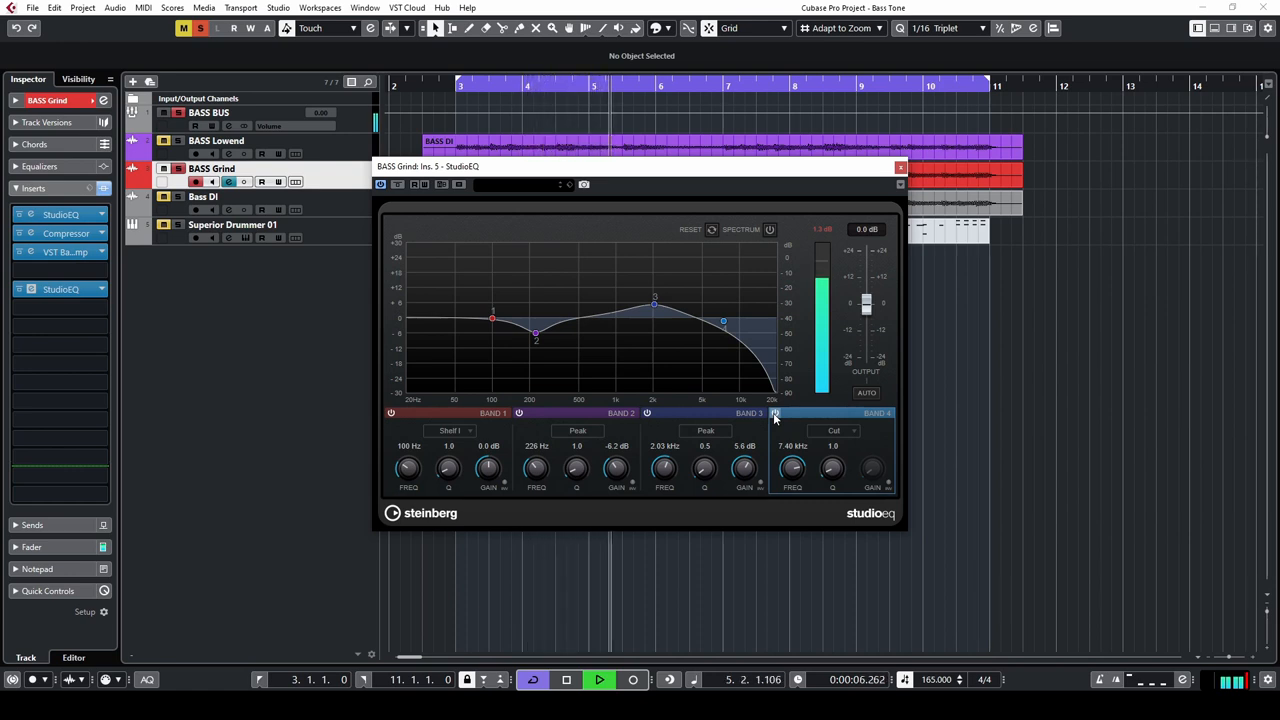
left_click(775, 413)
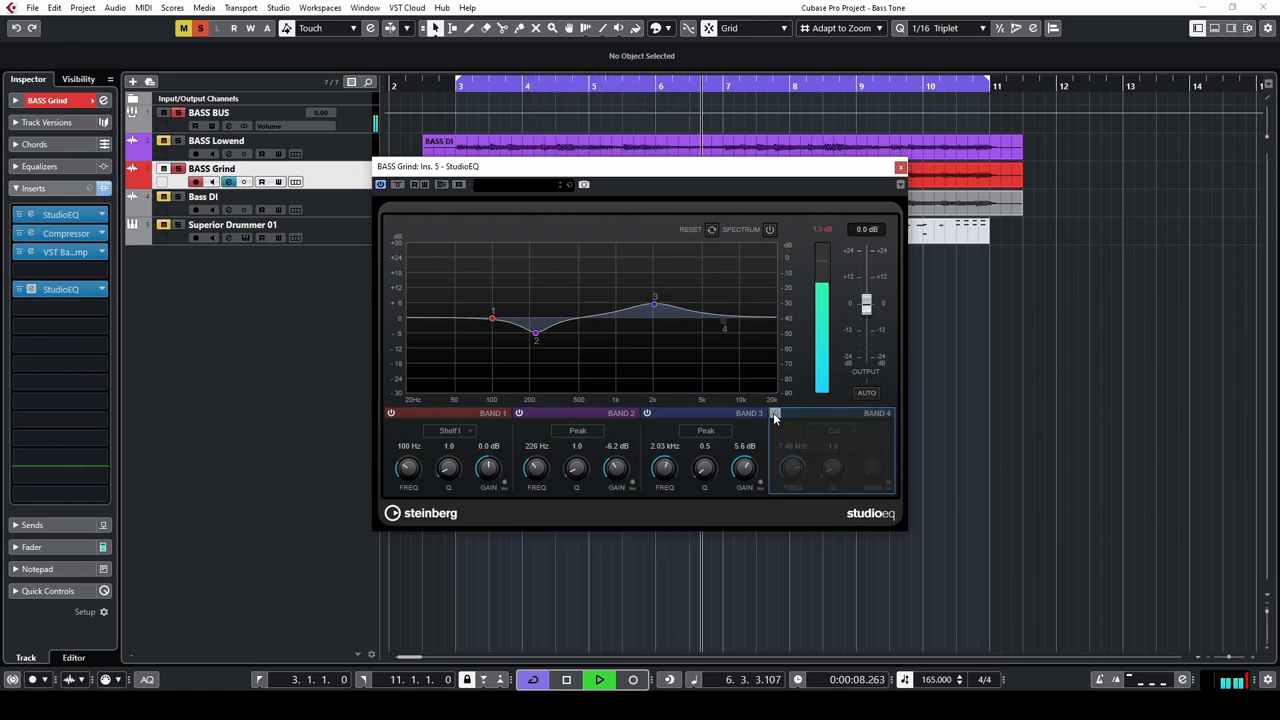
left_click(775, 413)
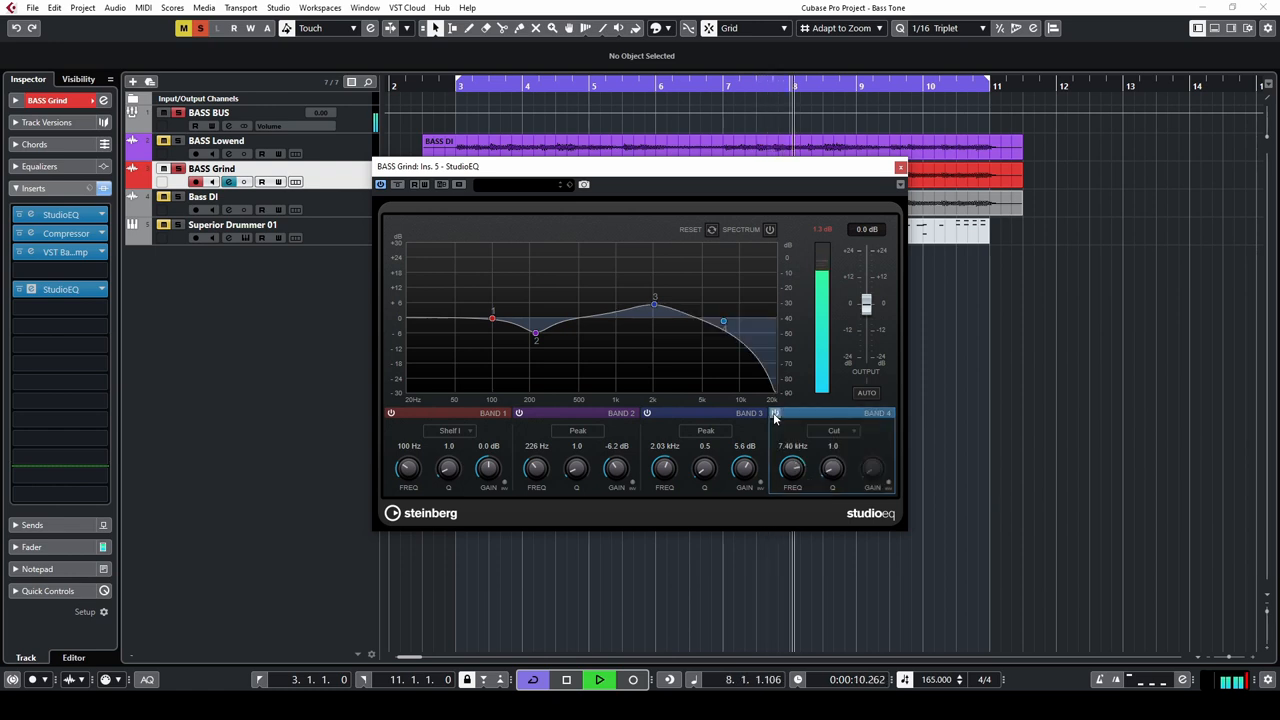
left_click(599, 679)
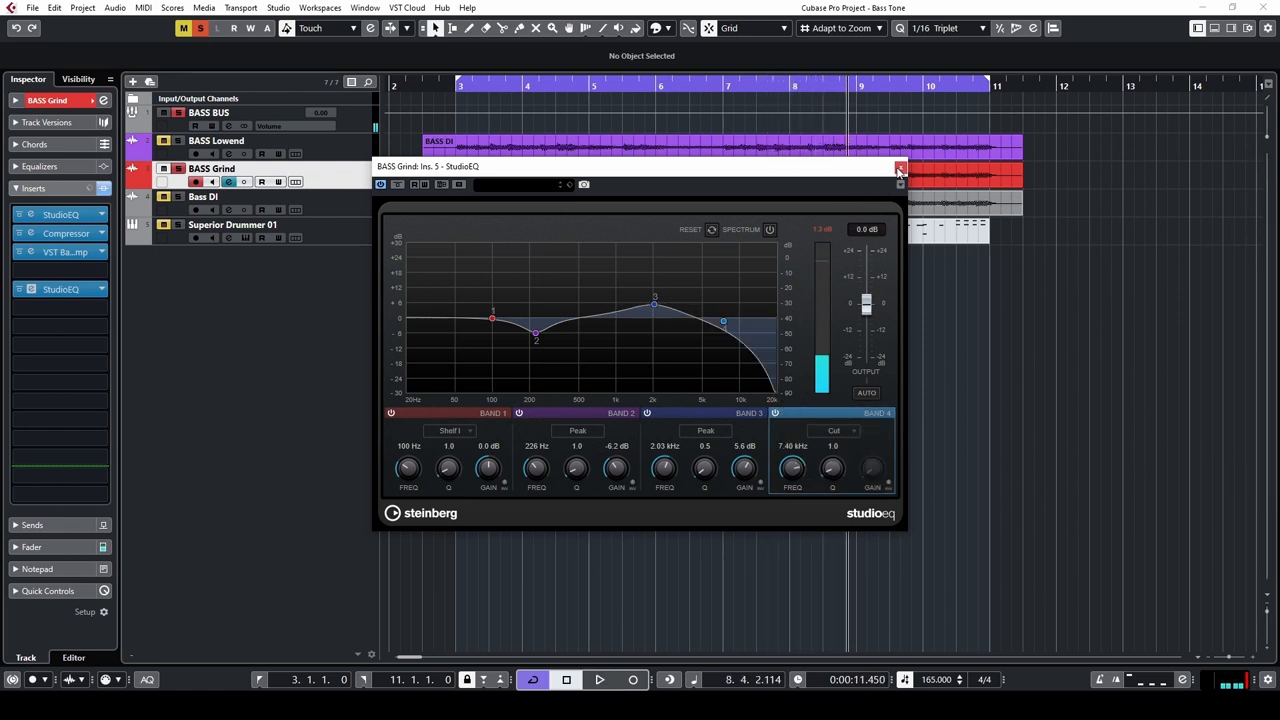
left_click(899, 167)
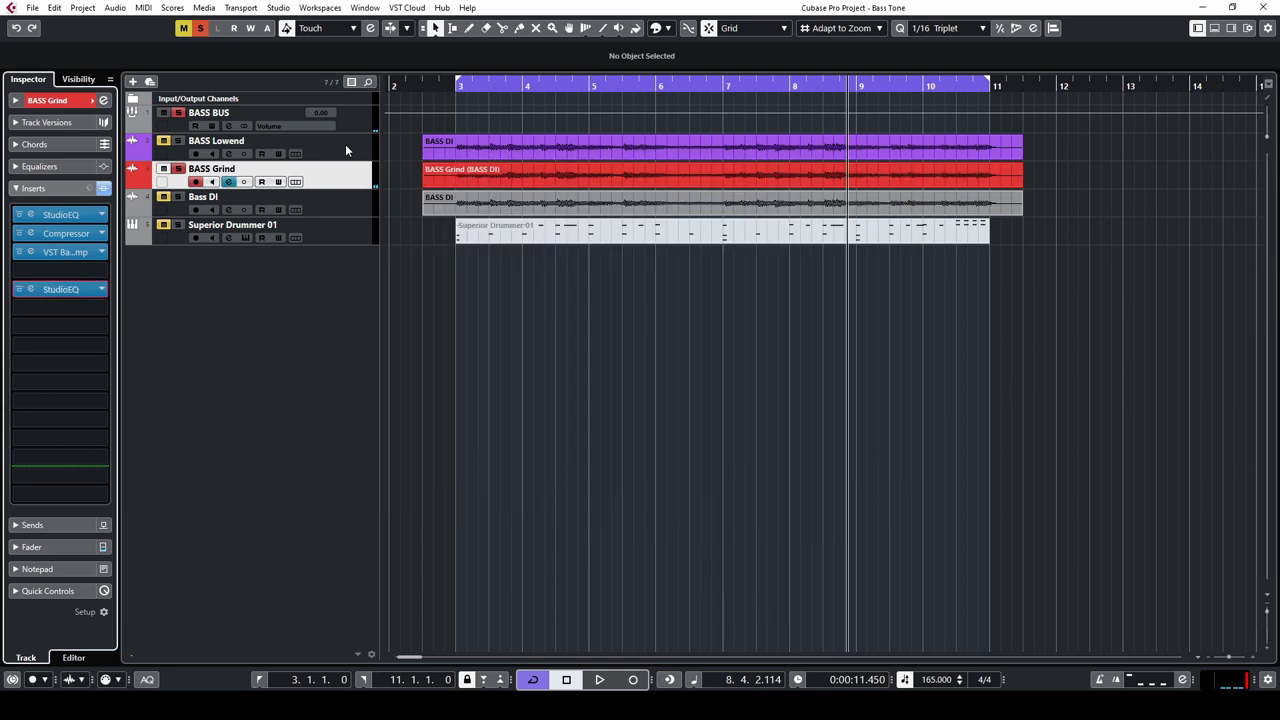
Select BASS Lowend, then BASS BUS to show its StudioEQ, amp and limiter chain.
left_click(216, 140)
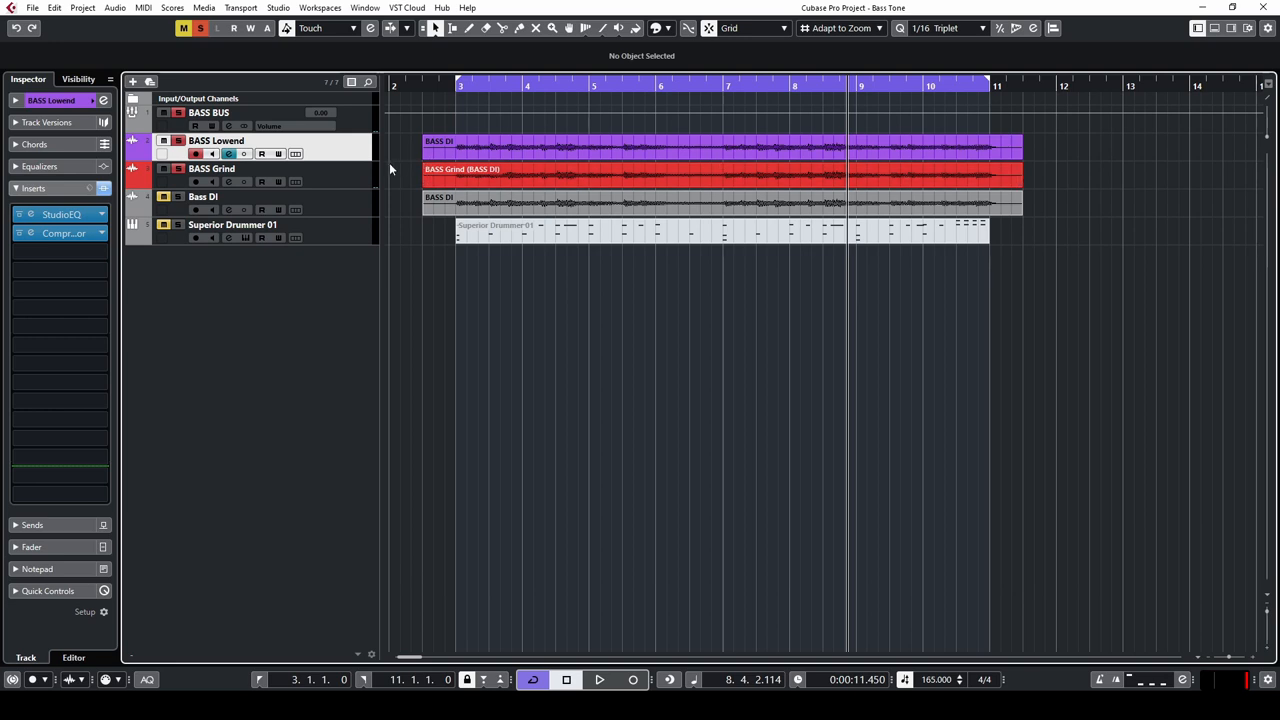
left_click(208, 112)
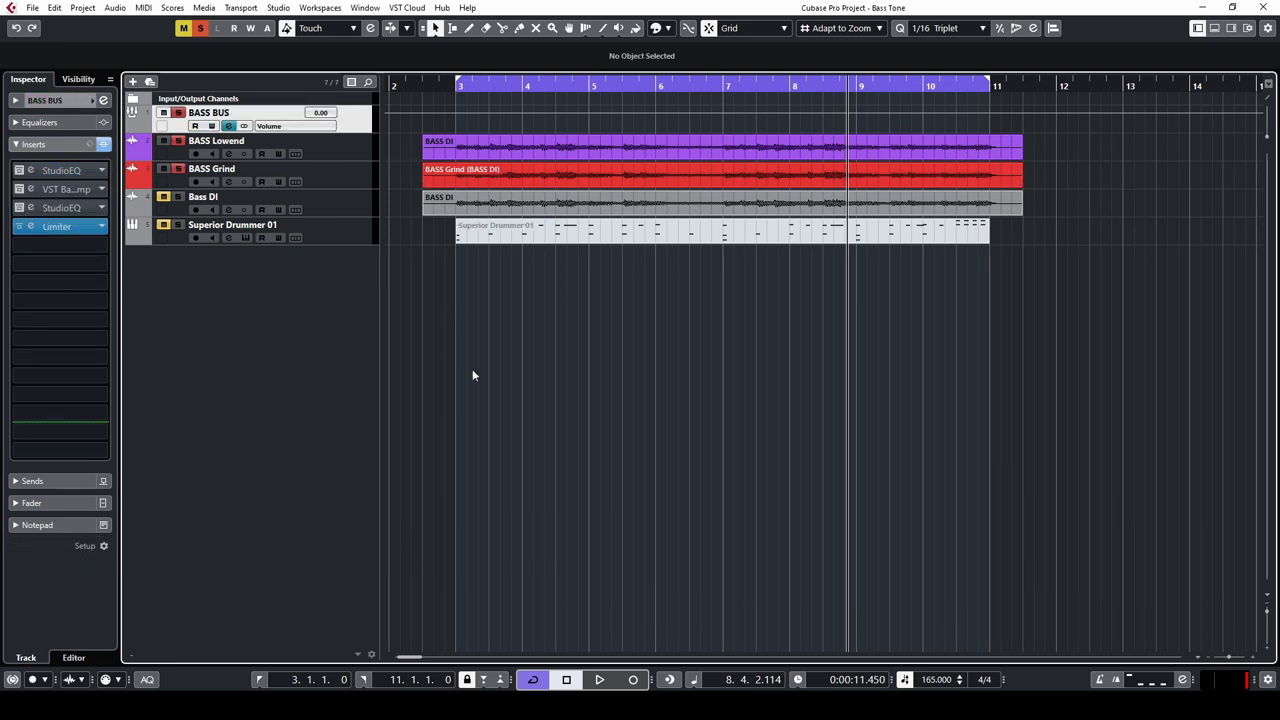
mouse_move(486, 354)
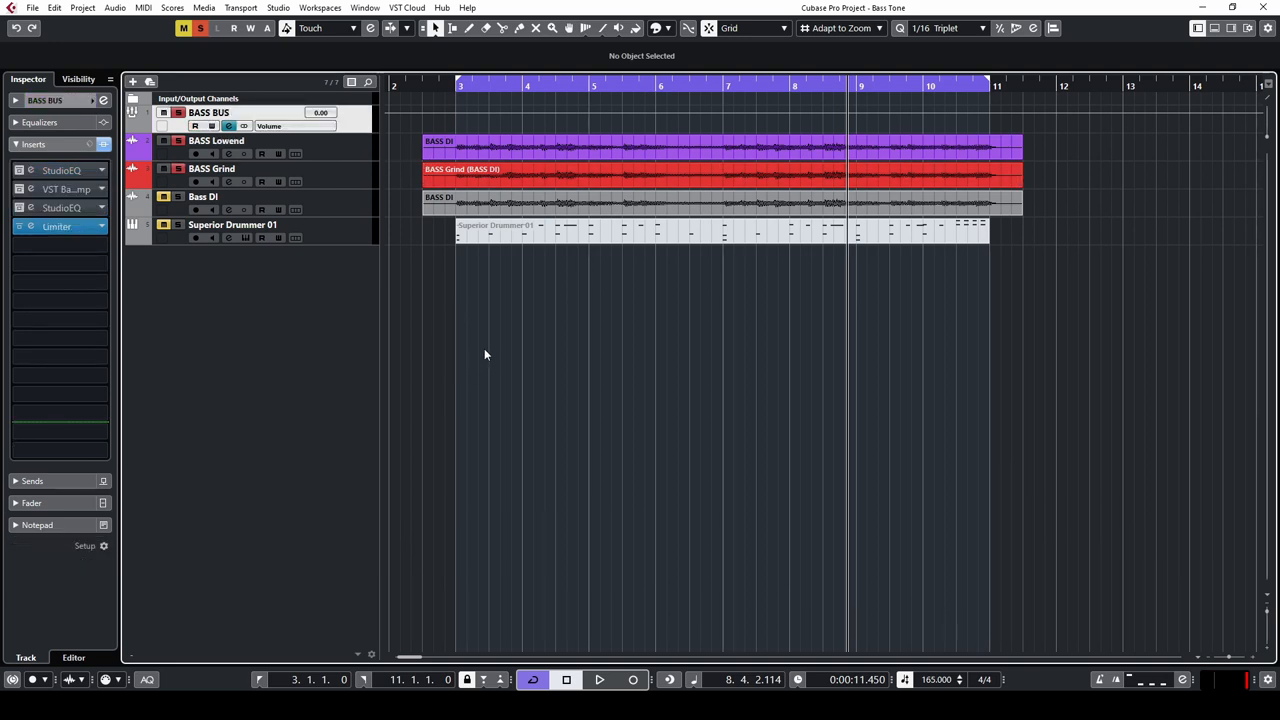
mouse_move(493, 351)
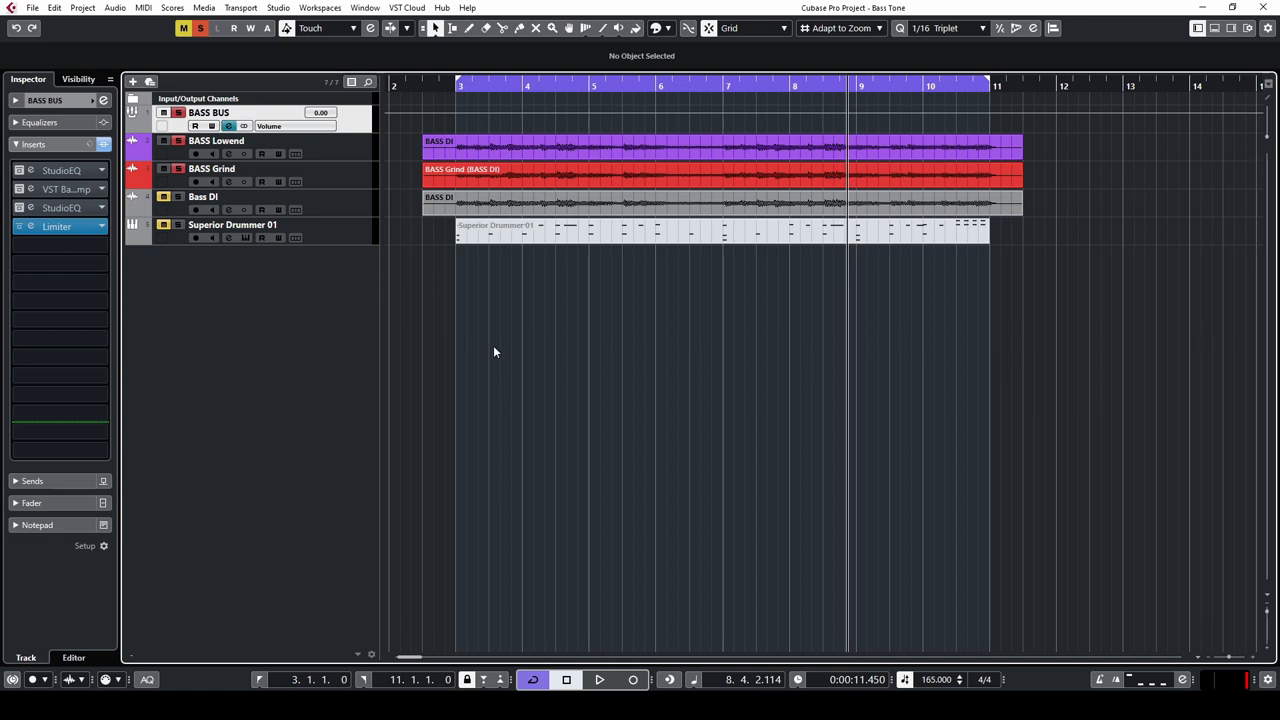
mouse_move(478, 345)
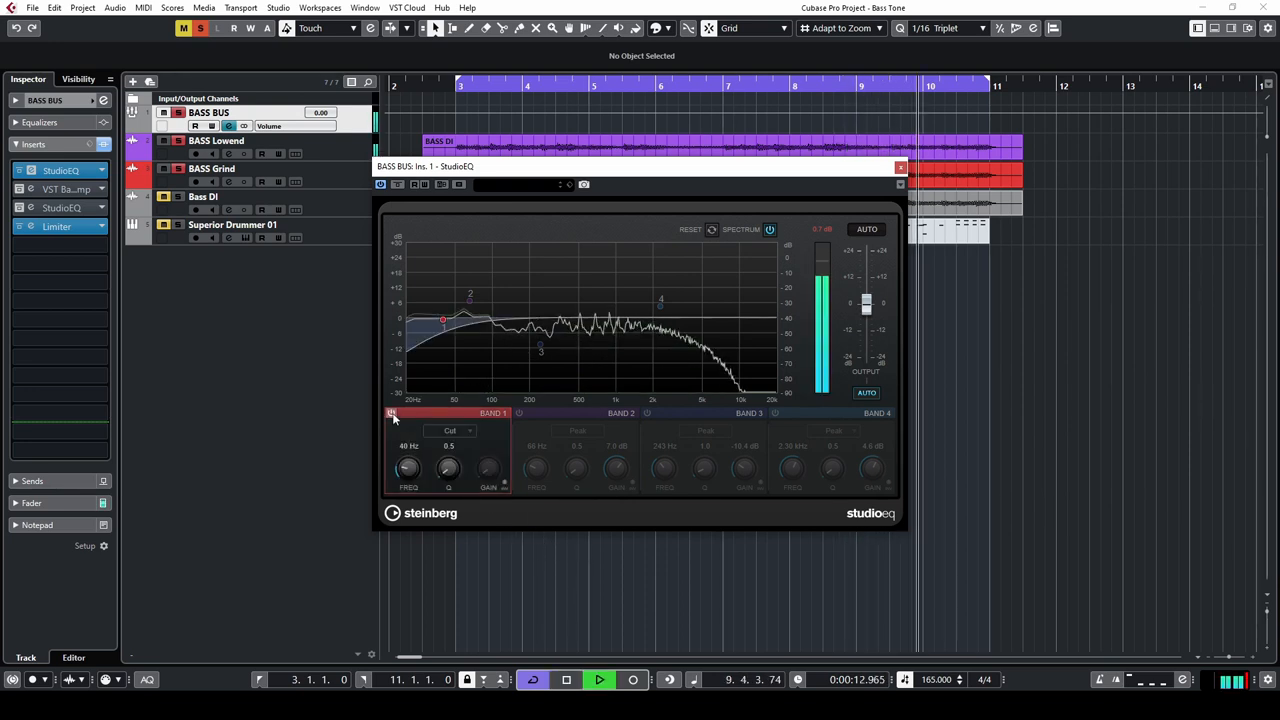
Enable BASS BUS EQ bands: 66 Hz +7 dB, 243 Hz -10.4 dB, 2.30 kHz +4.6 dB.
left_click(519, 413)
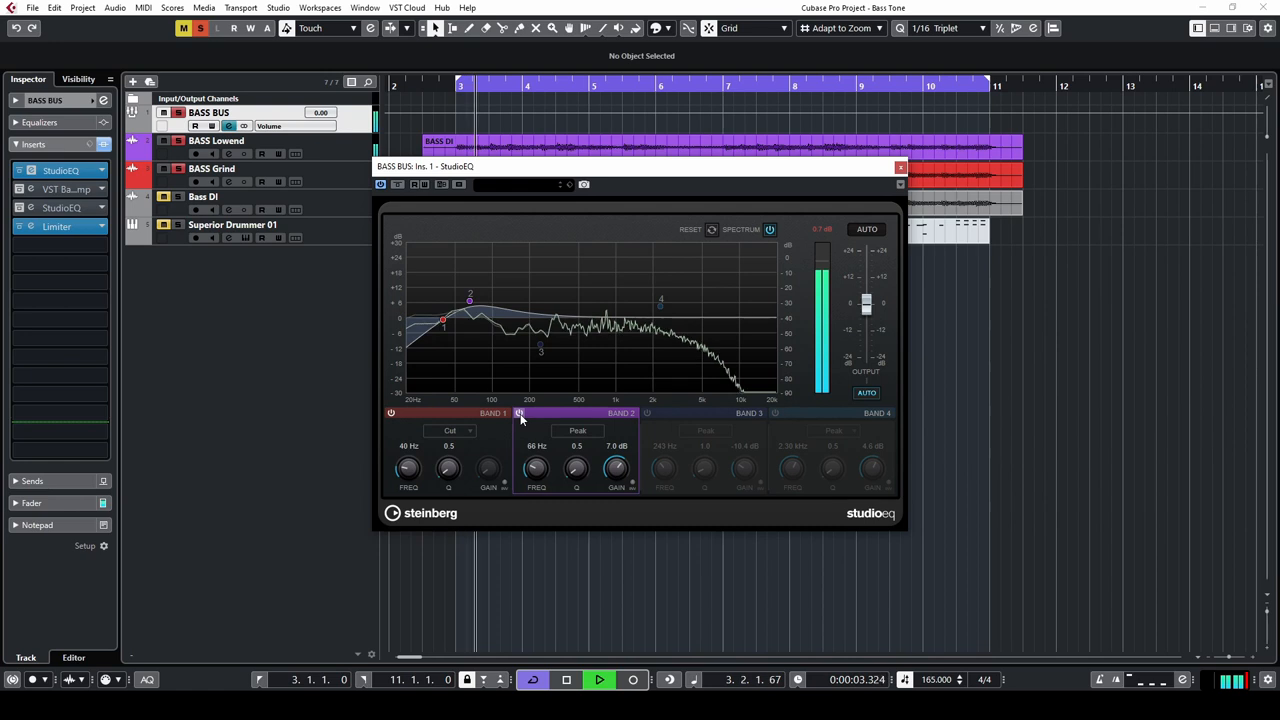
left_click(647, 413)
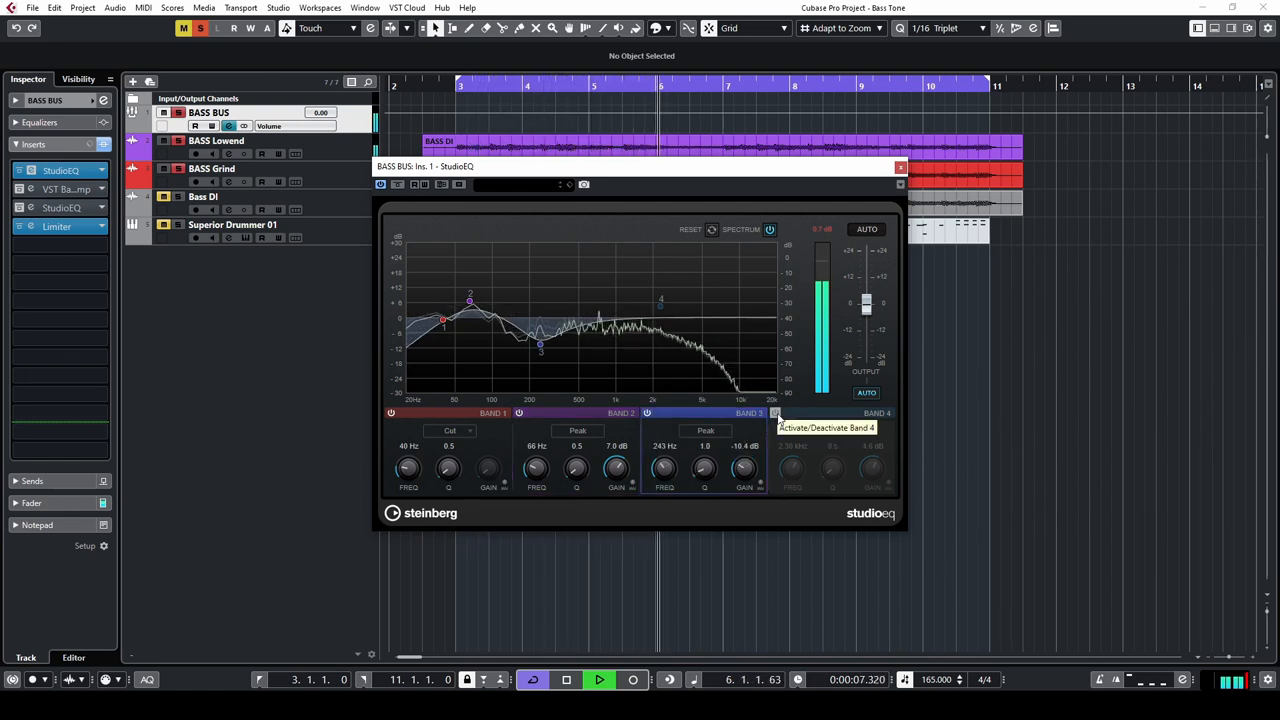
left_click(776, 413)
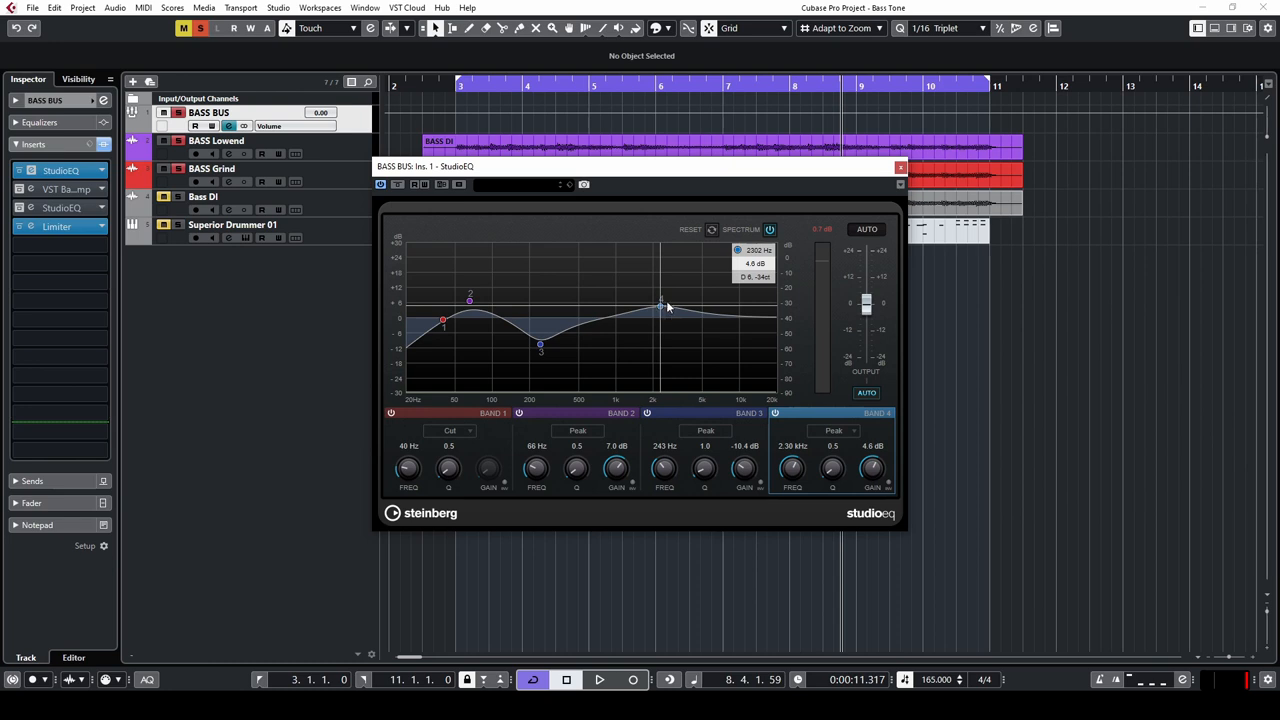
left_click(899, 167)
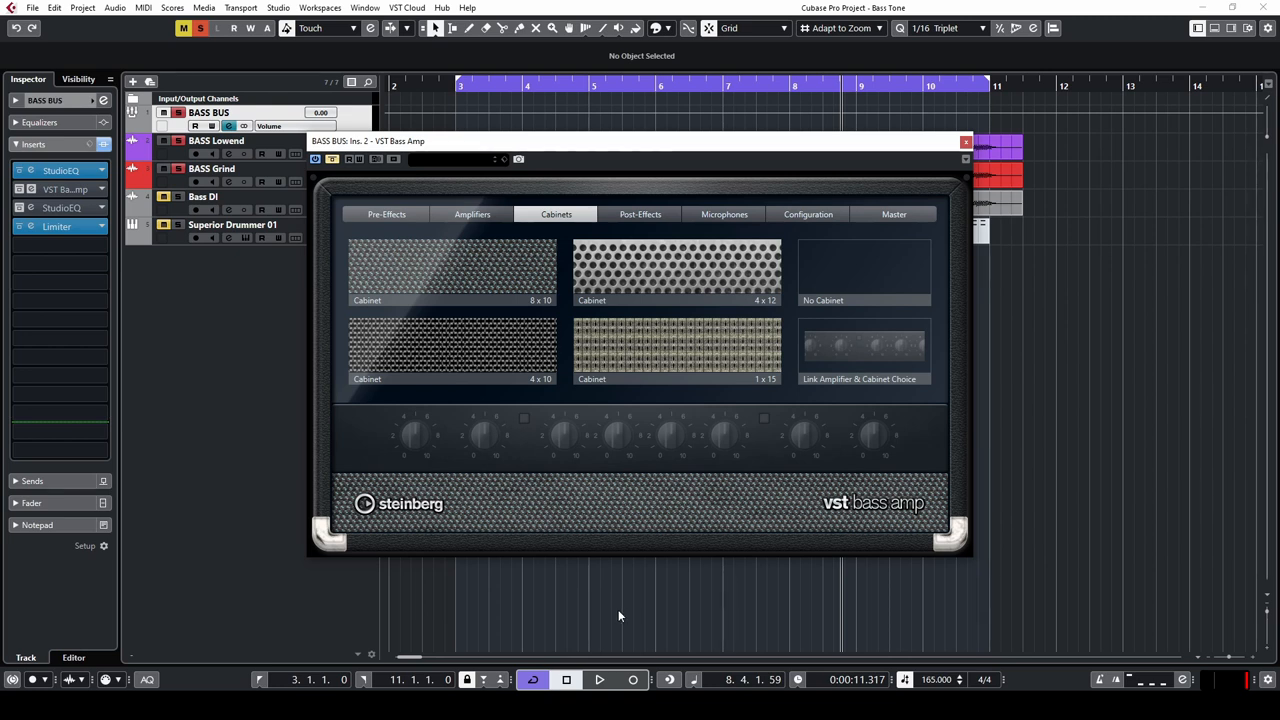
mouse_move(560, 634)
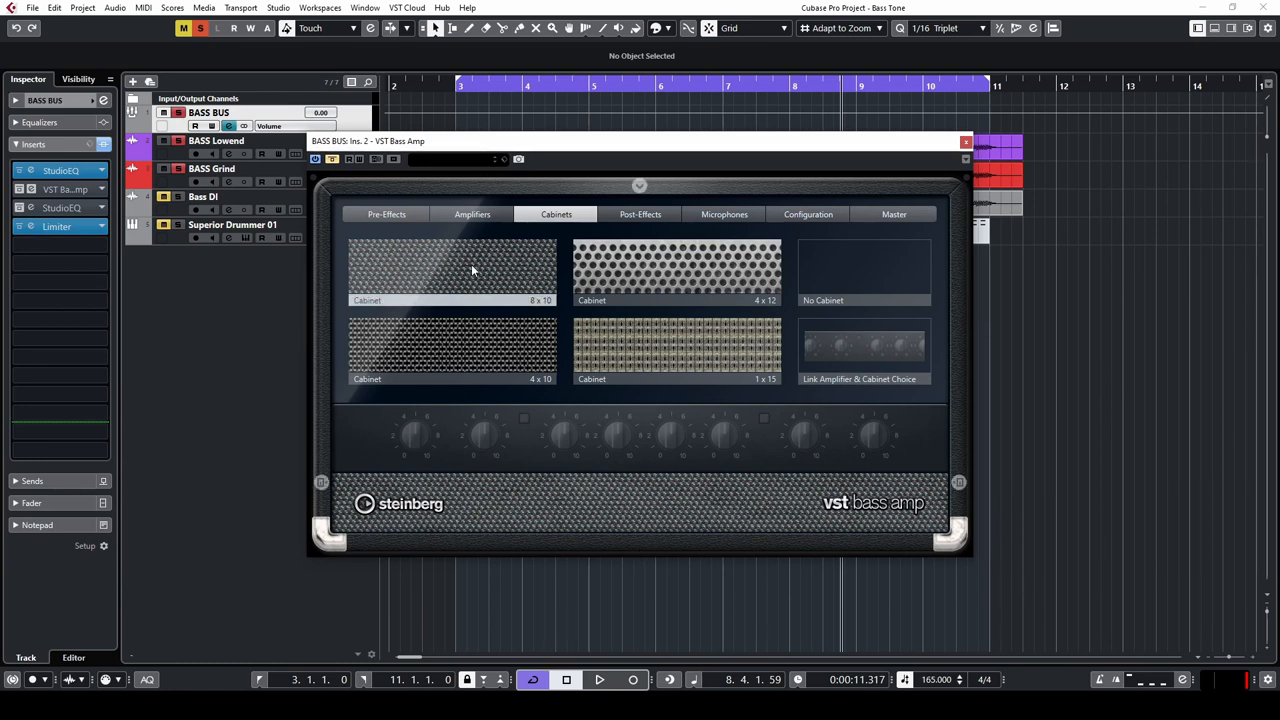
Choose the 8 x 10 cabinet in the BASS BUS VST Bass Amp.
left_click(724, 214)
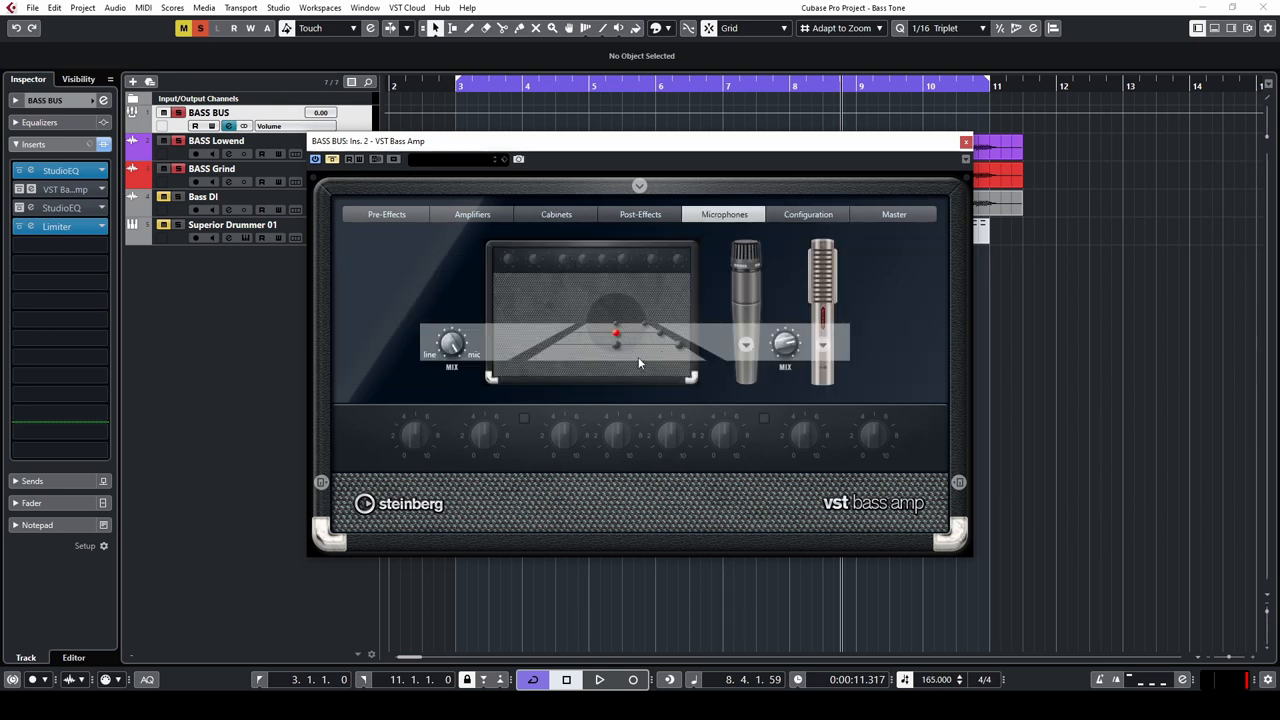
mouse_move(736, 380)
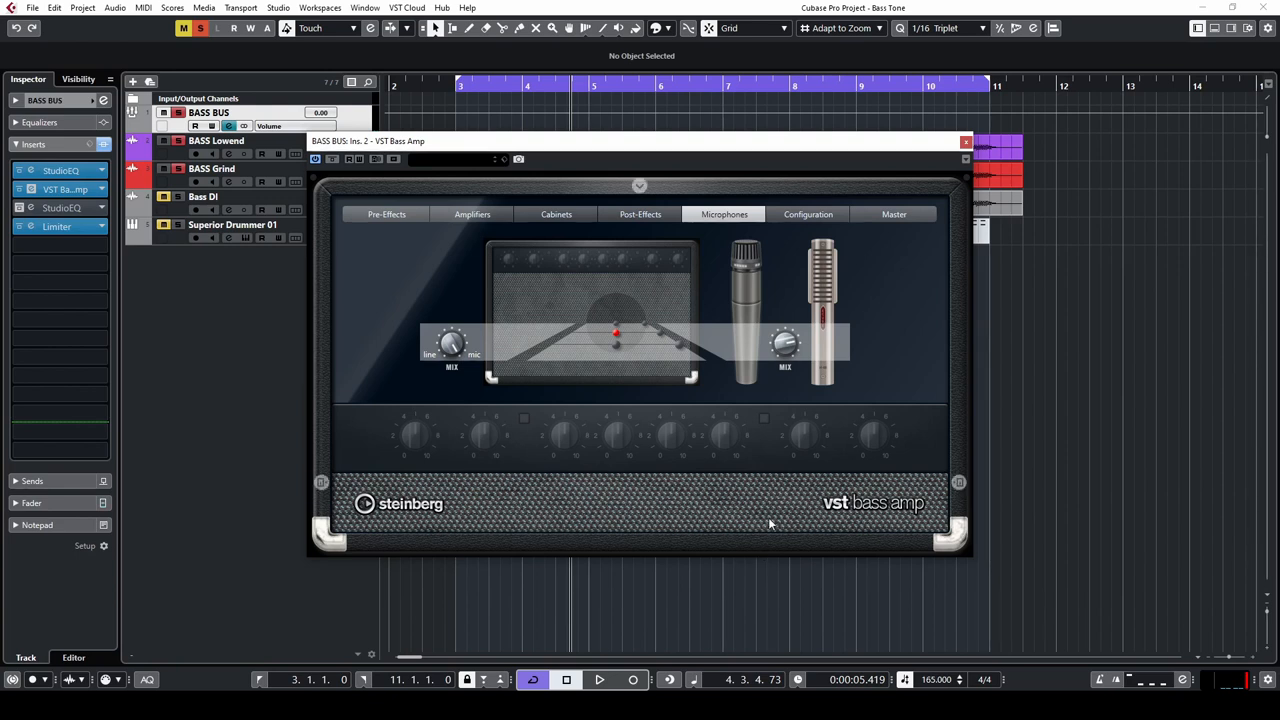
mouse_move(675, 511)
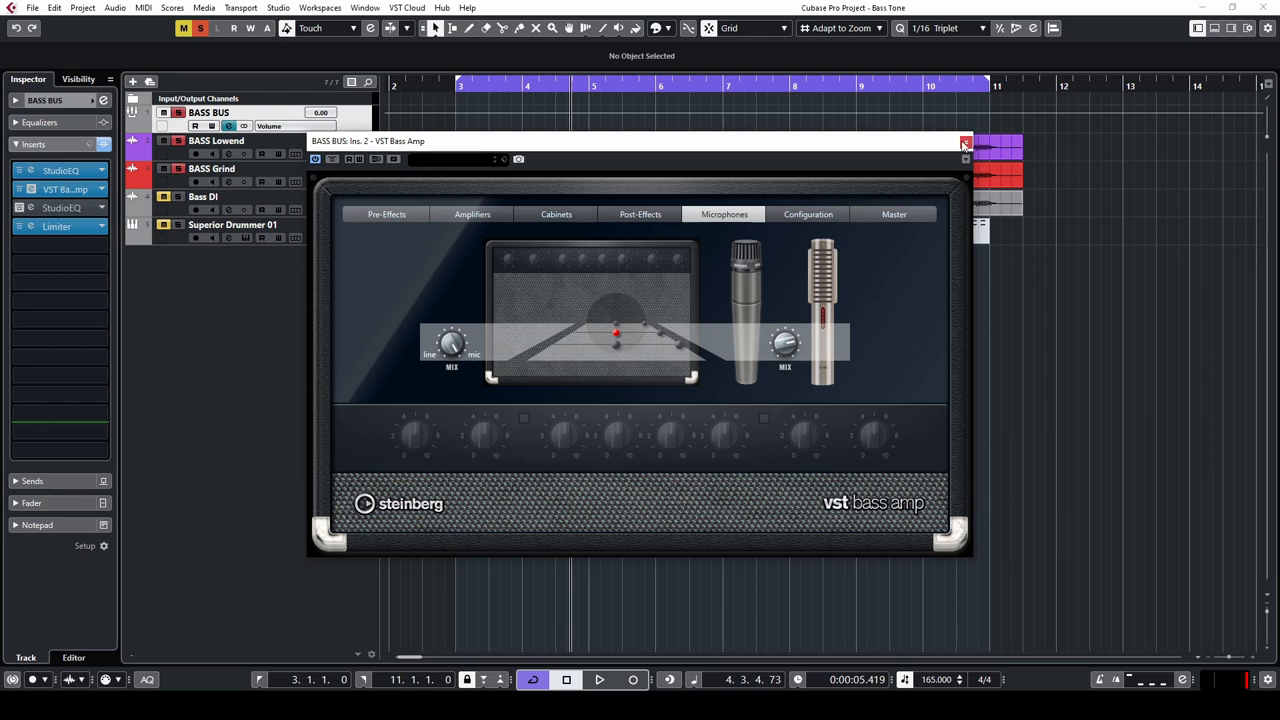
Close the bass amp, un-bypass the BASS BUS EQ and enable its 1.49 kHz and 743 Hz notches.
left_click(965, 140)
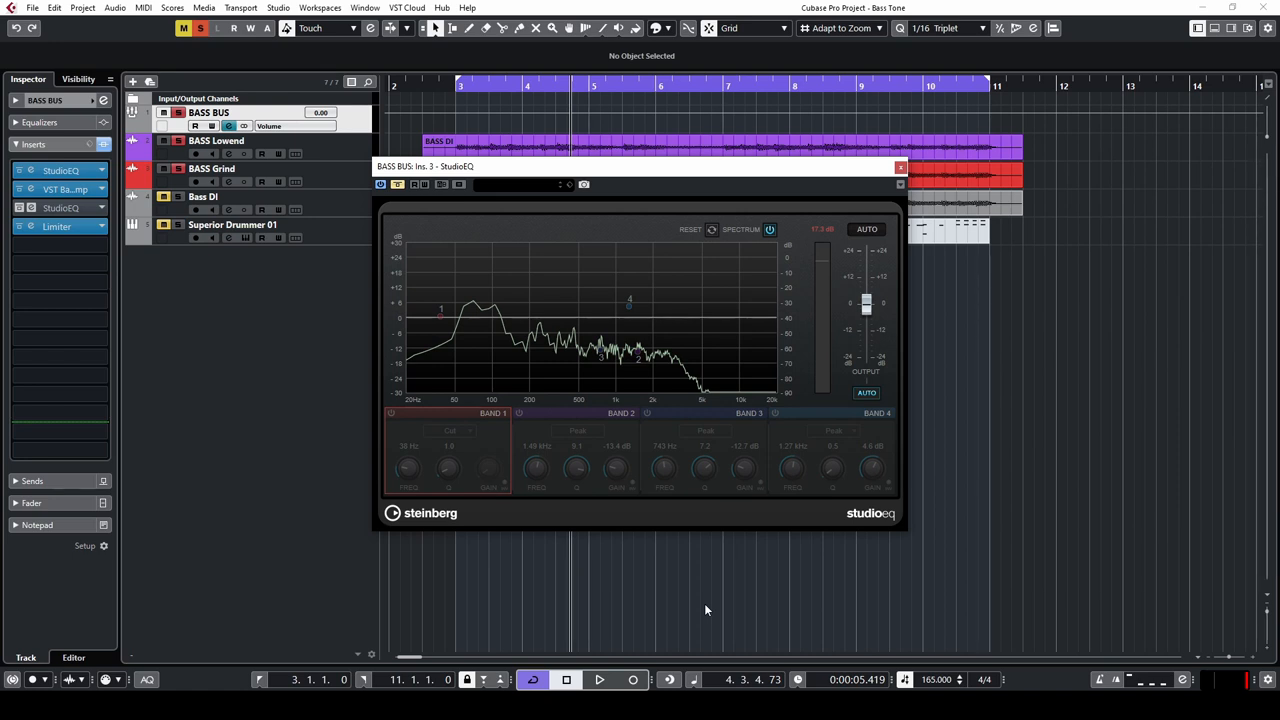
mouse_move(568, 268)
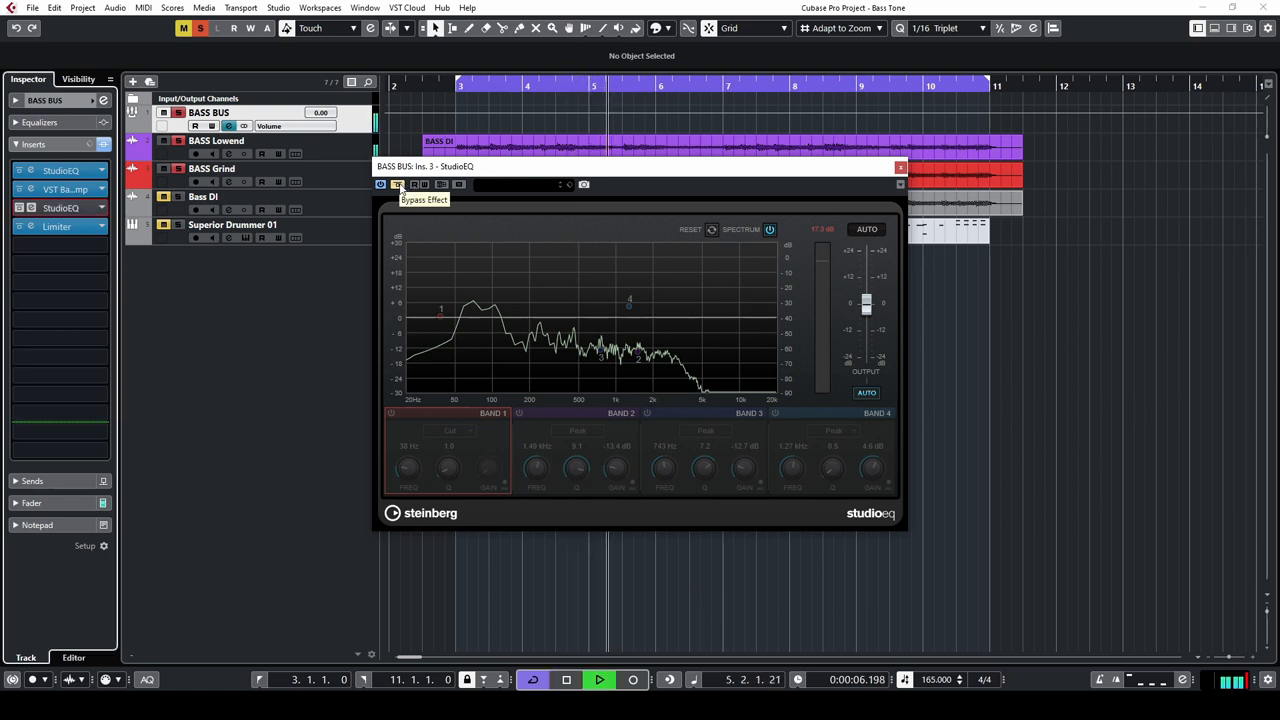
left_click(391, 413)
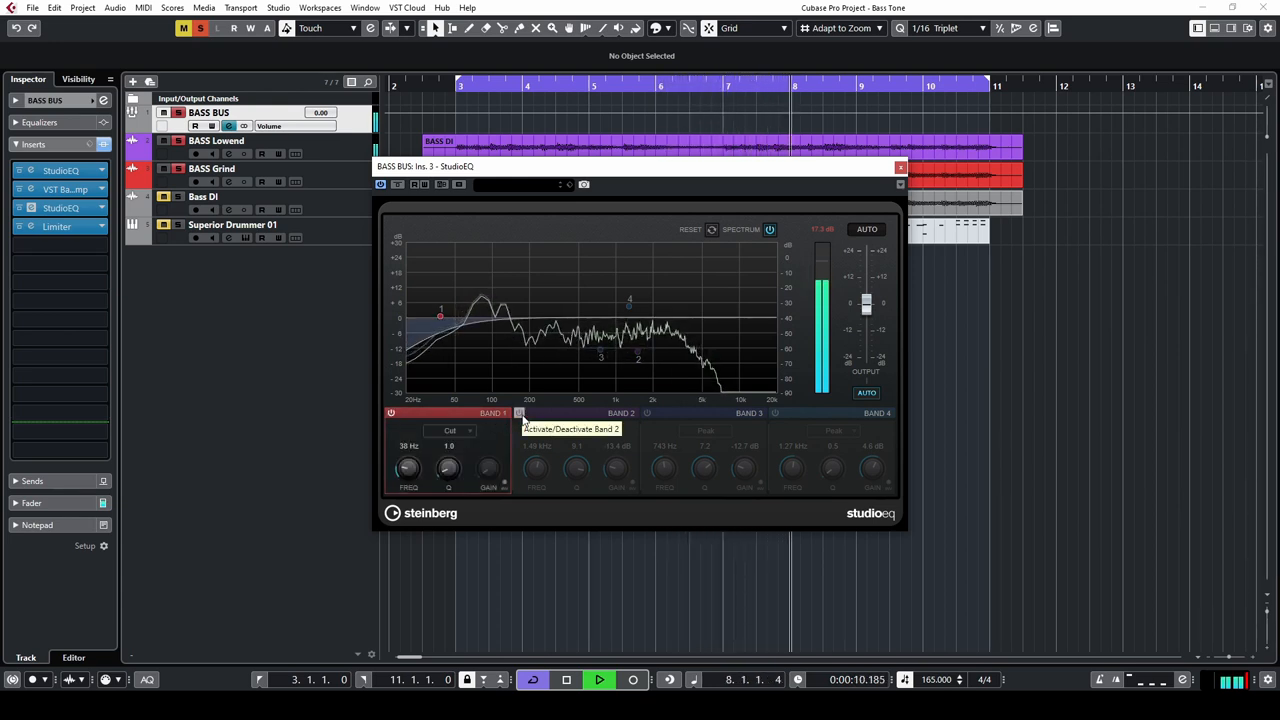
left_click(519, 413)
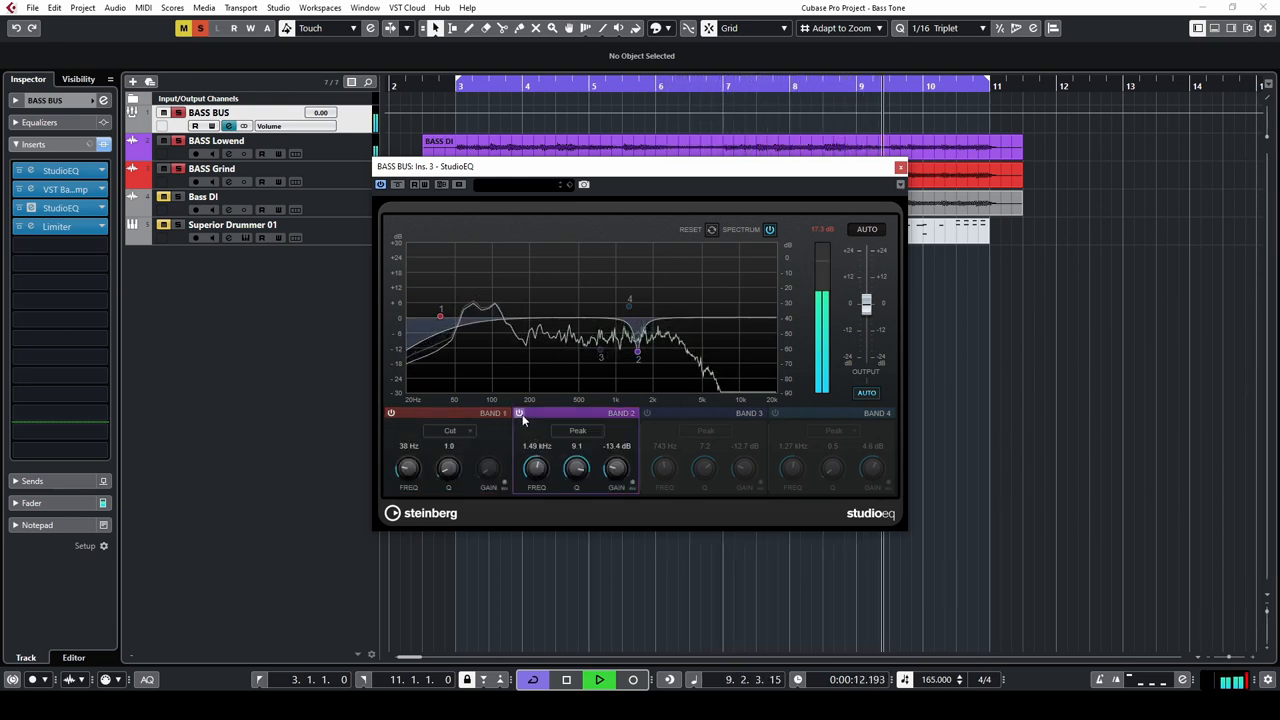
left_click(647, 413)
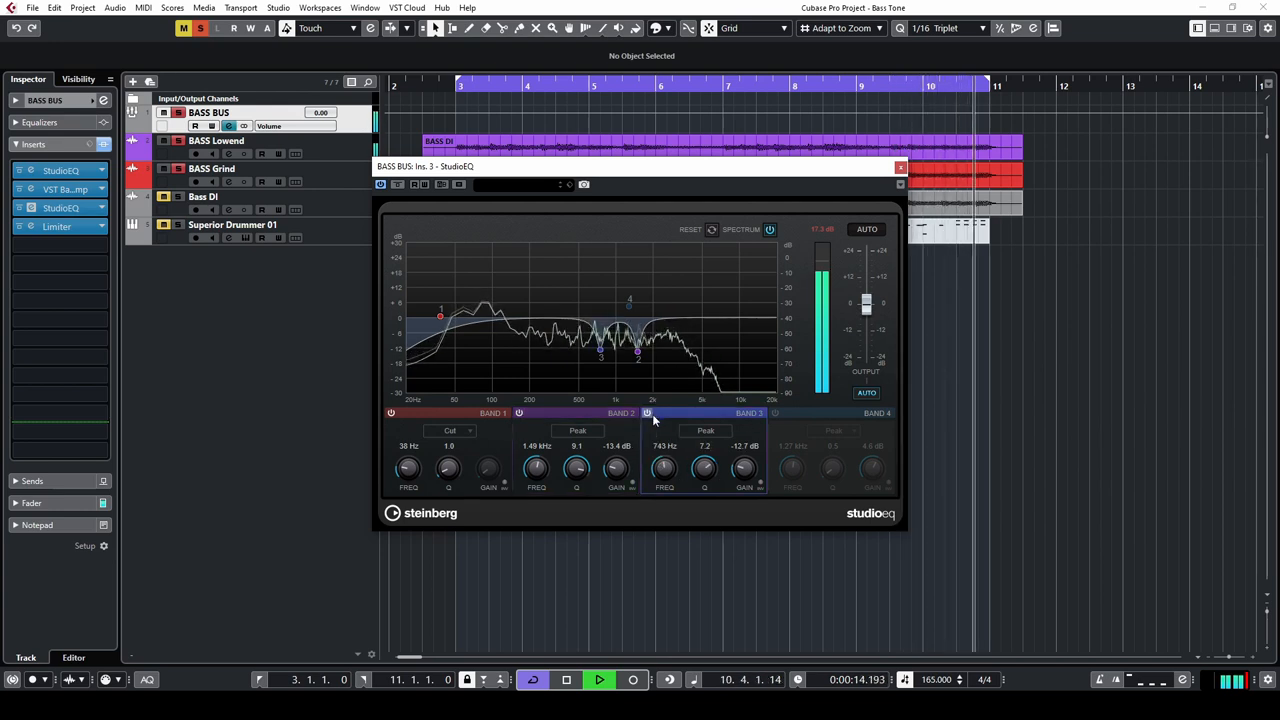
left_click(775, 413)
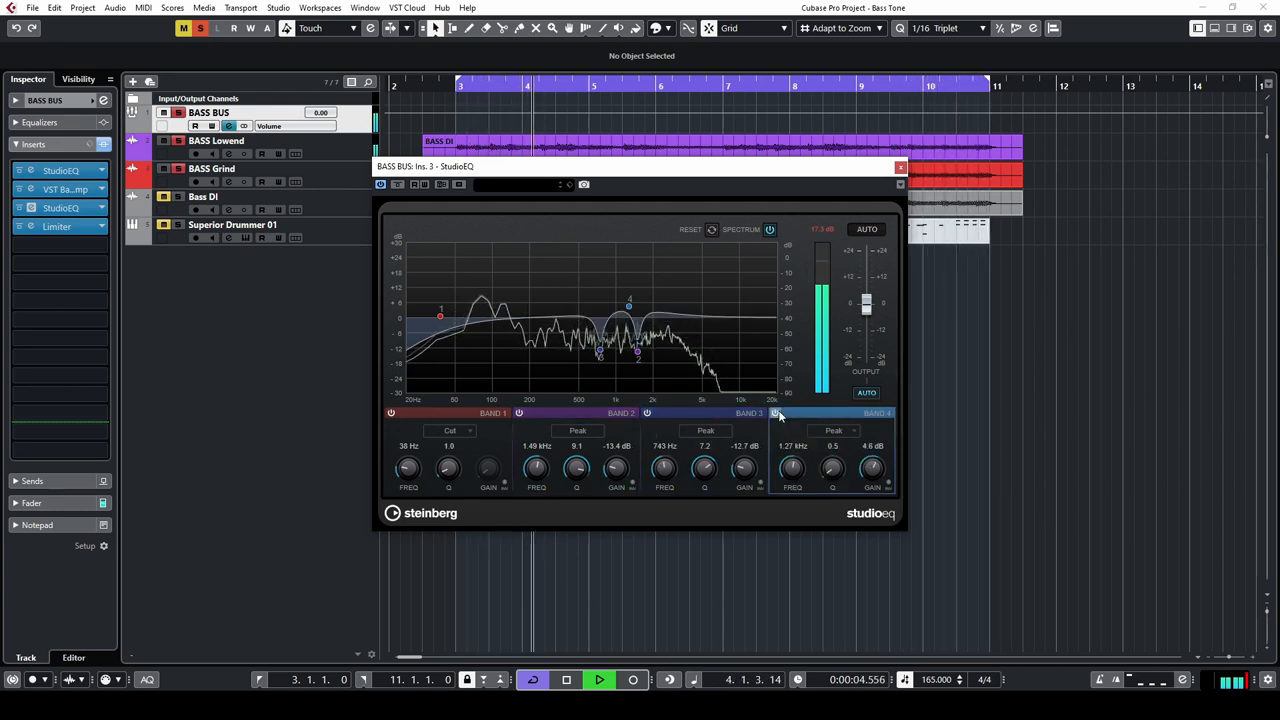
left_click(775, 413)
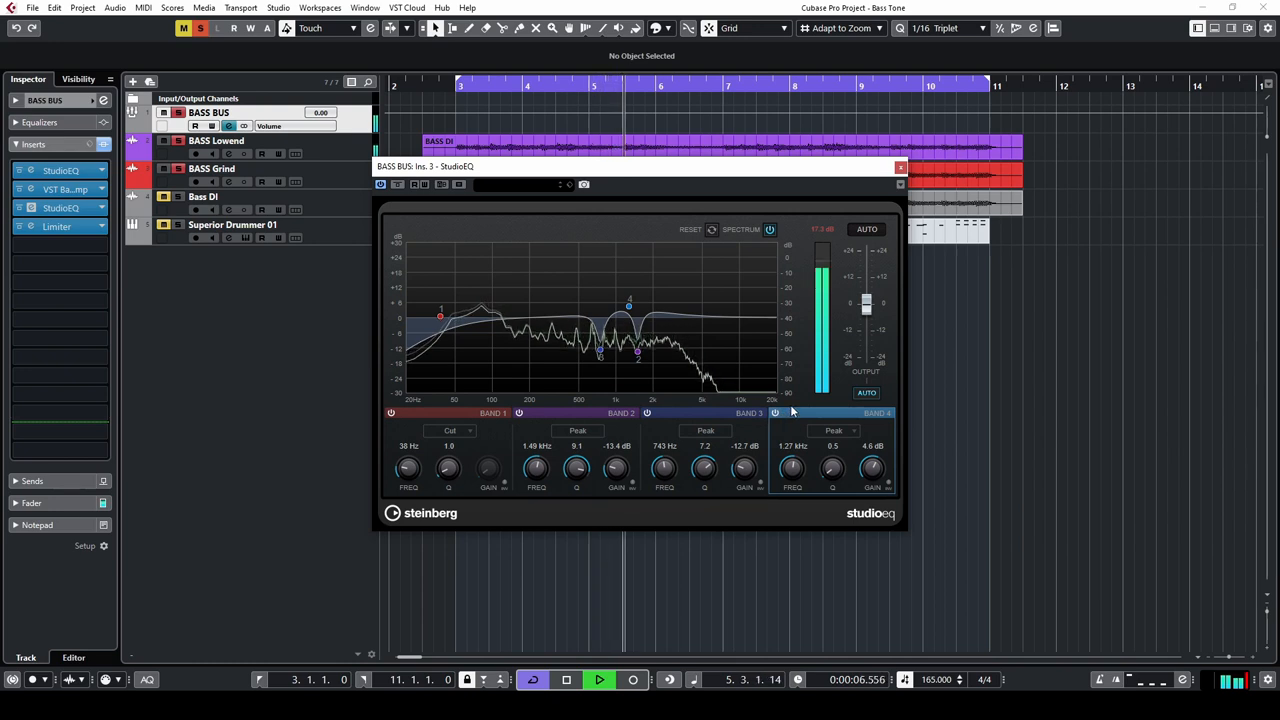
left_click(565, 679)
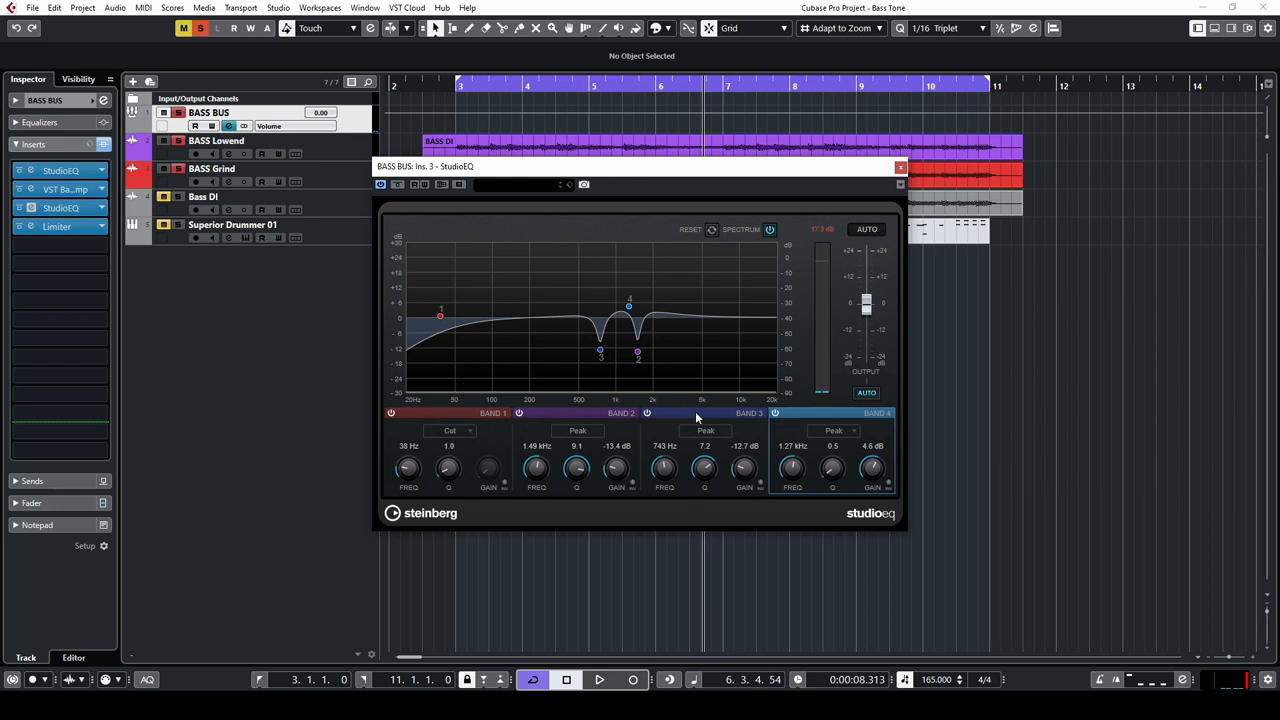
mouse_move(599, 353)
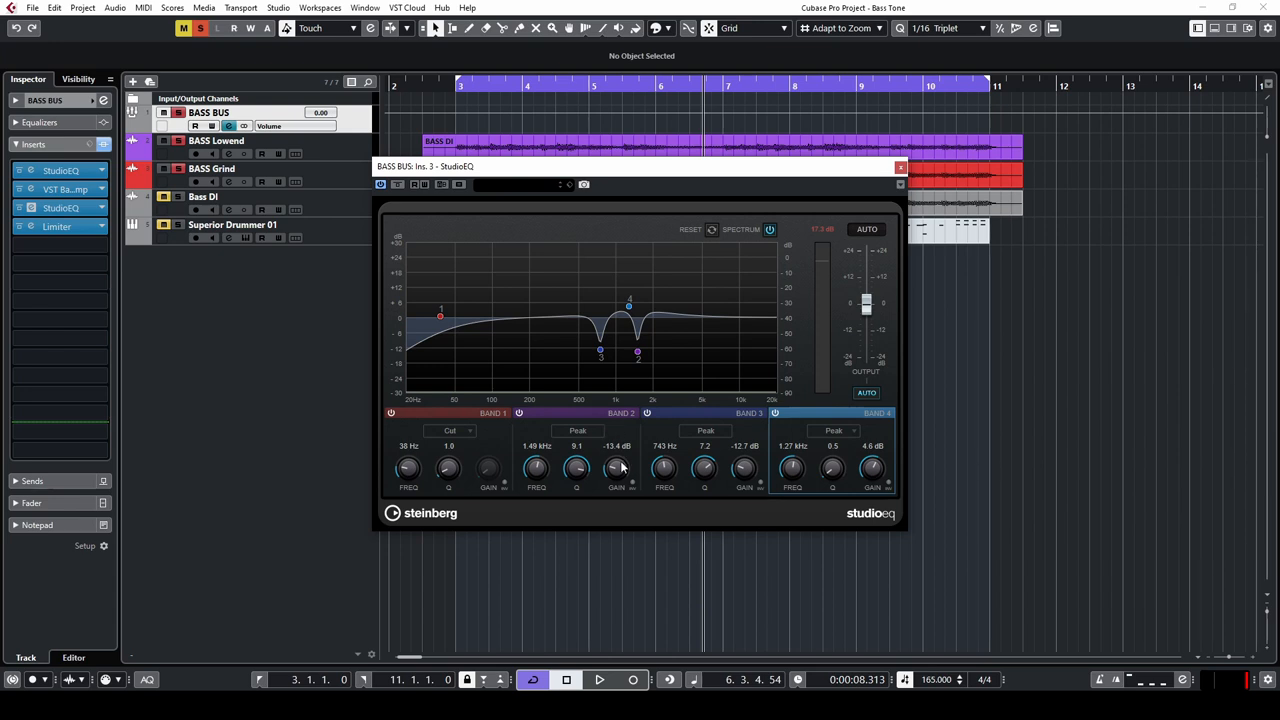
mouse_move(620, 483)
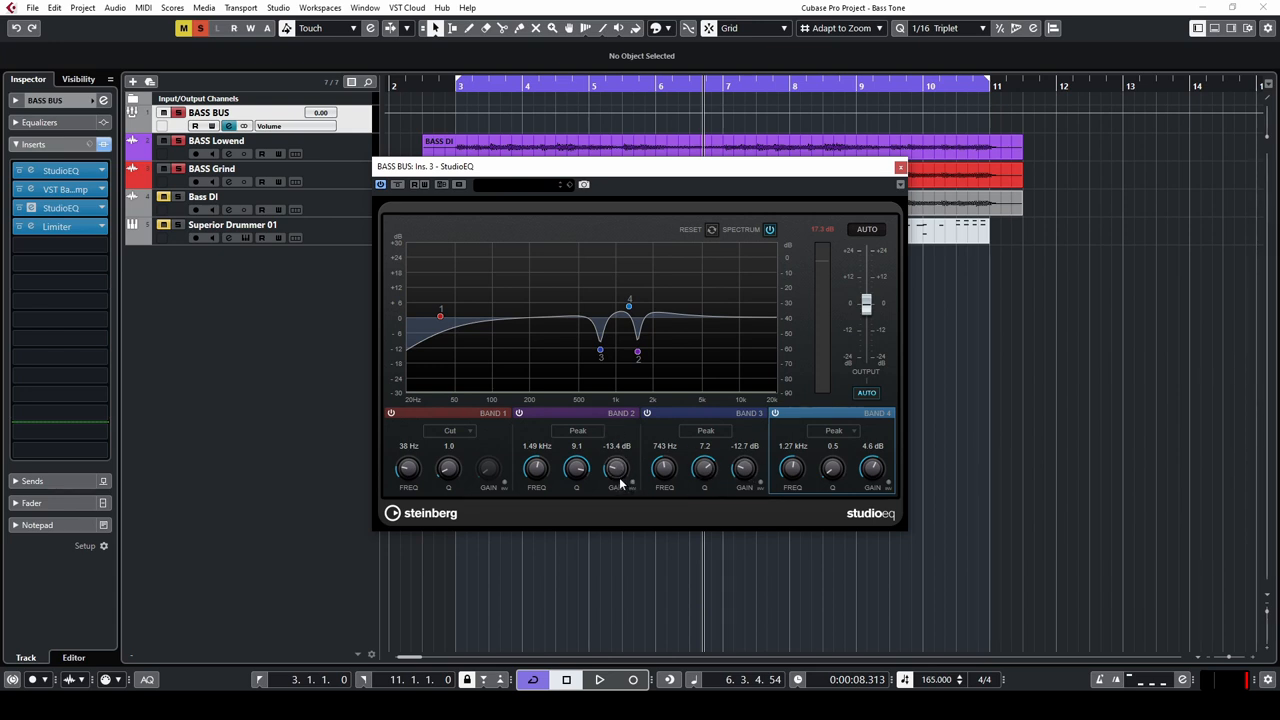
Play the bass and deepen the 743 Hz cut to about -13 dB.
left_click(598, 679)
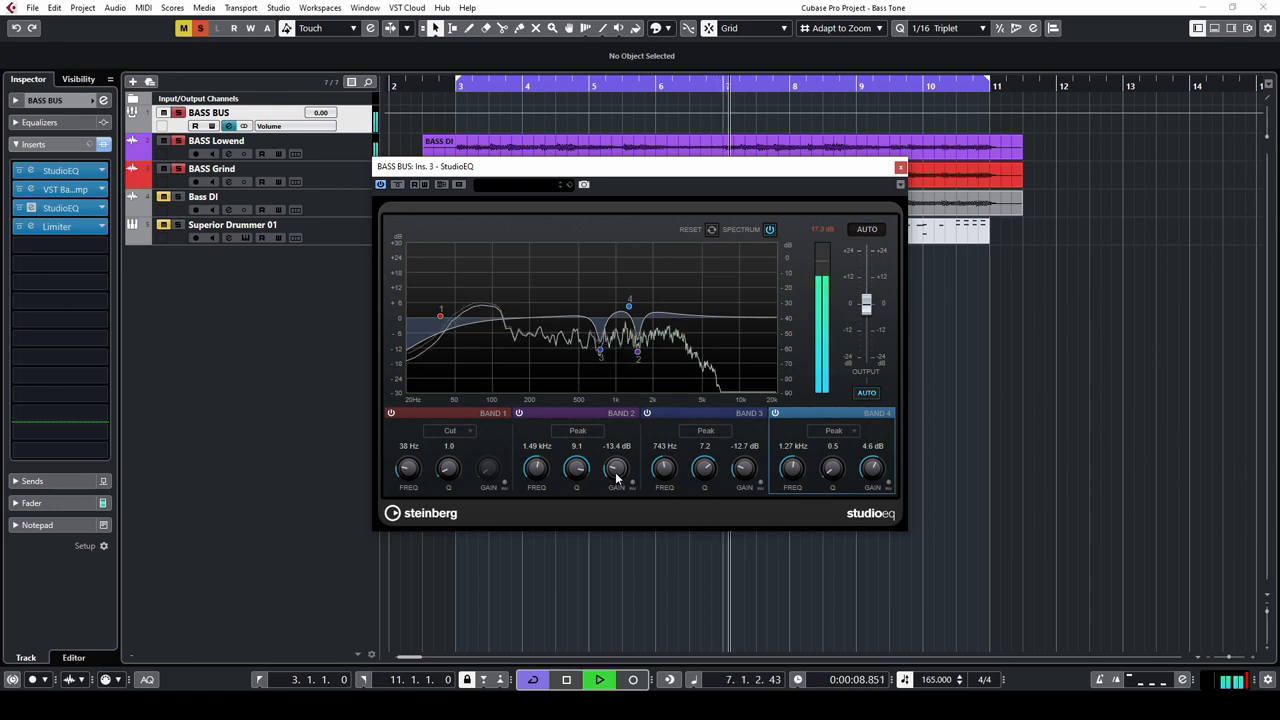
left_click_drag(617, 467, 617, 450)
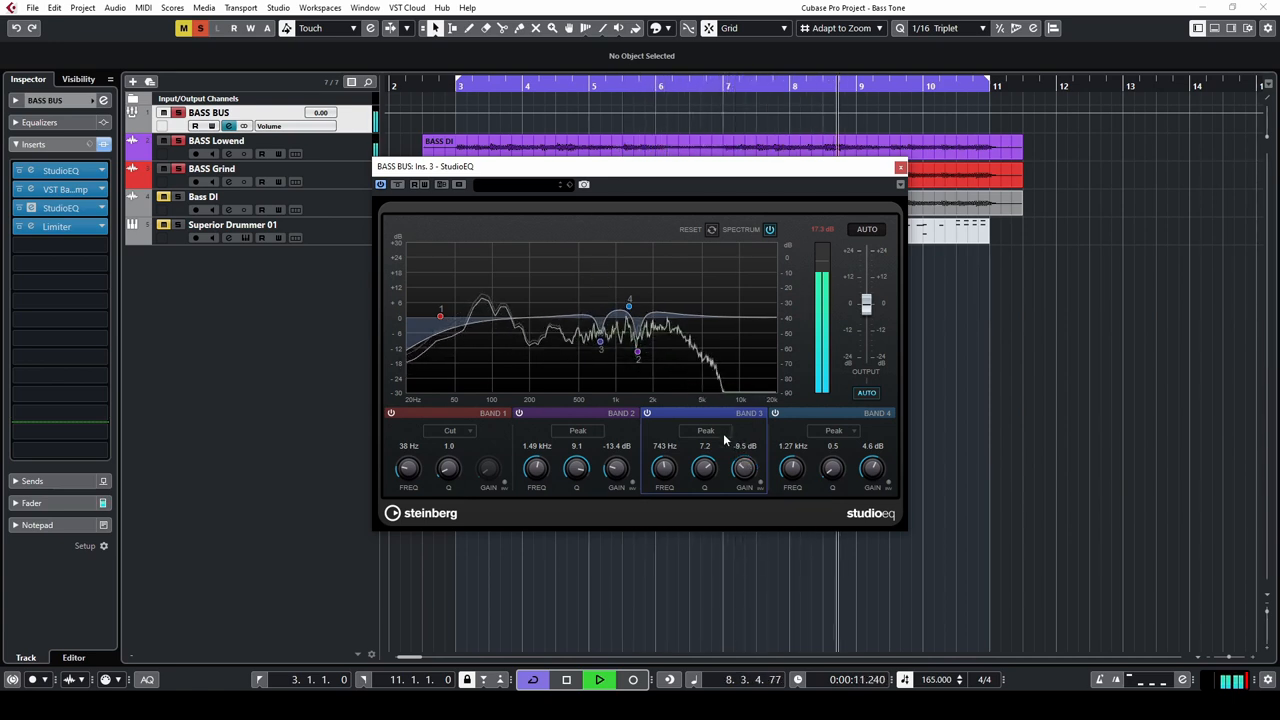
left_click_drag(744, 467, 744, 475)
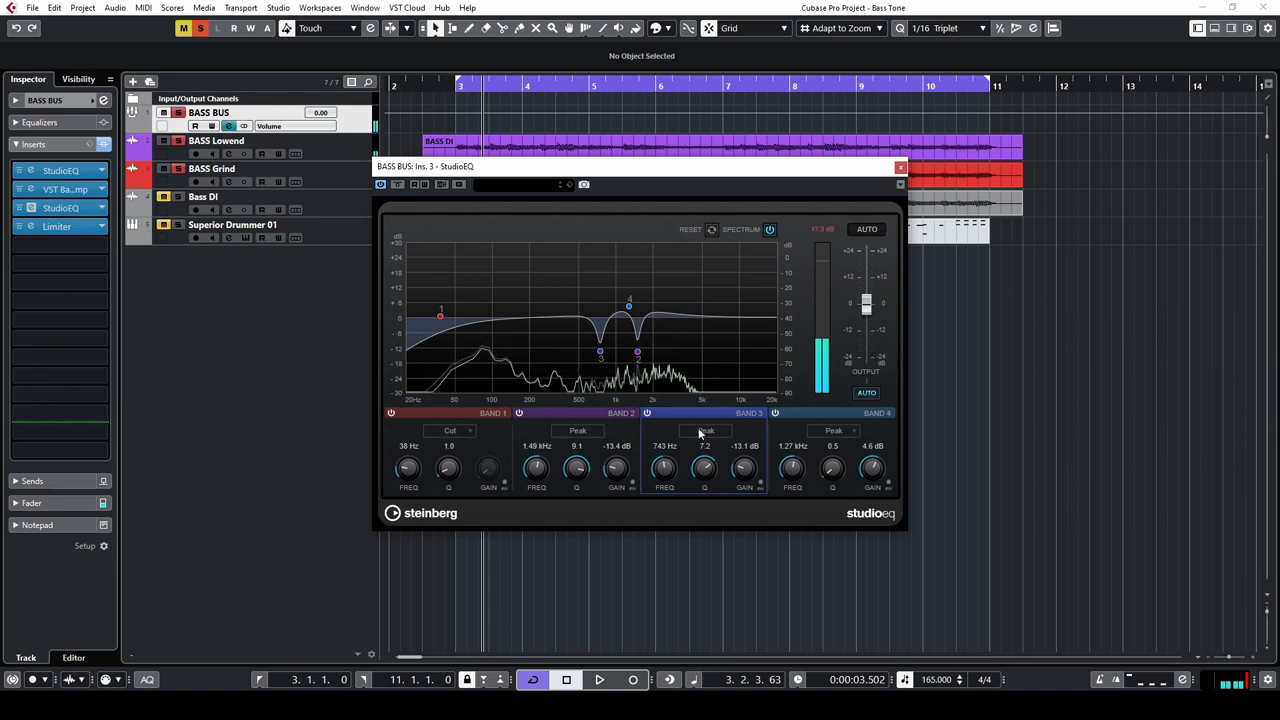
Close the EQ, open the BASS BUS Limiter, and play briefly to watch gain reduction.
left_click(899, 167)
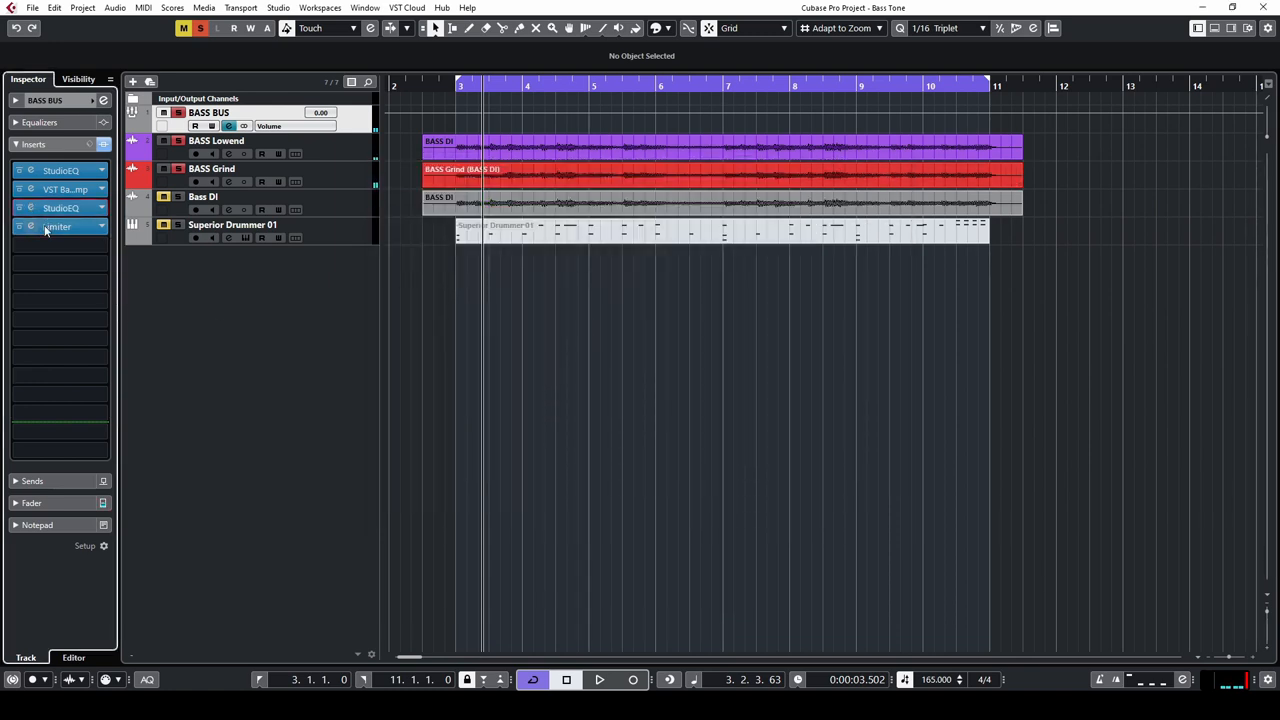
left_click(57, 226)
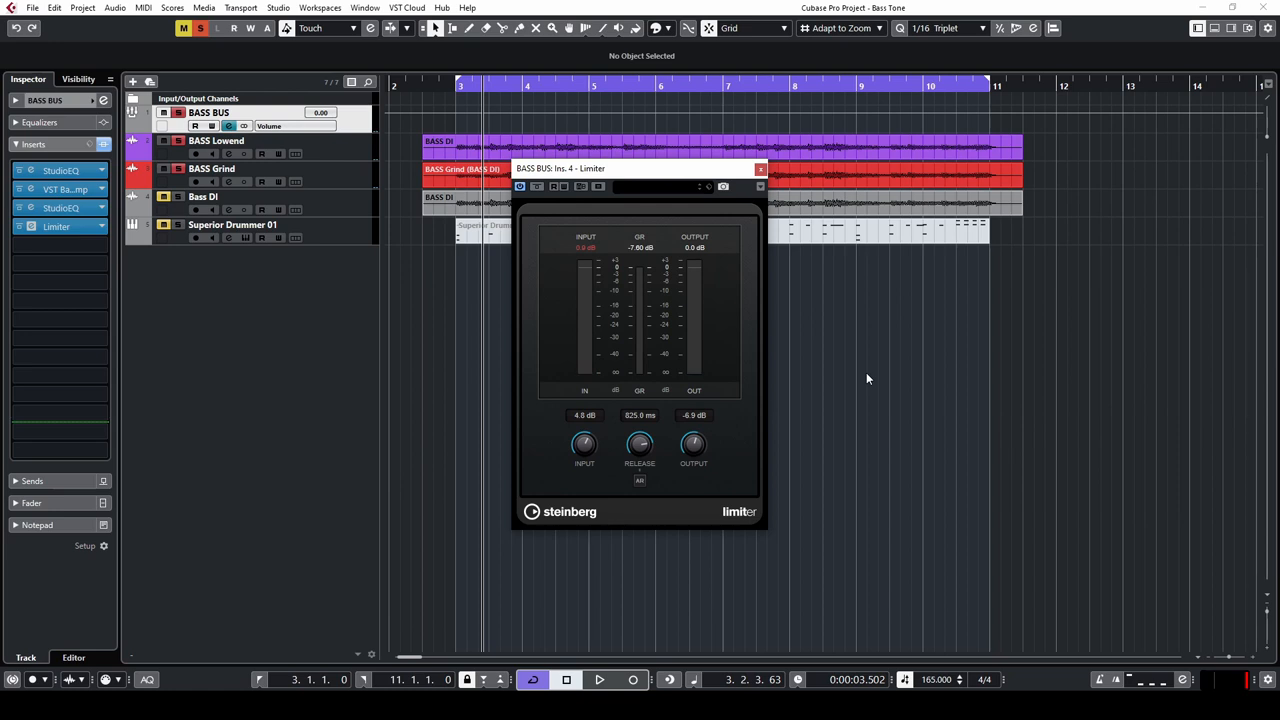
mouse_move(855, 382)
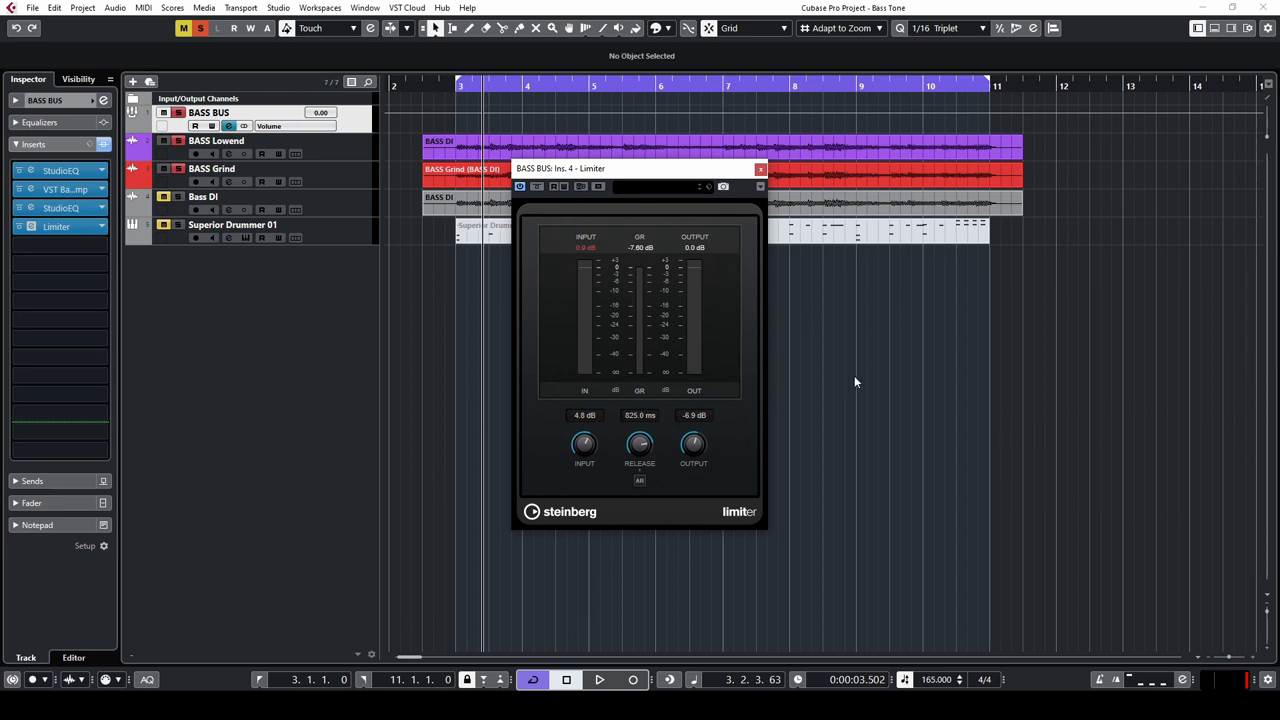
mouse_move(852, 371)
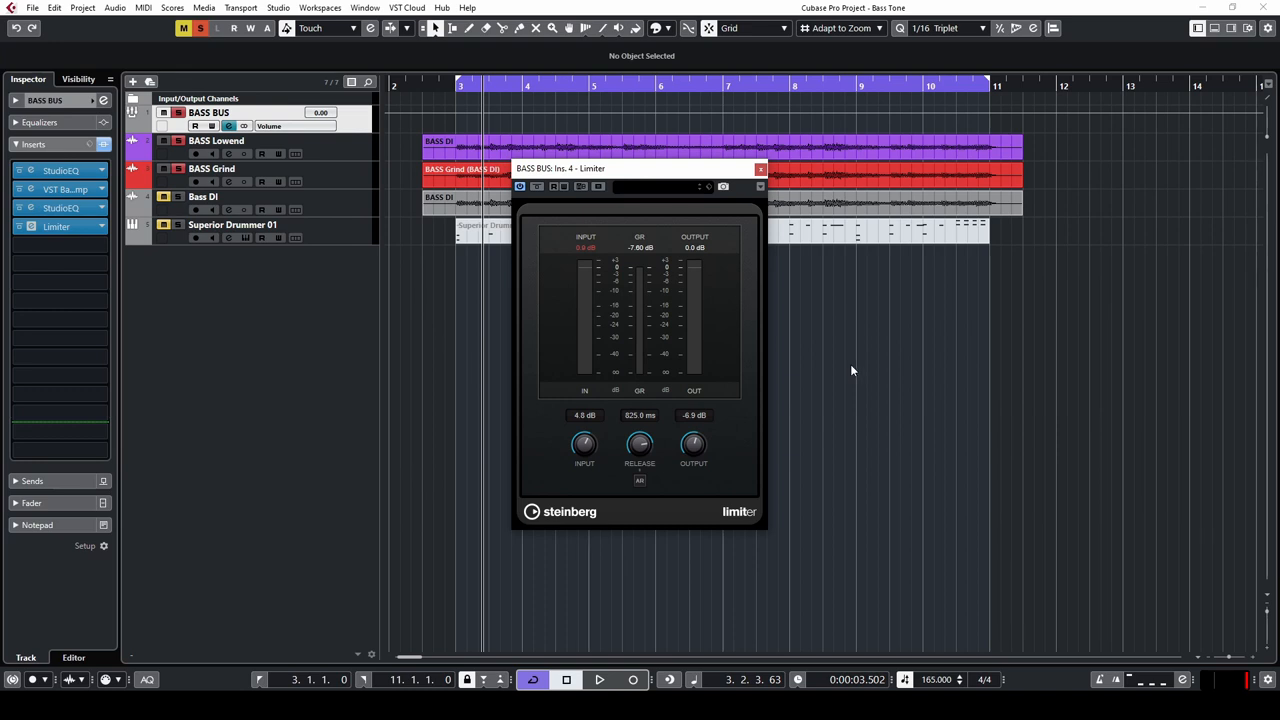
mouse_move(713, 343)
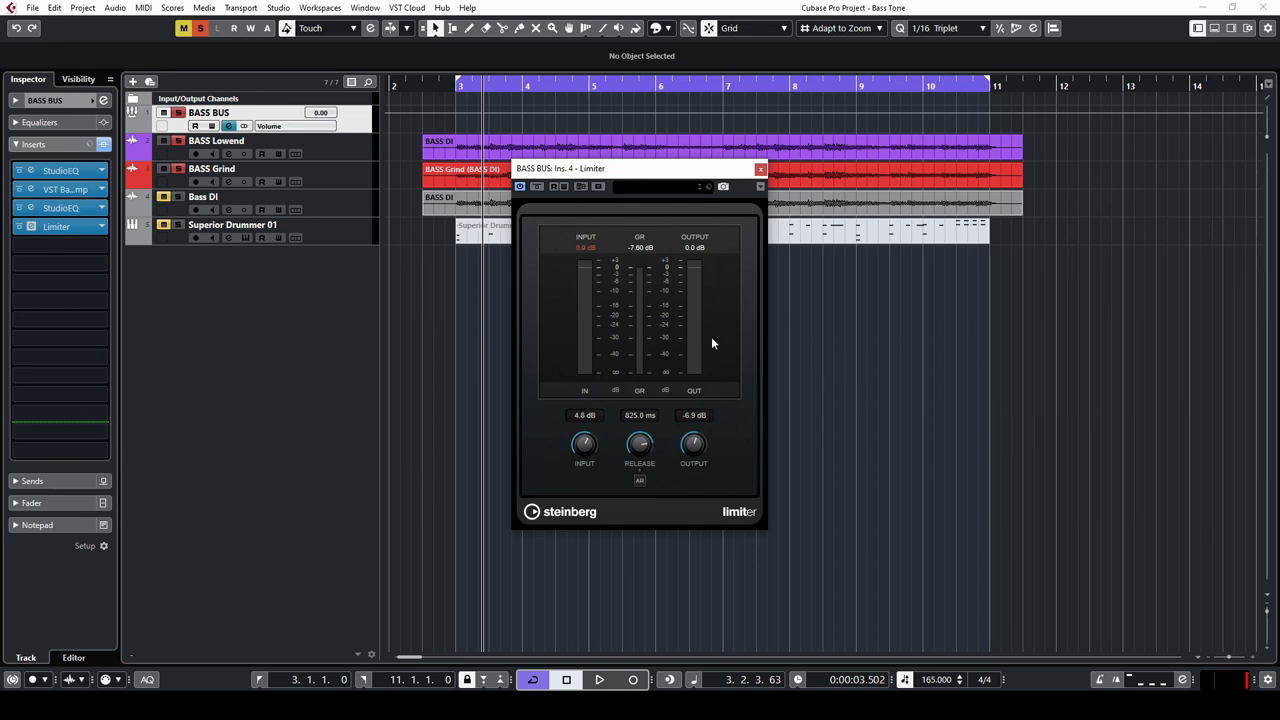
left_click(598, 679)
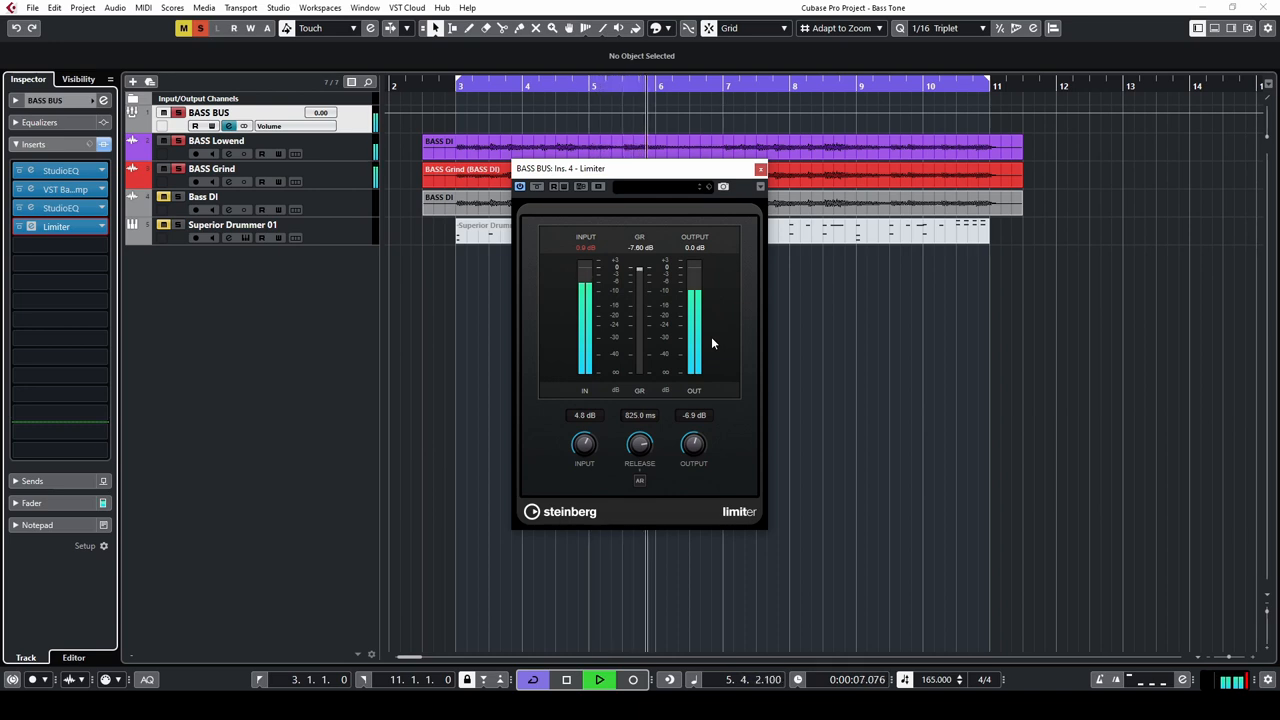
left_click(599, 679)
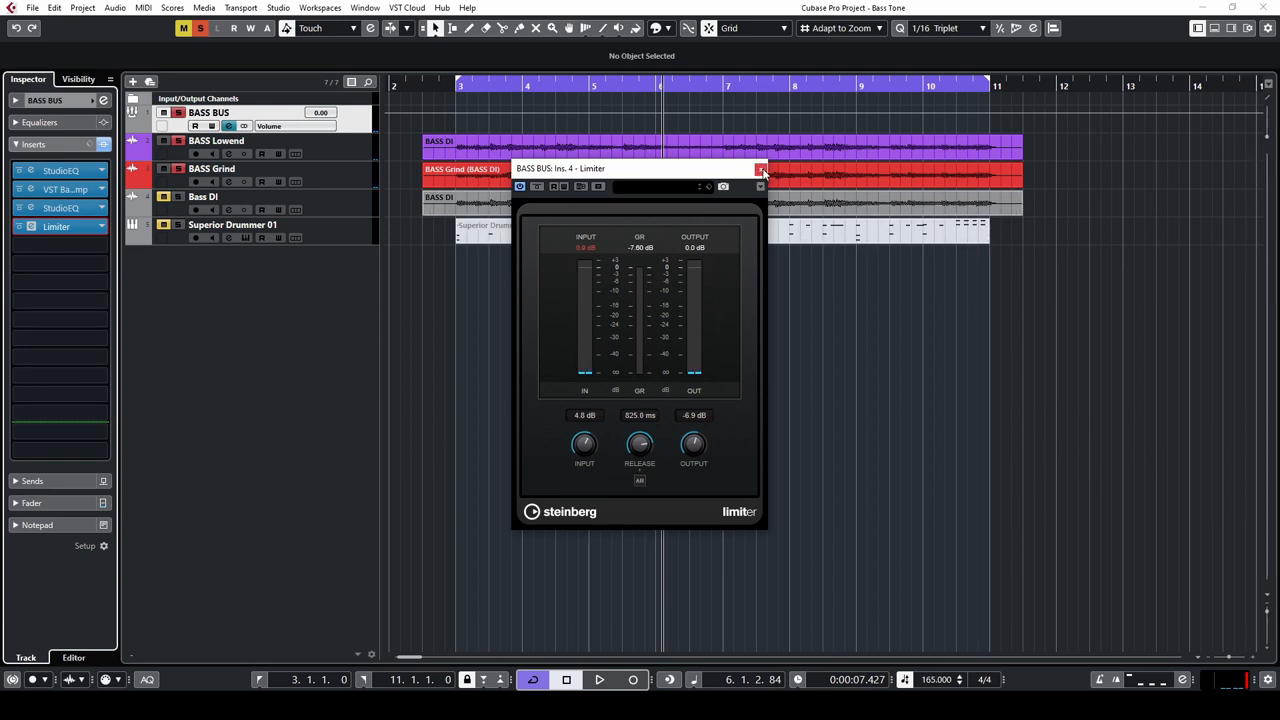
Close the Limiter window and audition the full bass mix from start to stop.
left_click(761, 168)
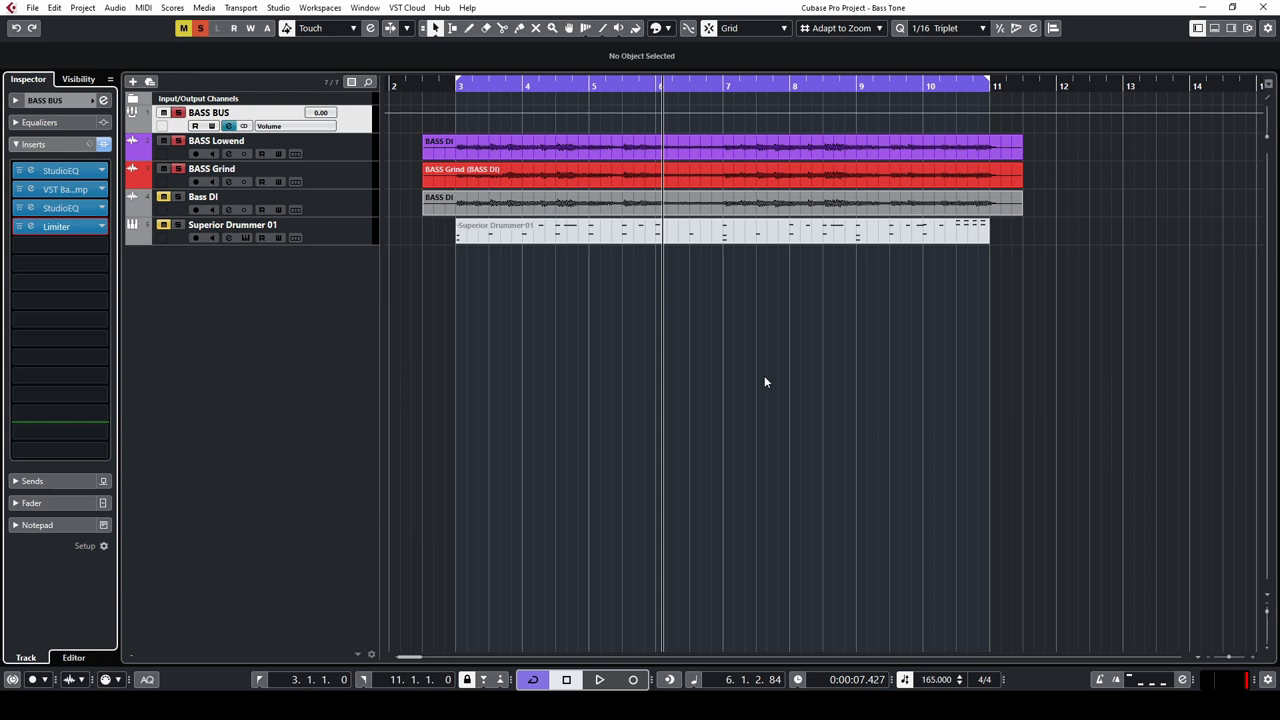
mouse_move(756, 378)
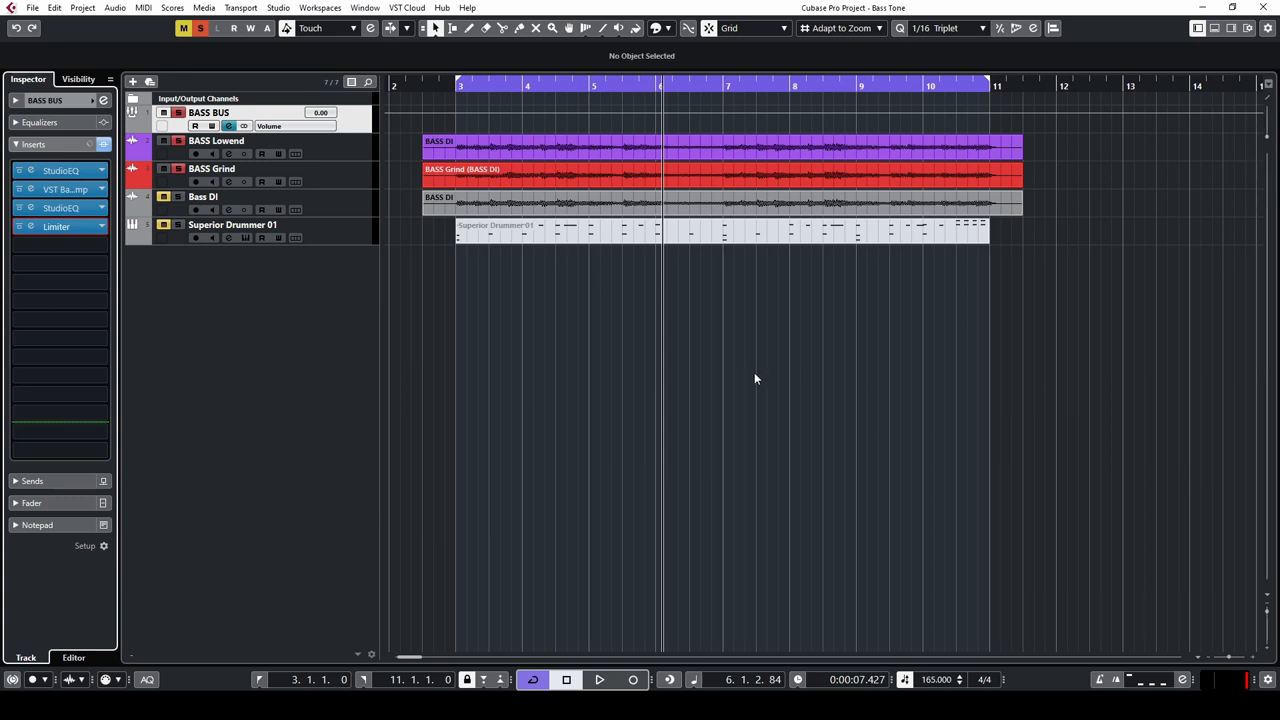
mouse_move(395, 224)
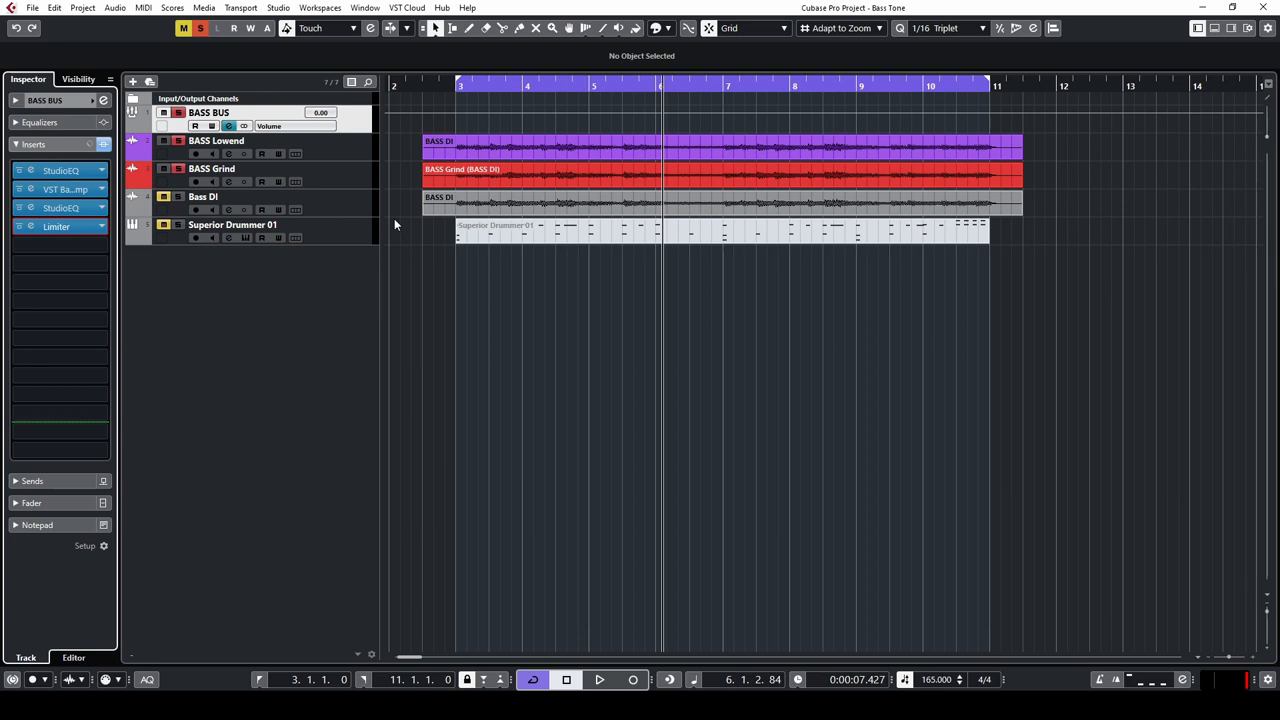
left_click(598, 680)
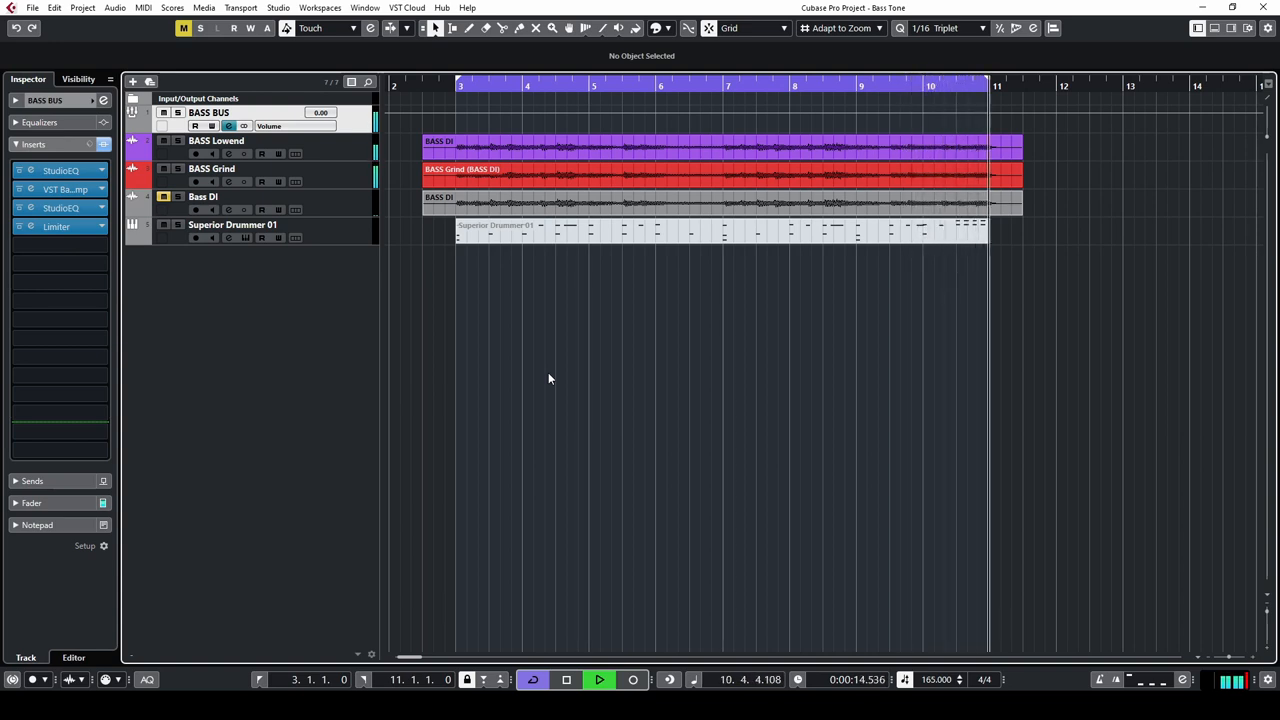
left_click(599, 679)
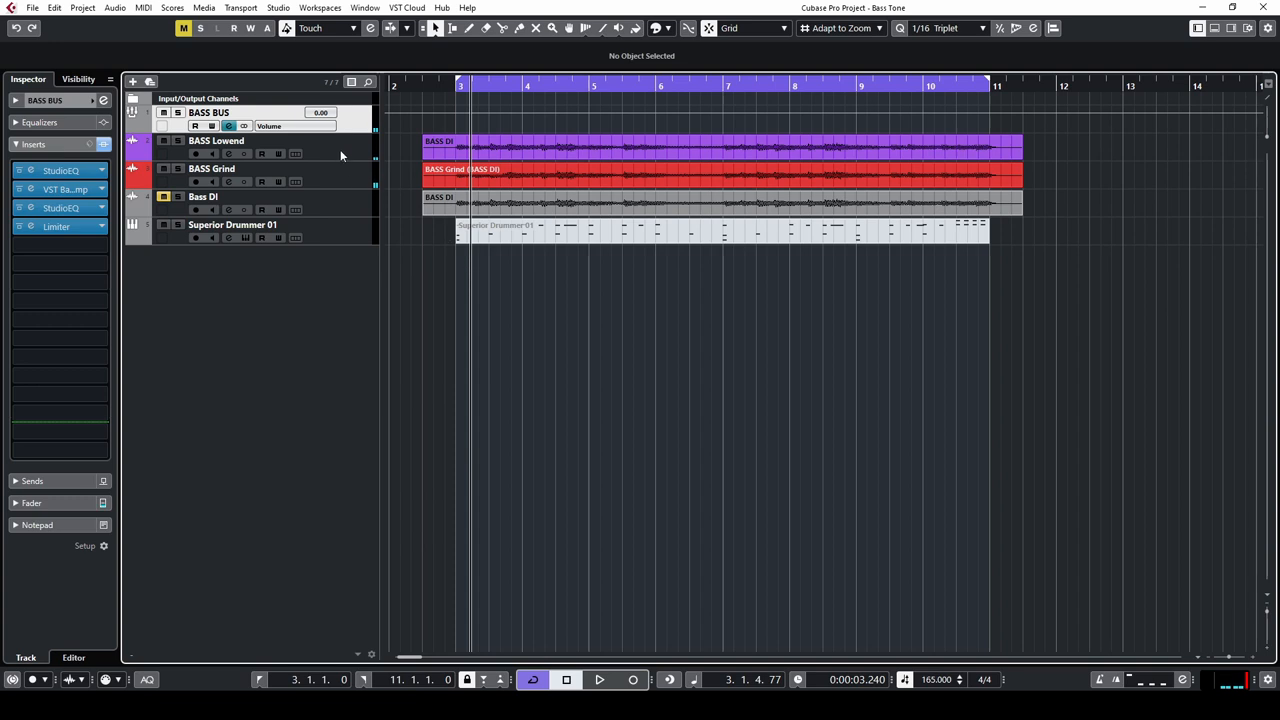
Try a louder BASS Lowend, check BASS Grind, then replay with both at 0.00 dB.
left_click(216, 140)
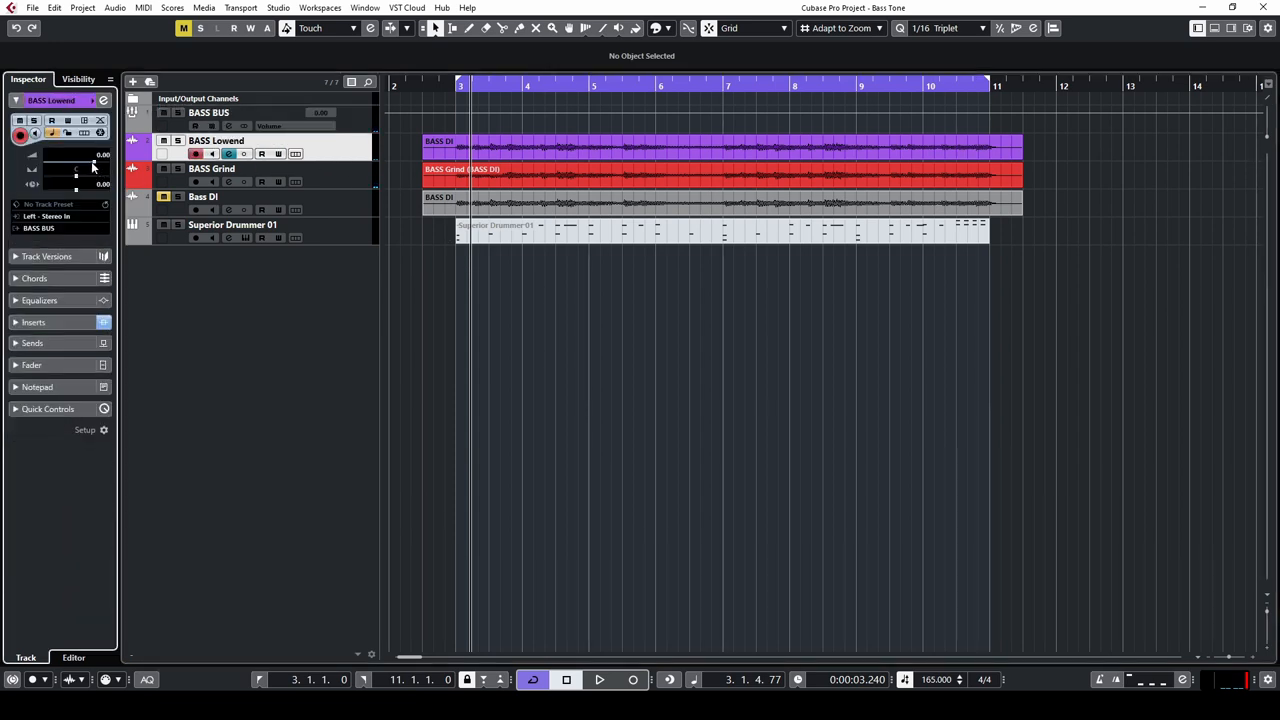
mouse_move(95, 170)
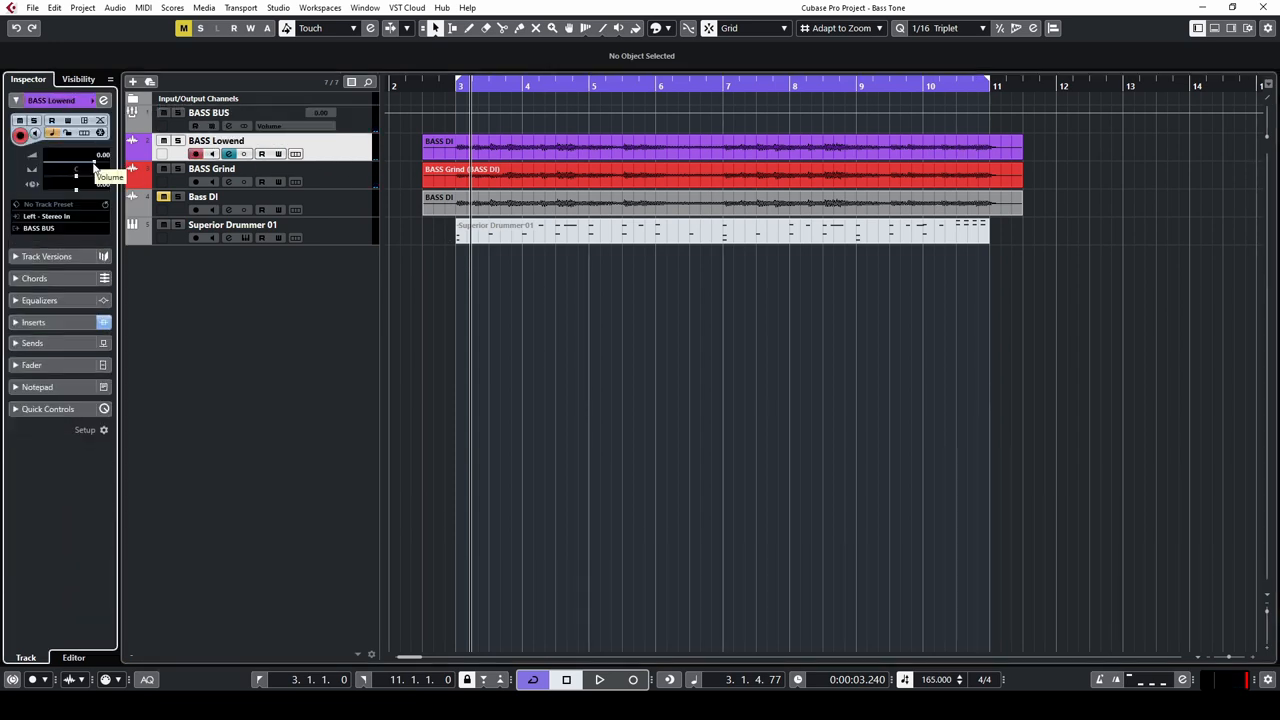
left_click(598, 680)
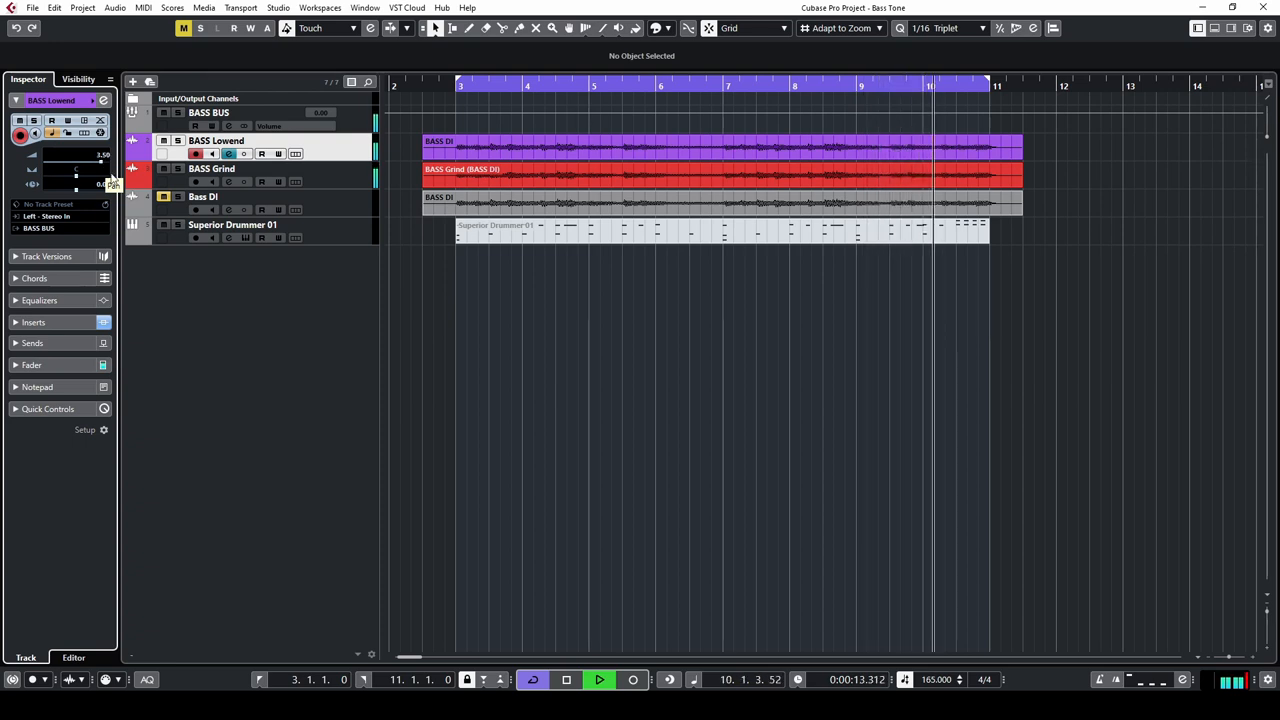
left_click(212, 168)
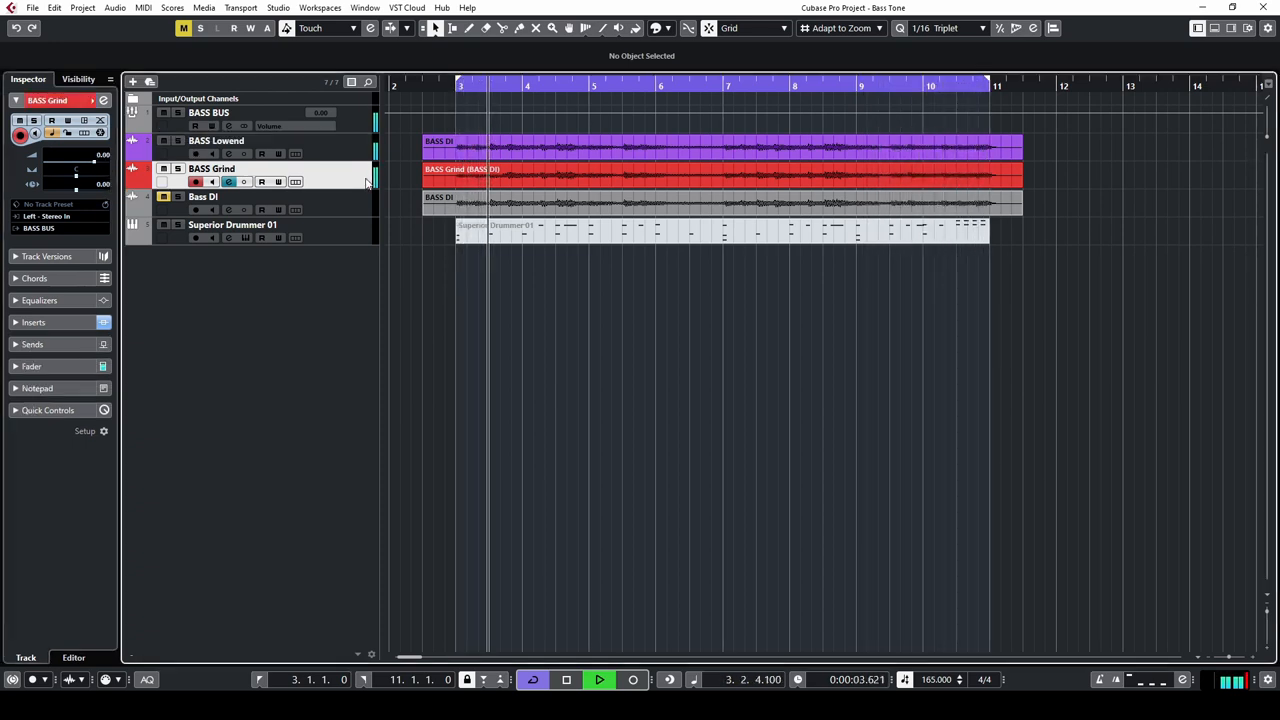
left_click(598, 680)
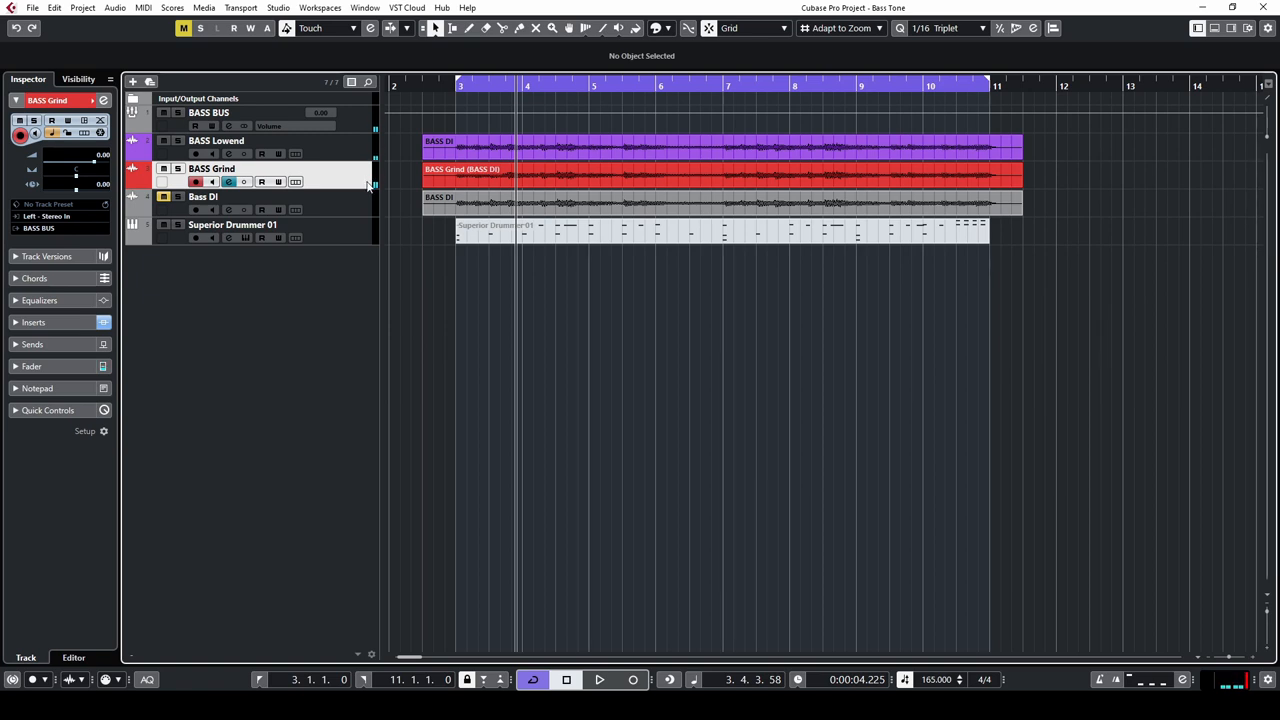
left_click(598, 680)
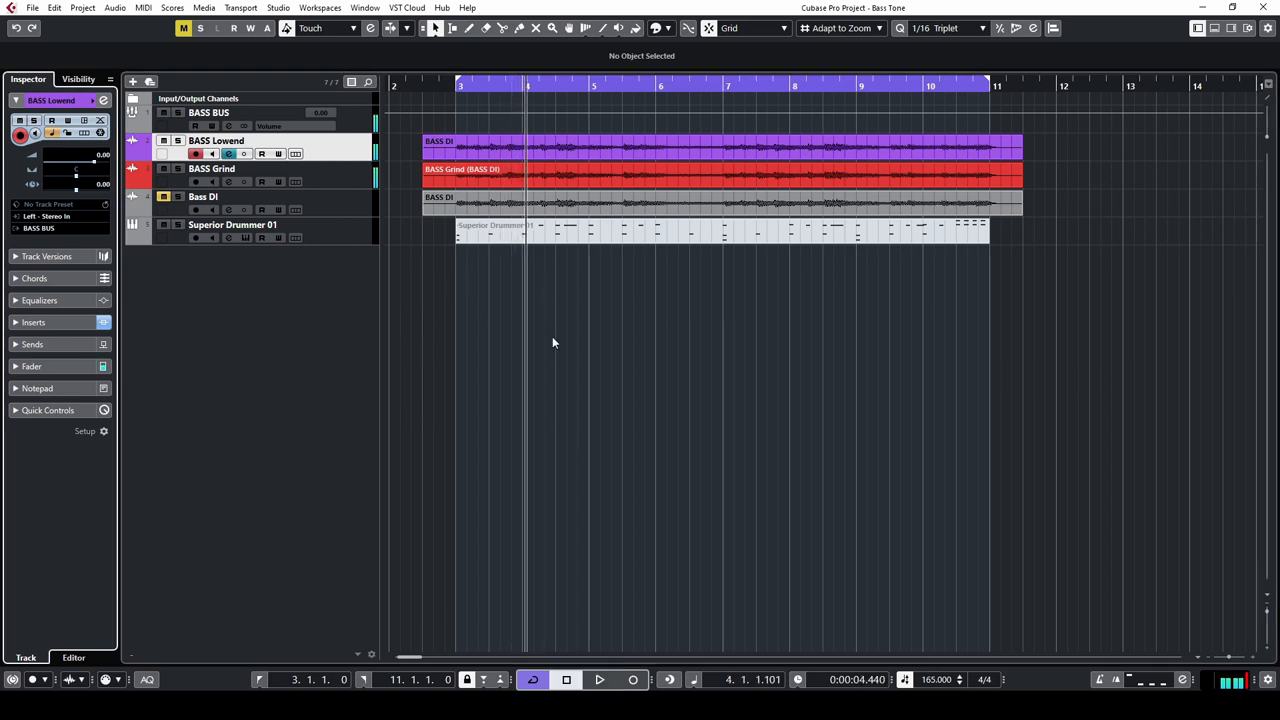
mouse_move(617, 405)
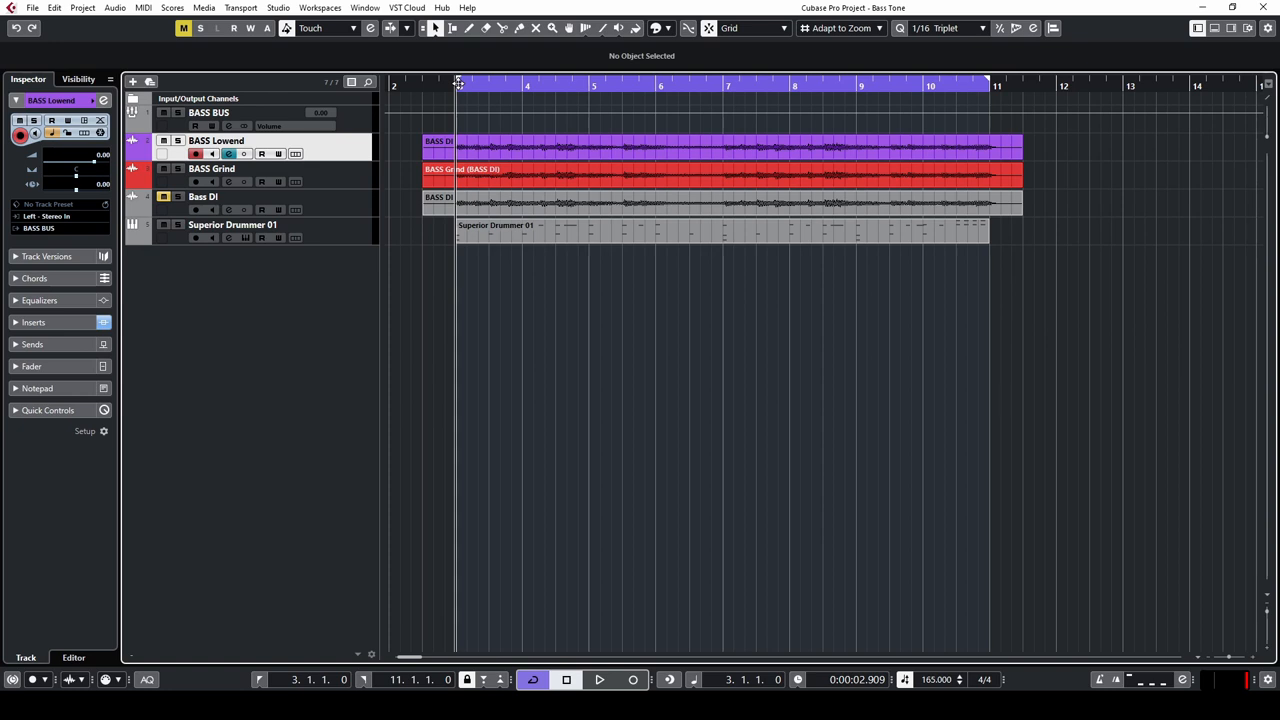
left_click(598, 680)
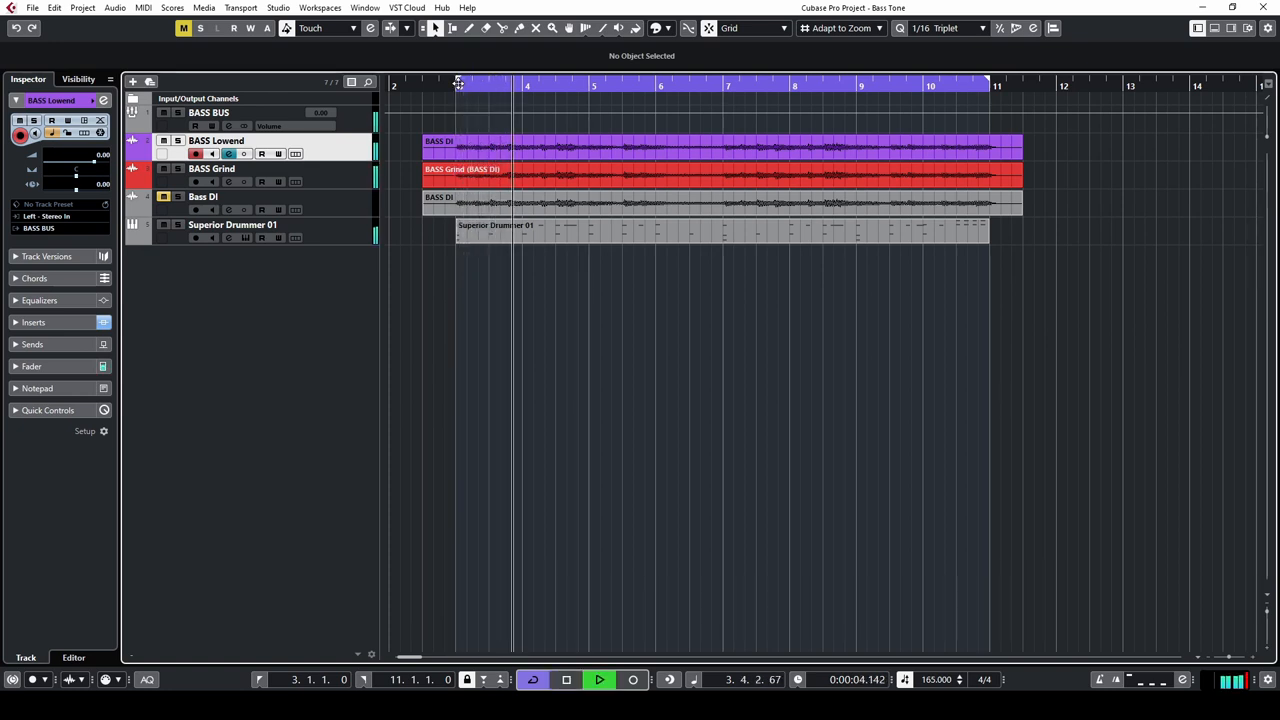